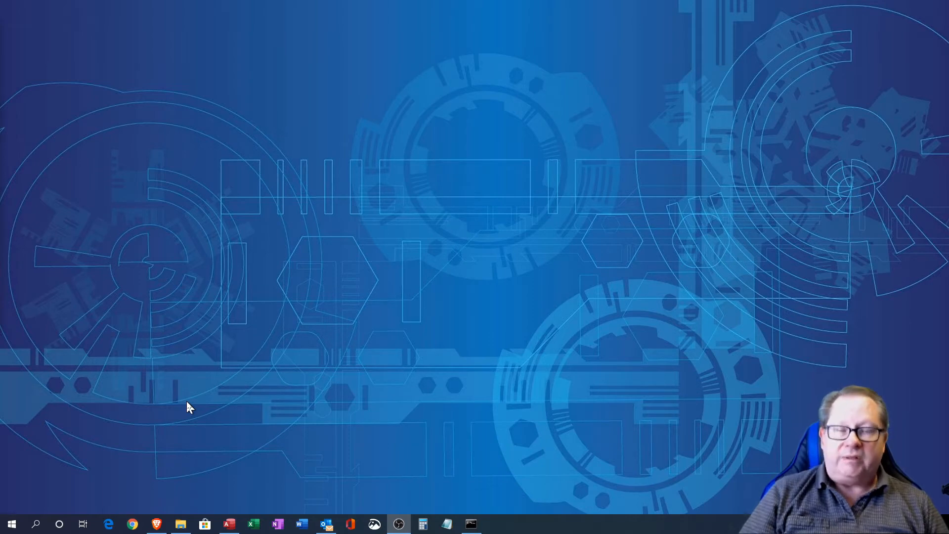
pyautogui.moveTo(156, 524)
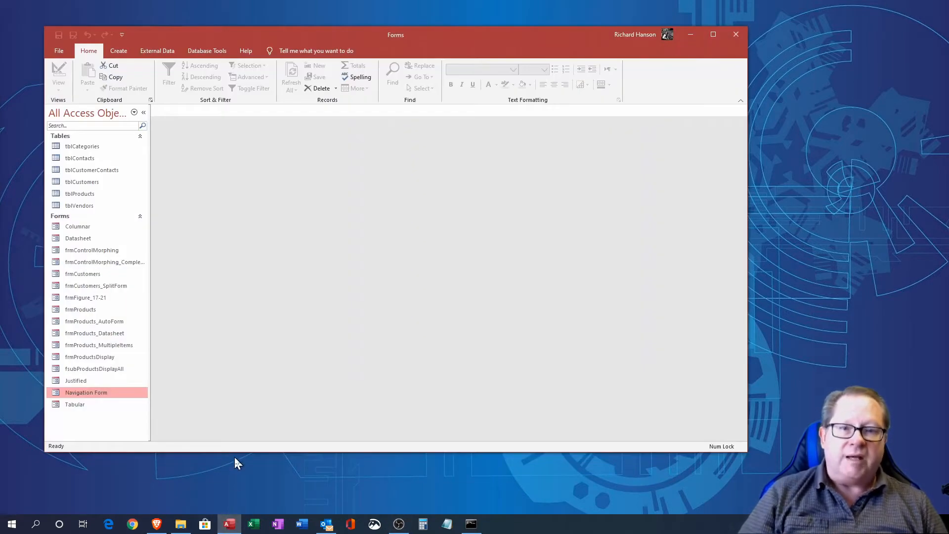
pyautogui.moveTo(172, 64)
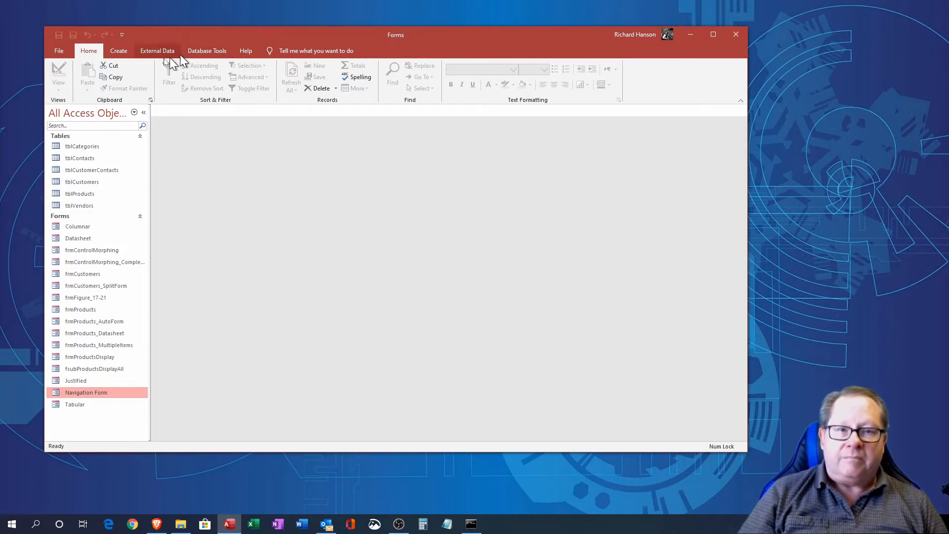
# - Switch to the Create tab to show the commands for creating database objects
pyautogui.click(118, 50)
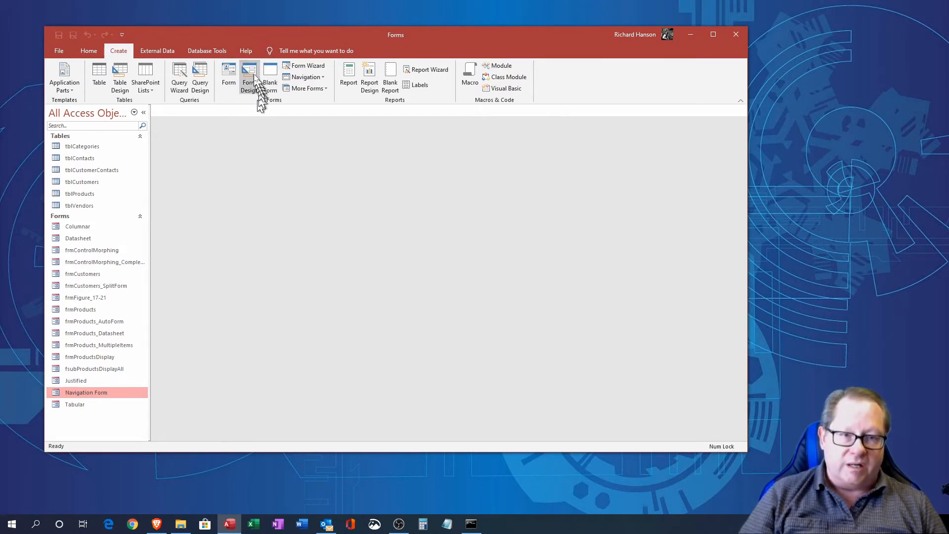
# - Create a new blank form, Form1, in Design View
pyautogui.click(249, 78)
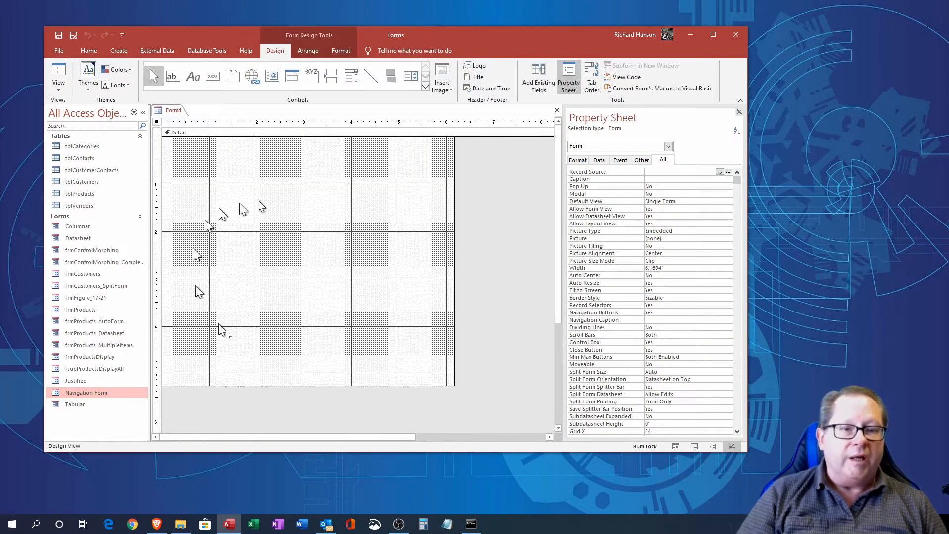
pyautogui.moveTo(286, 270)
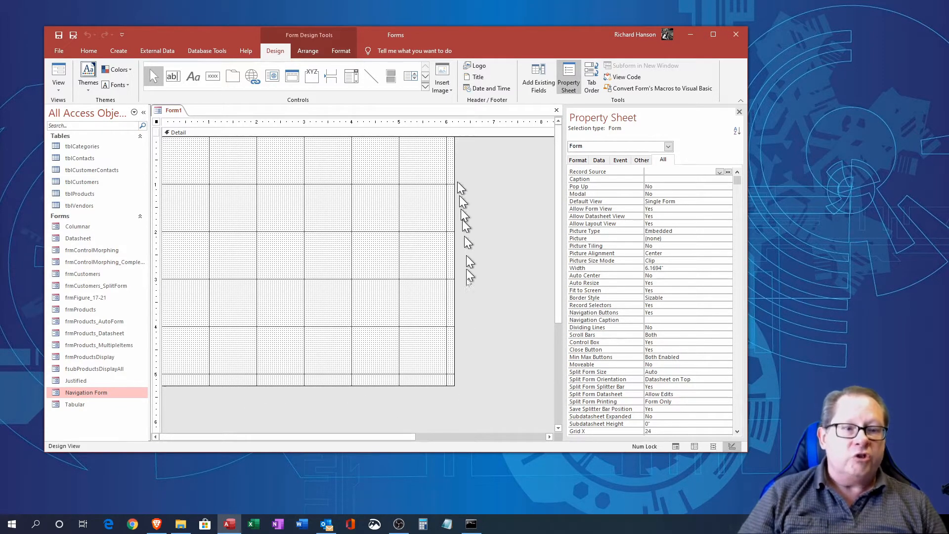
pyautogui.moveTo(315, 397)
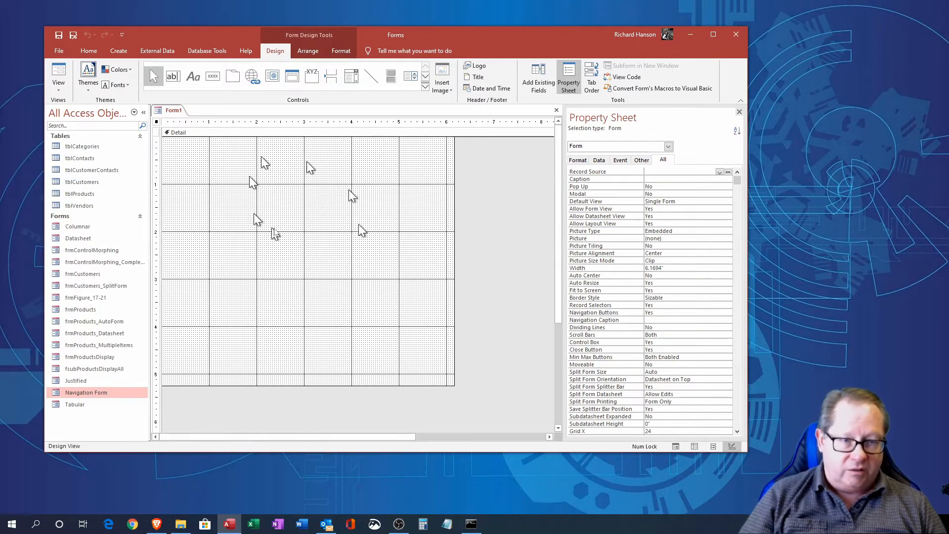
pyautogui.moveTo(464, 402)
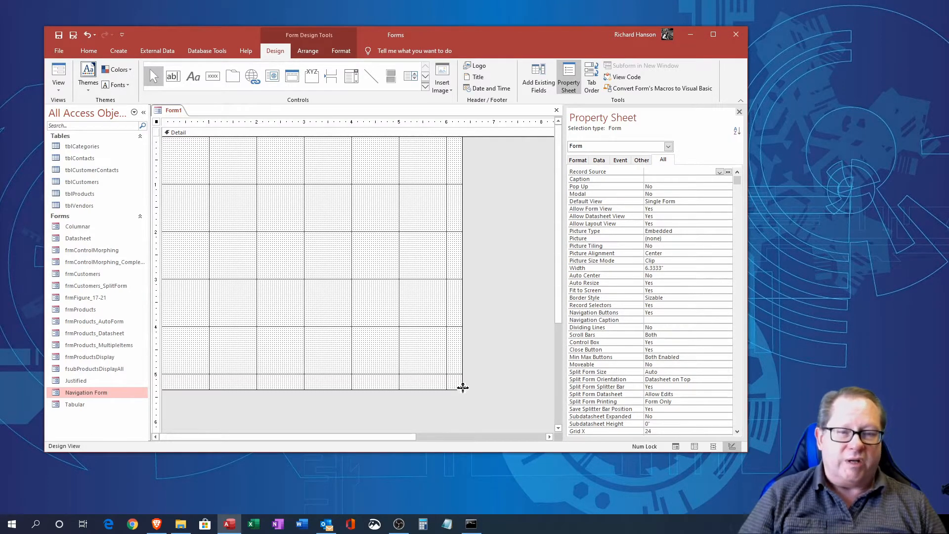
pyautogui.moveTo(329, 376)
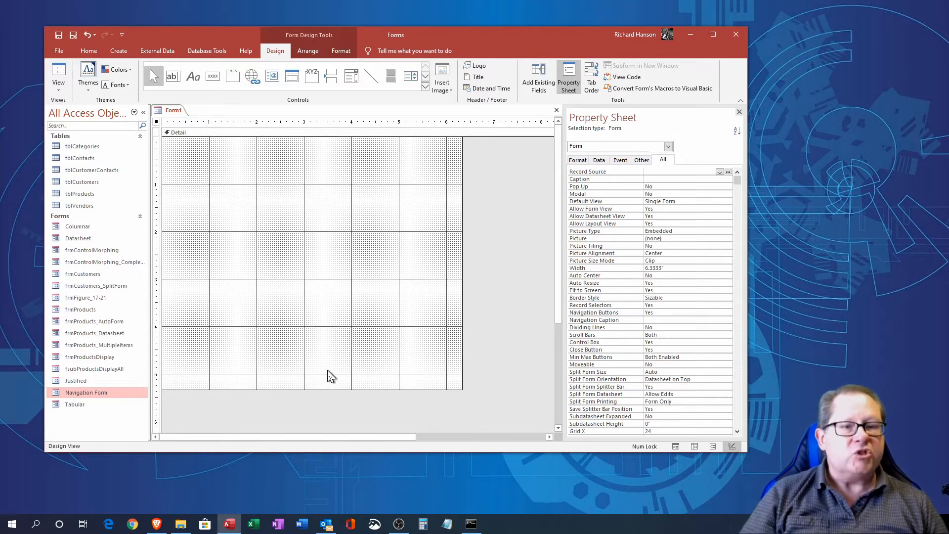
pyautogui.moveTo(548, 454)
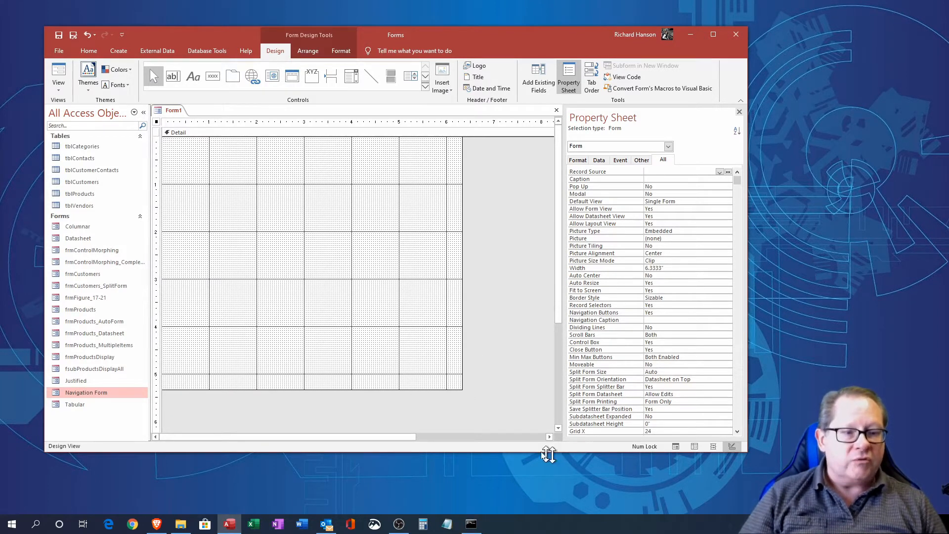
pyautogui.moveTo(548, 412)
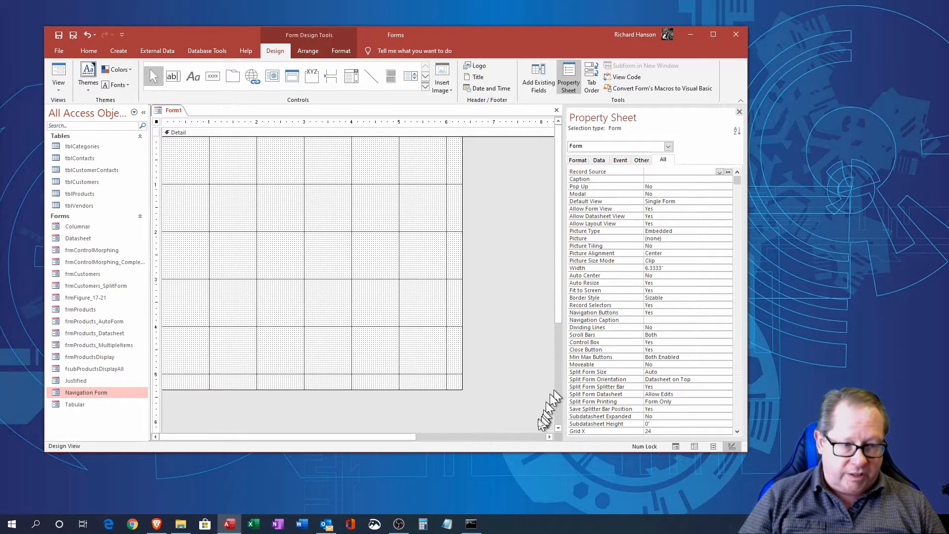
pyautogui.moveTo(370, 434)
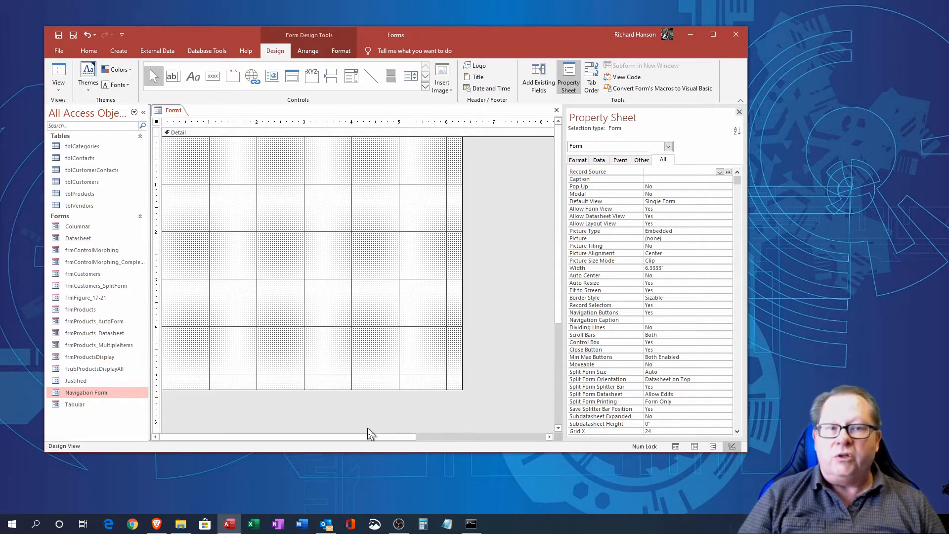
pyautogui.moveTo(267, 291)
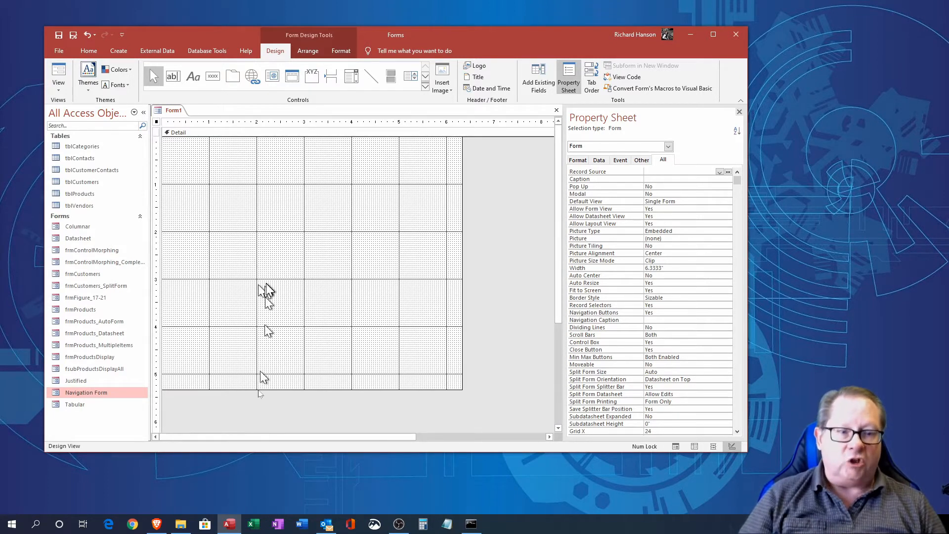
pyautogui.moveTo(297, 254)
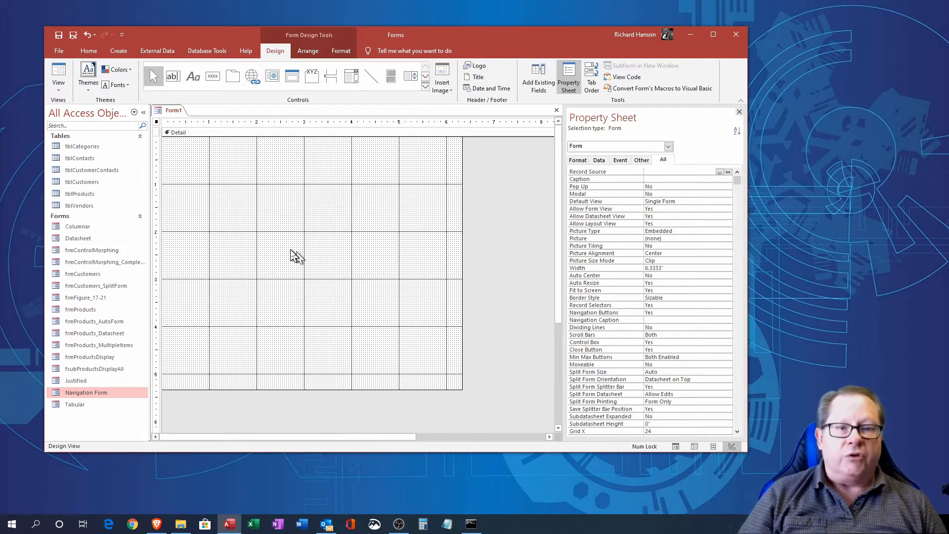
pyautogui.moveTo(289, 270)
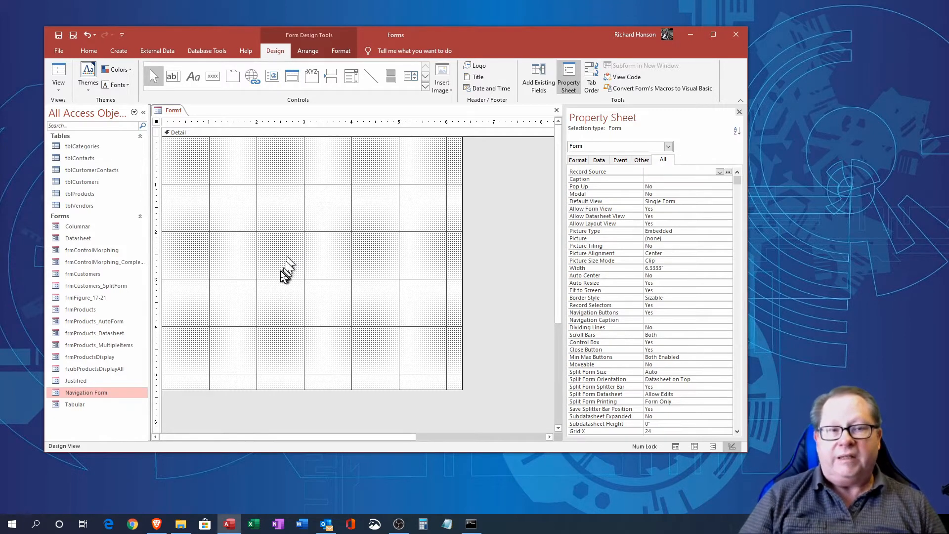
pyautogui.moveTo(285, 277)
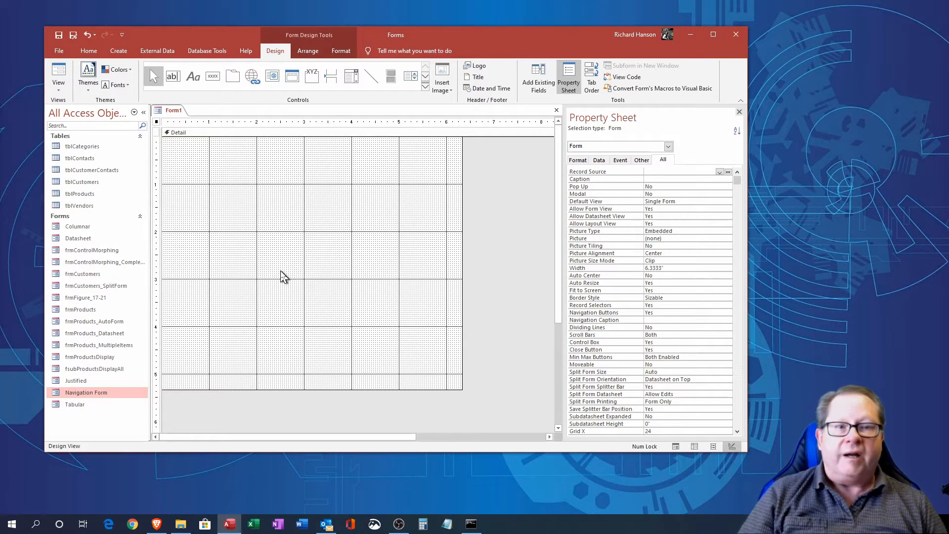
pyautogui.moveTo(264, 270)
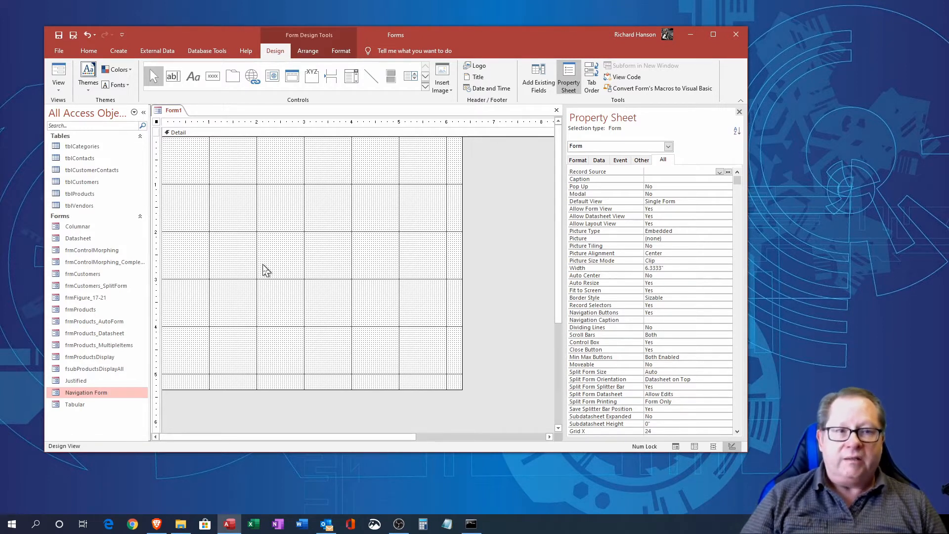
pyautogui.moveTo(261, 285)
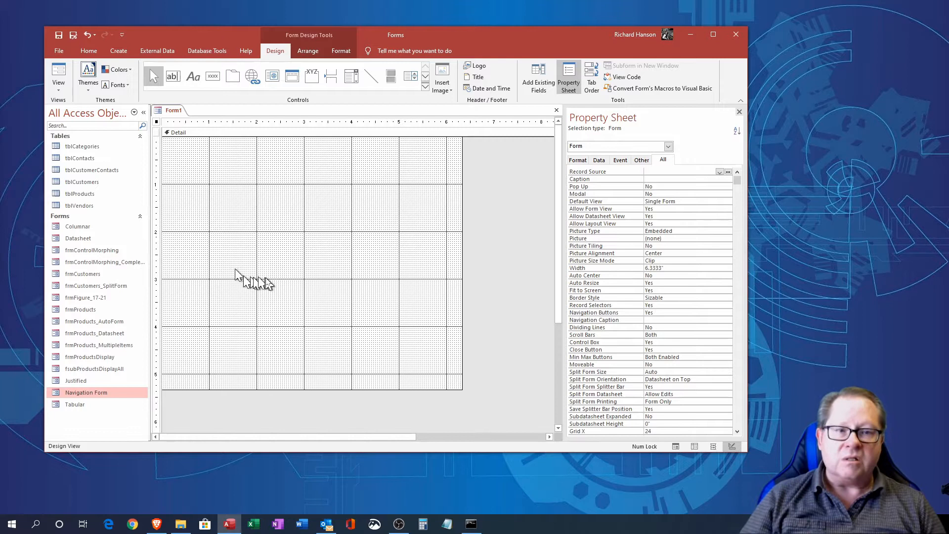
pyautogui.moveTo(351, 302)
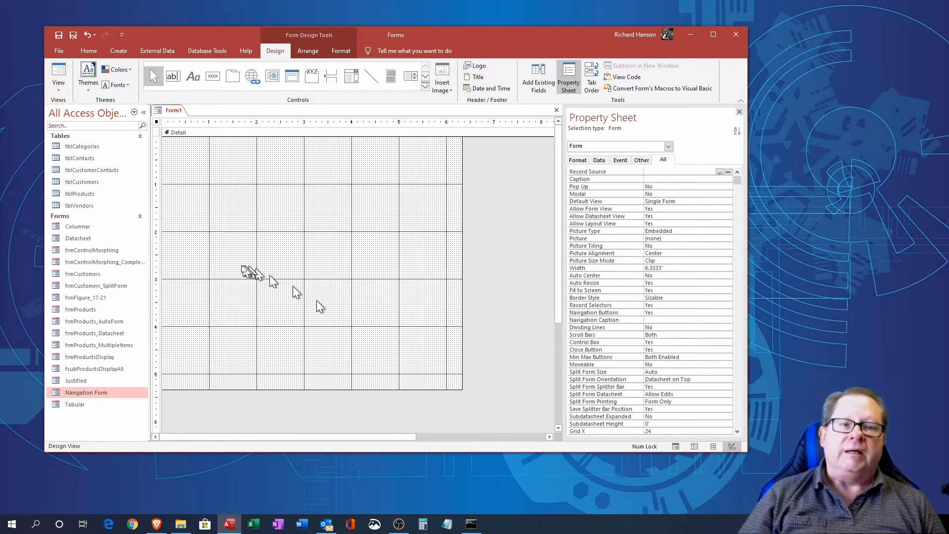
pyautogui.moveTo(221, 248)
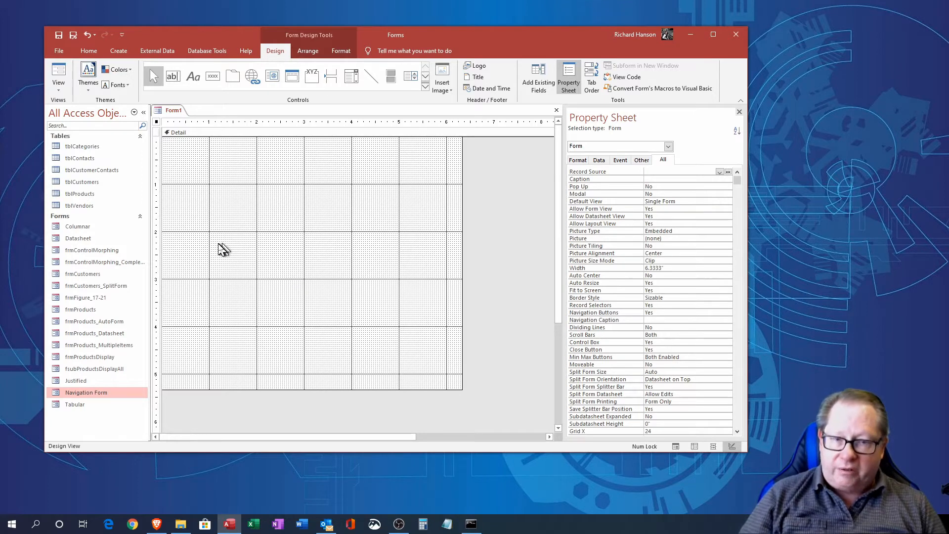
pyautogui.moveTo(285, 277)
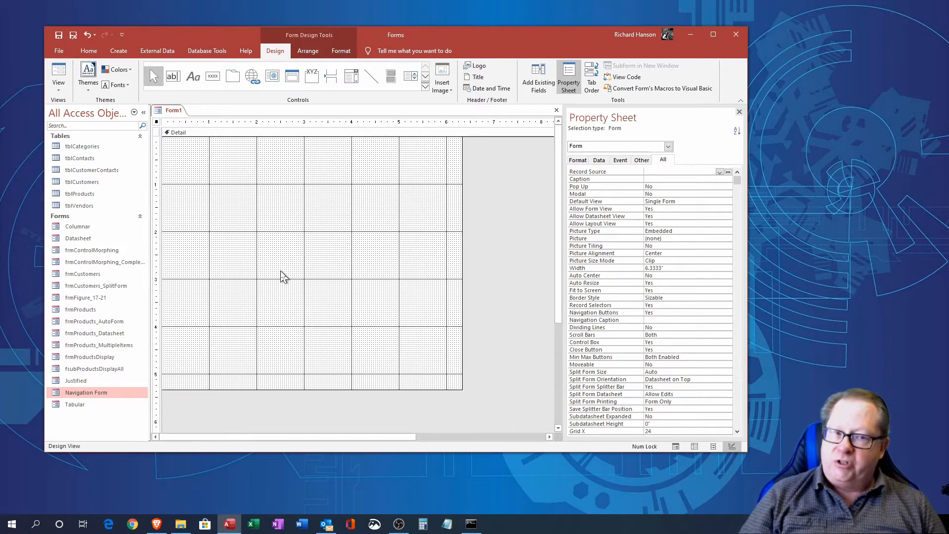
pyautogui.moveTo(202, 306)
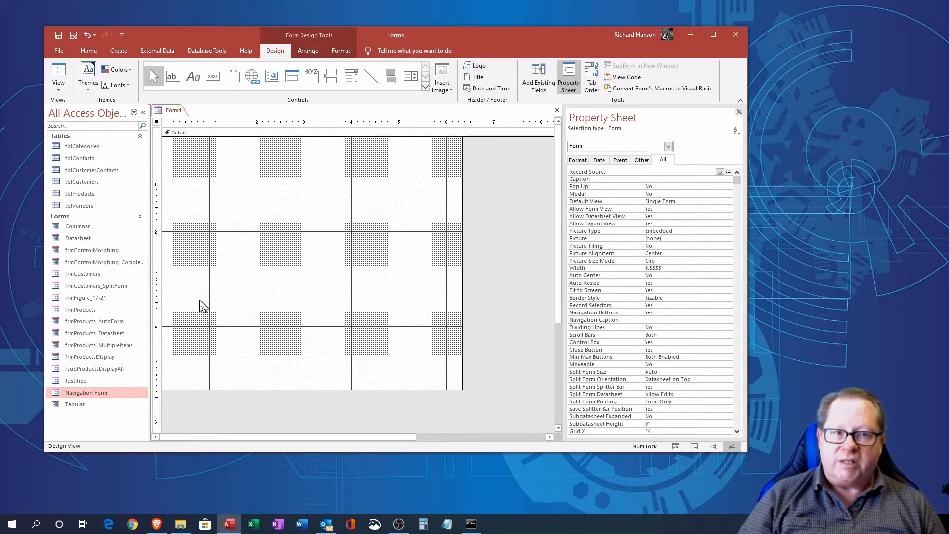
pyautogui.moveTo(253, 267)
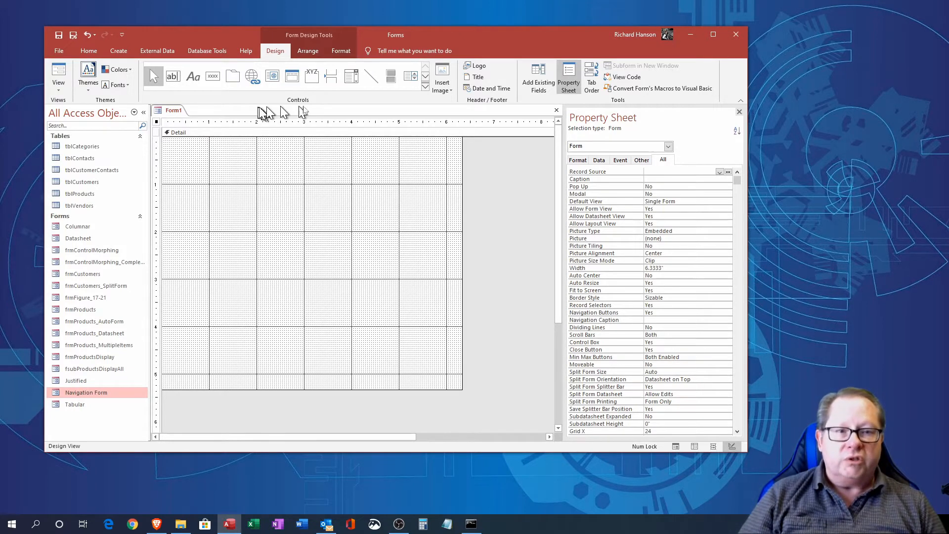
pyautogui.moveTo(276, 100)
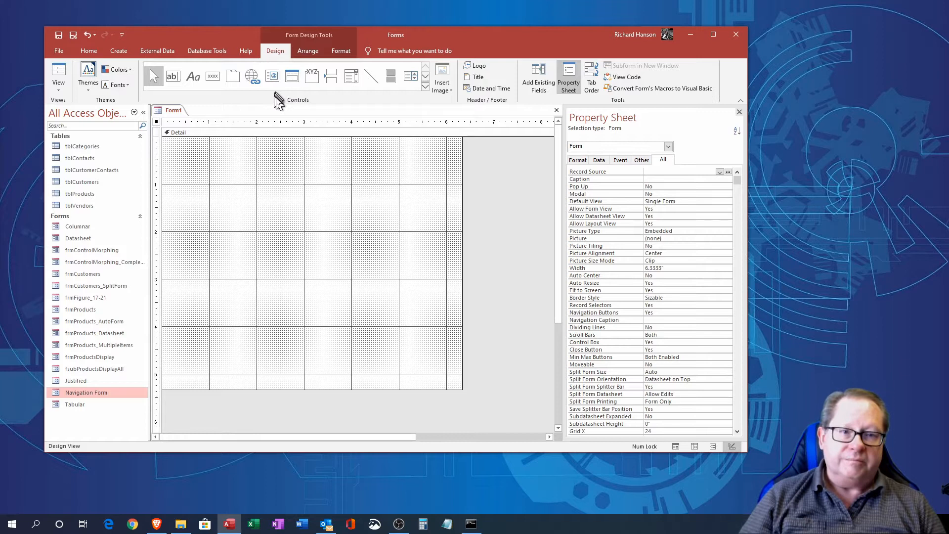
pyautogui.moveTo(320, 85)
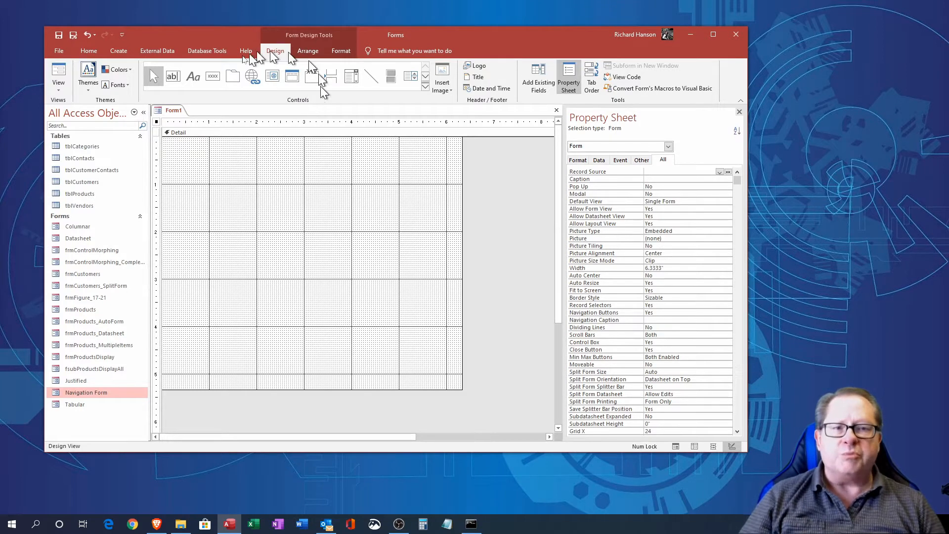
pyautogui.moveTo(270, 228)
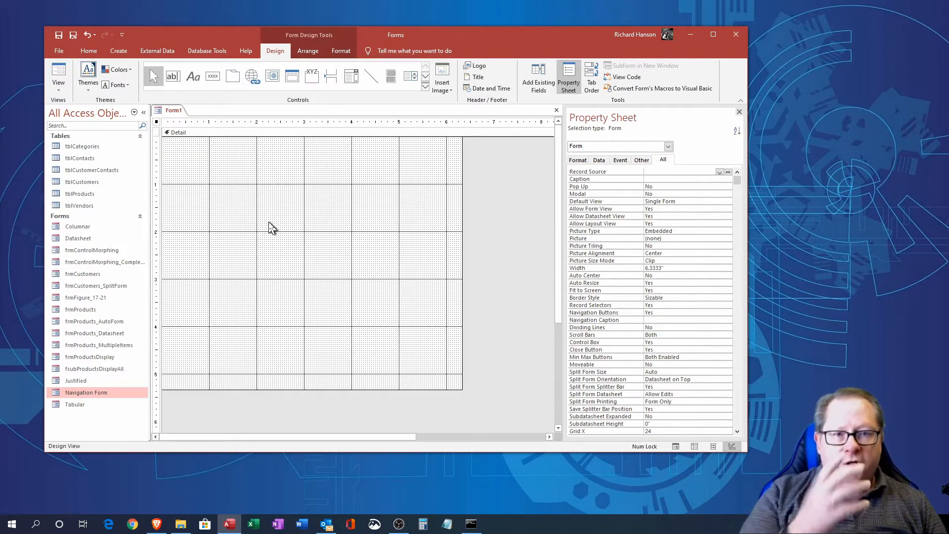
pyautogui.moveTo(269, 232)
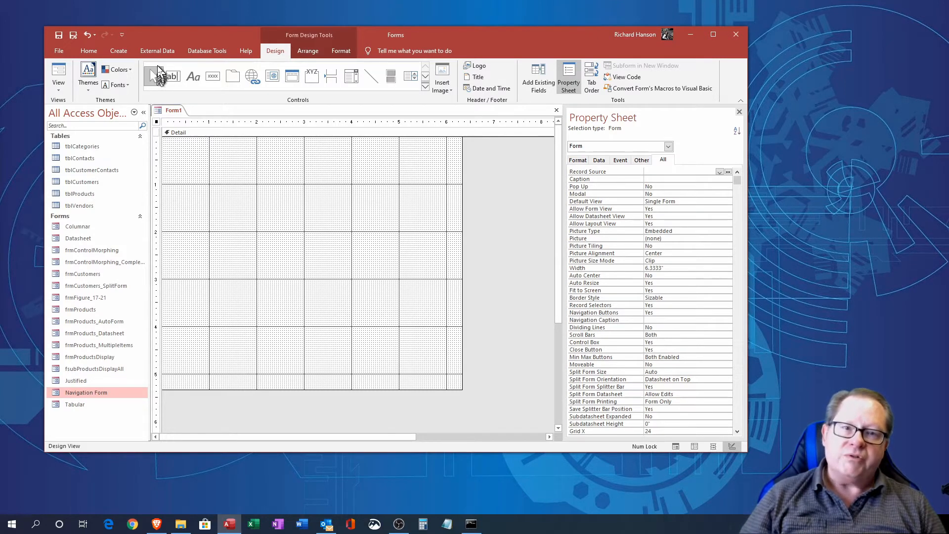
pyautogui.moveTo(154, 77)
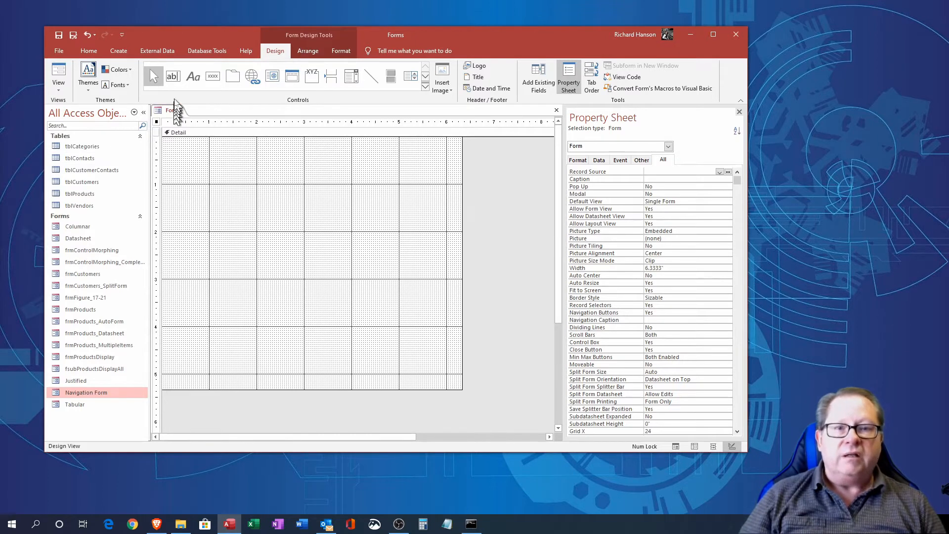
pyautogui.moveTo(174, 76)
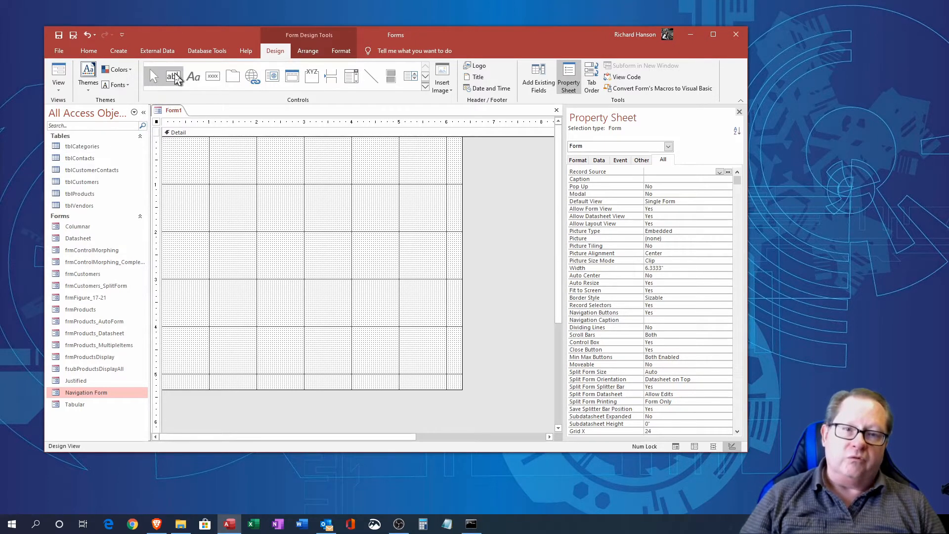
# - Pick the Text Box control from the Controls group
pyautogui.click(174, 77)
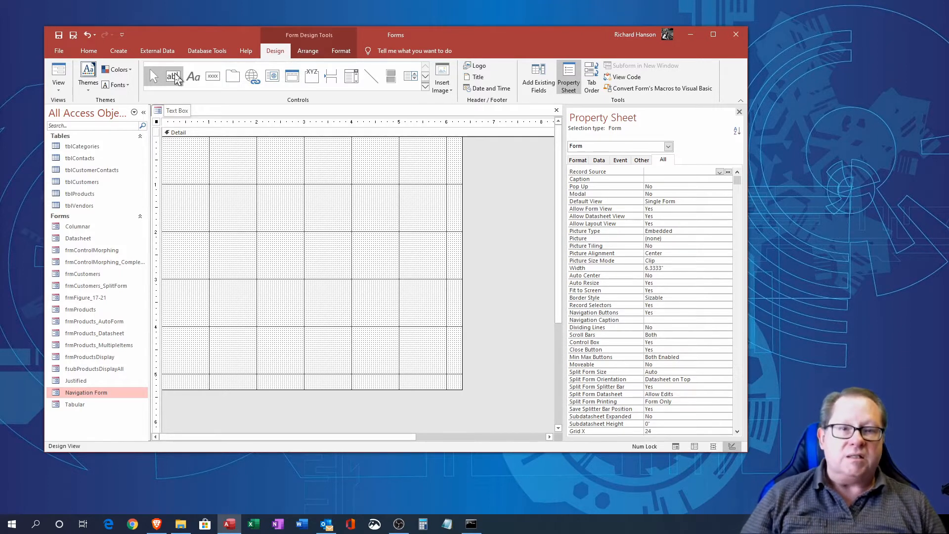
pyautogui.moveTo(175, 79)
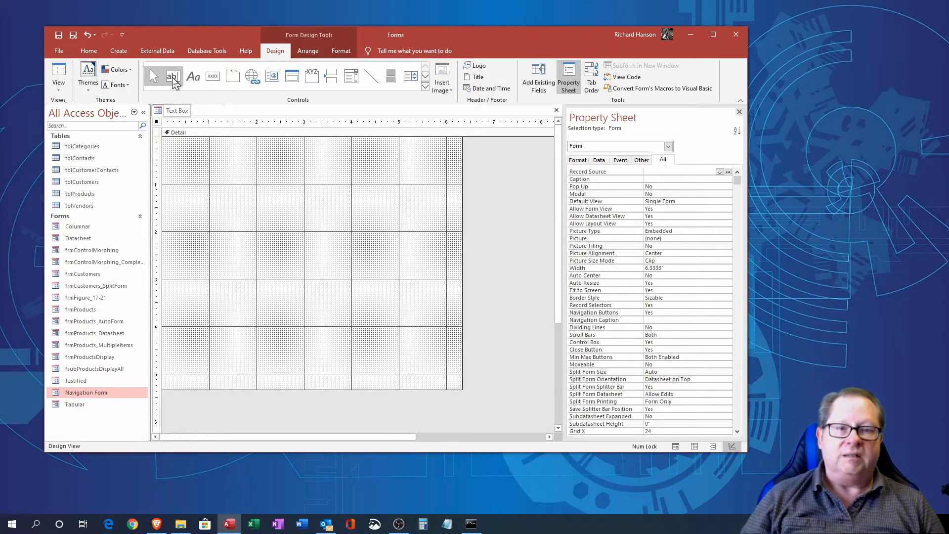
# - Draw an unbound text box in the Detail section and select its Text0 label
pyautogui.click(173, 76)
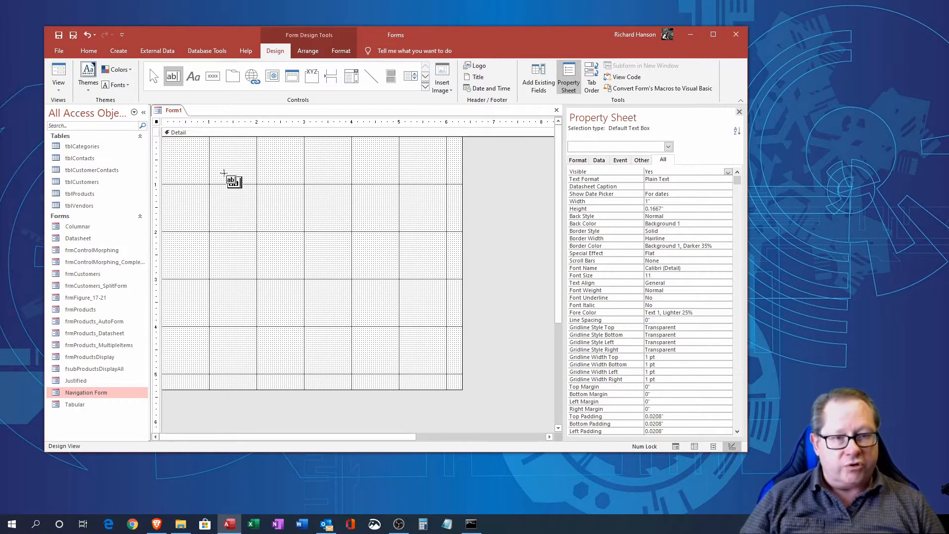
pyautogui.moveTo(224, 176); pyautogui.dragTo(297, 182)
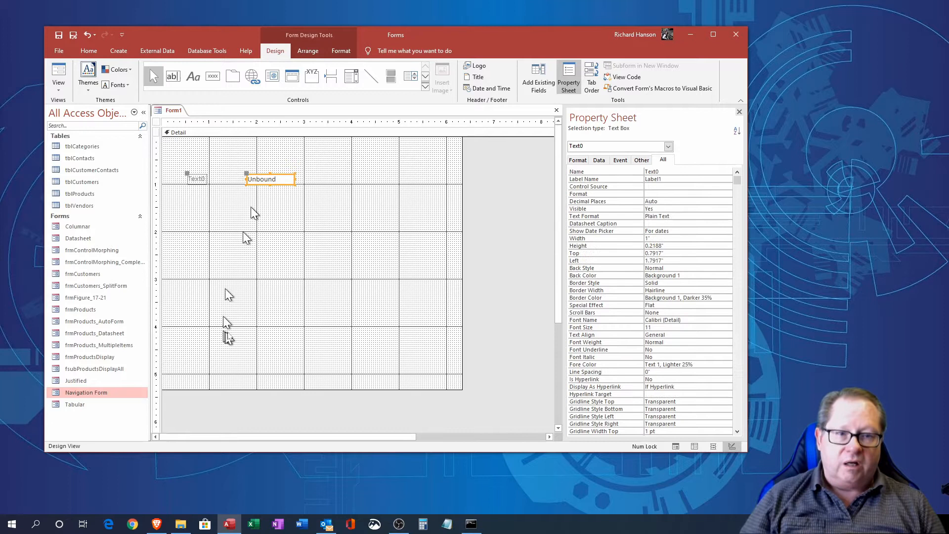
pyautogui.moveTo(237, 336)
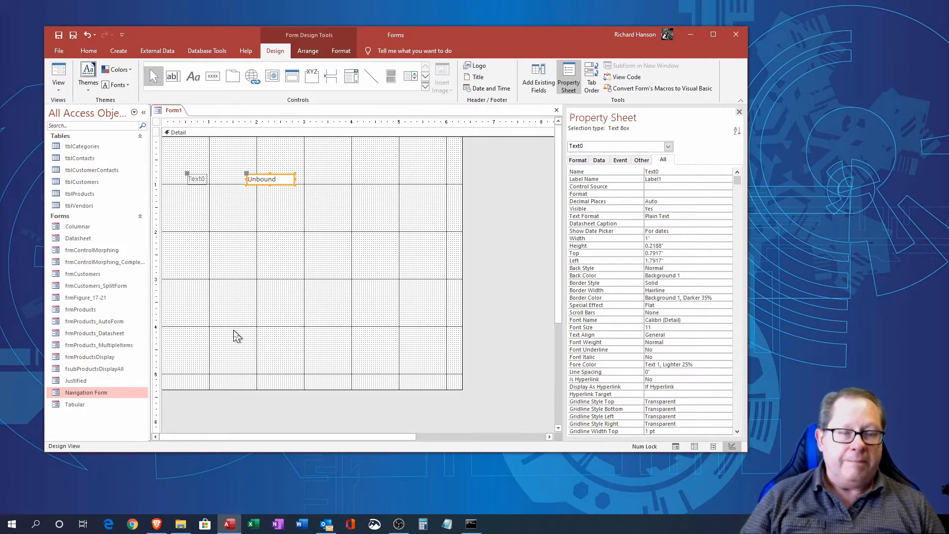
pyautogui.moveTo(211, 211)
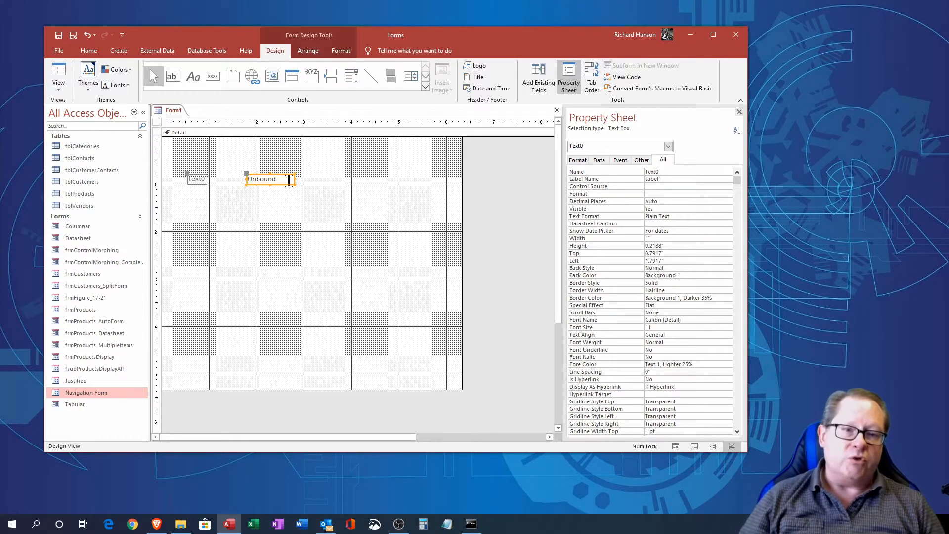
pyautogui.moveTo(241, 310)
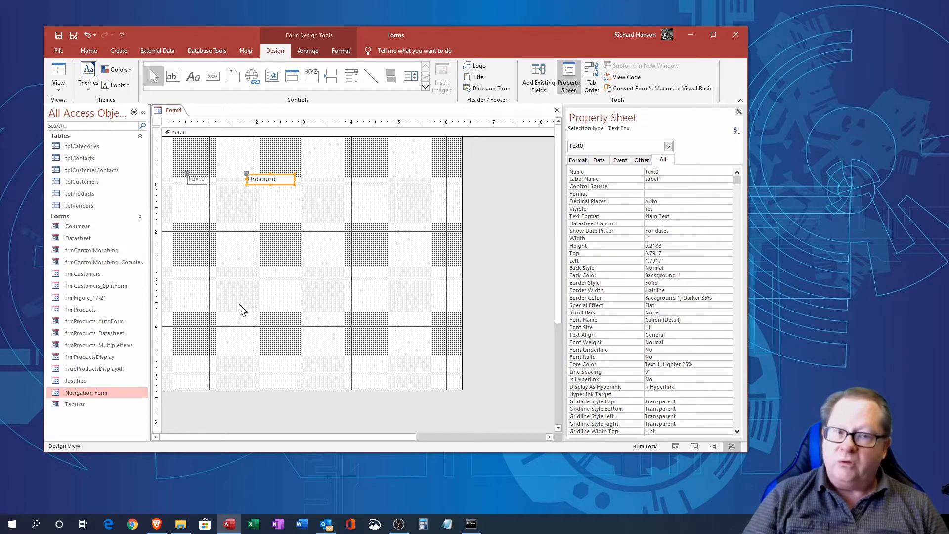
pyautogui.moveTo(268, 173)
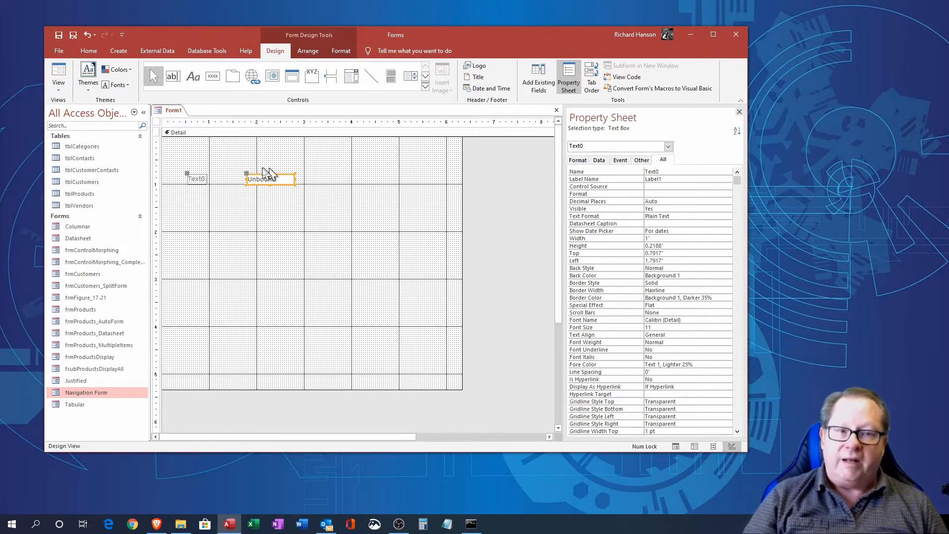
pyautogui.moveTo(657, 148)
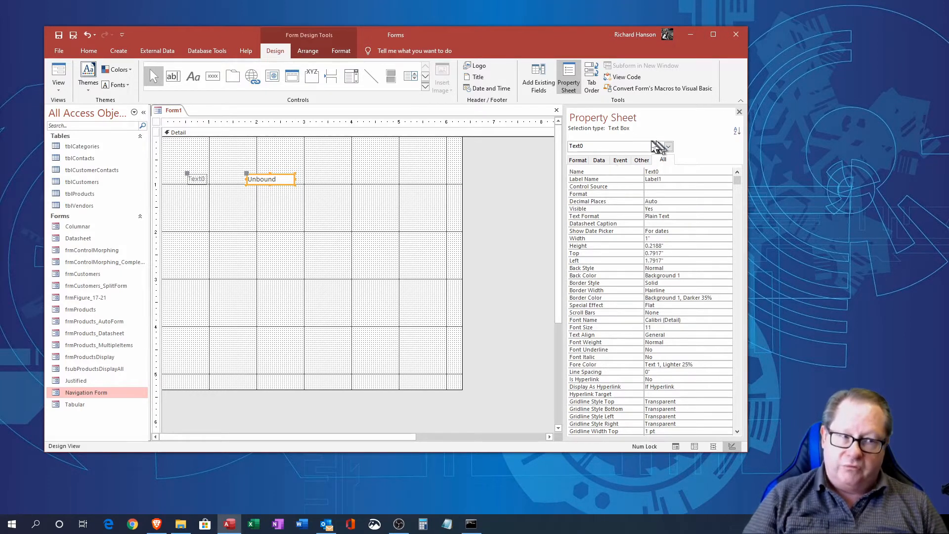
pyautogui.moveTo(308, 215)
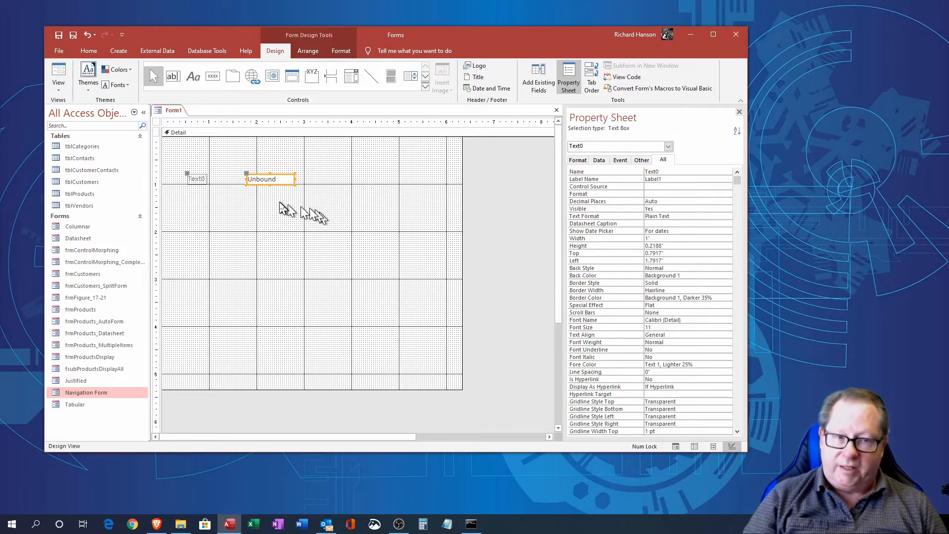
pyautogui.moveTo(263, 192)
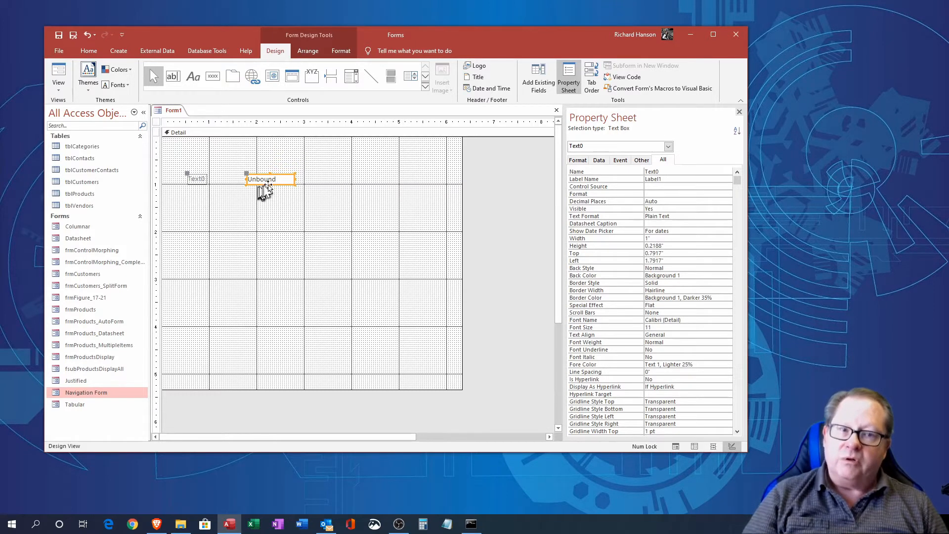
pyautogui.moveTo(288, 248)
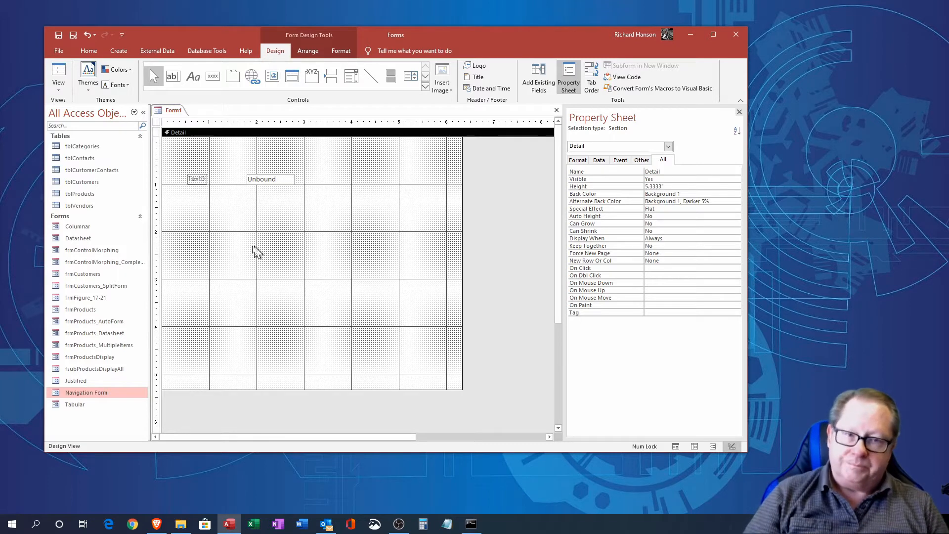
pyautogui.click(196, 178)
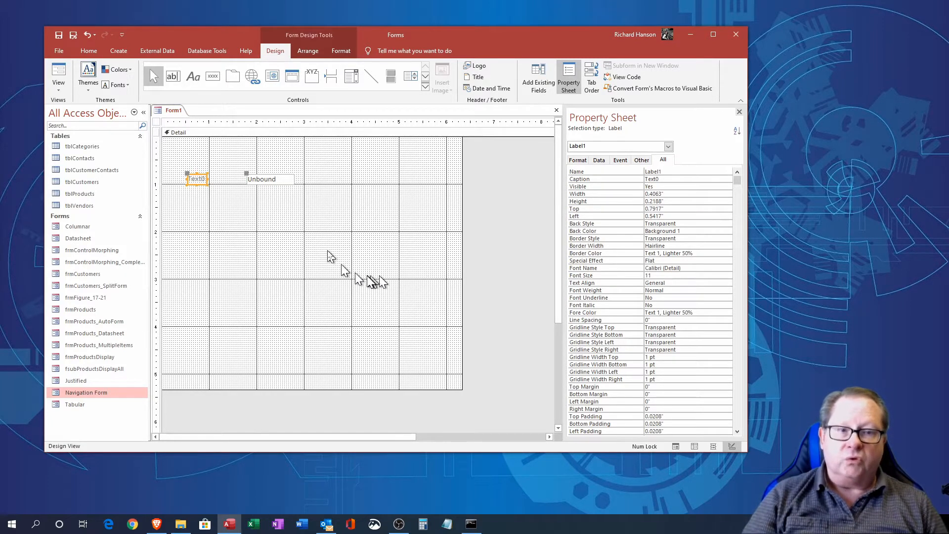
pyautogui.moveTo(294, 274)
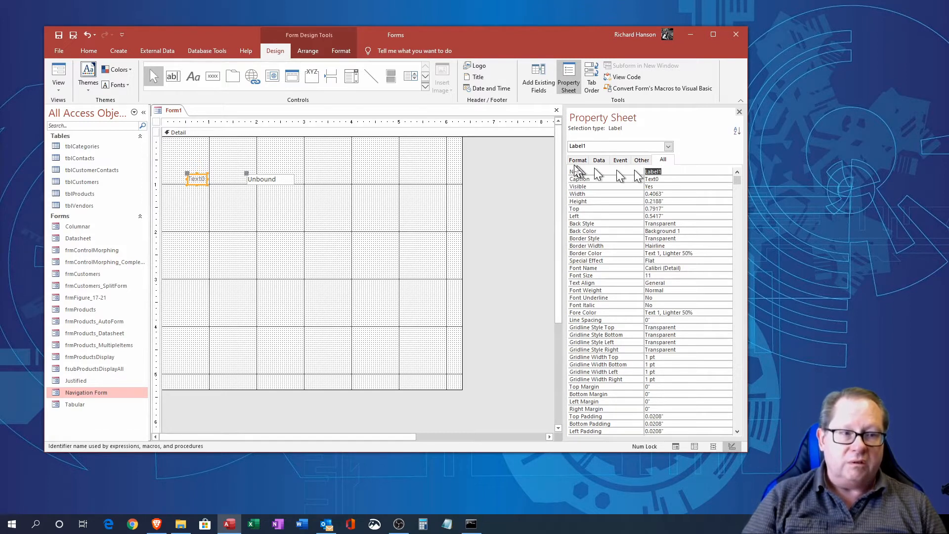
pyautogui.moveTo(697, 268)
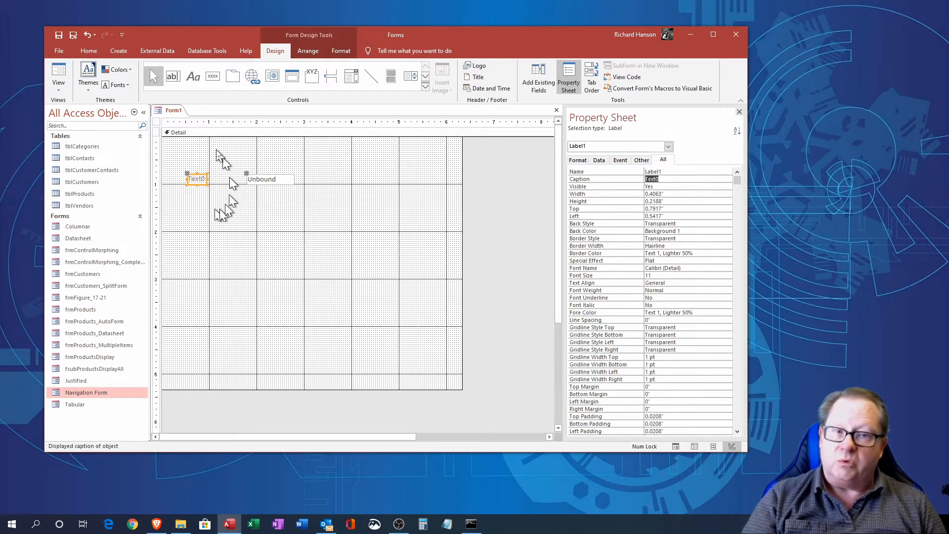
pyautogui.moveTo(302, 181)
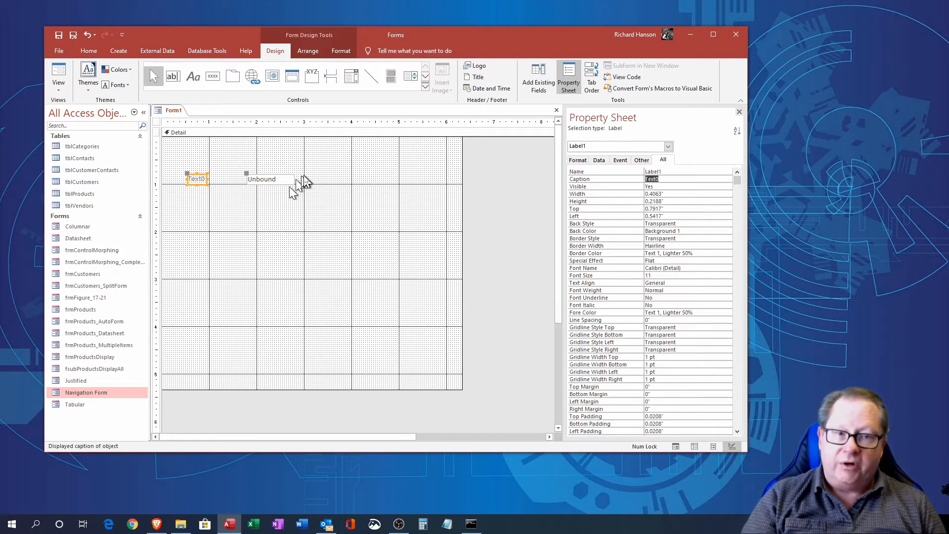
pyautogui.moveTo(263, 187)
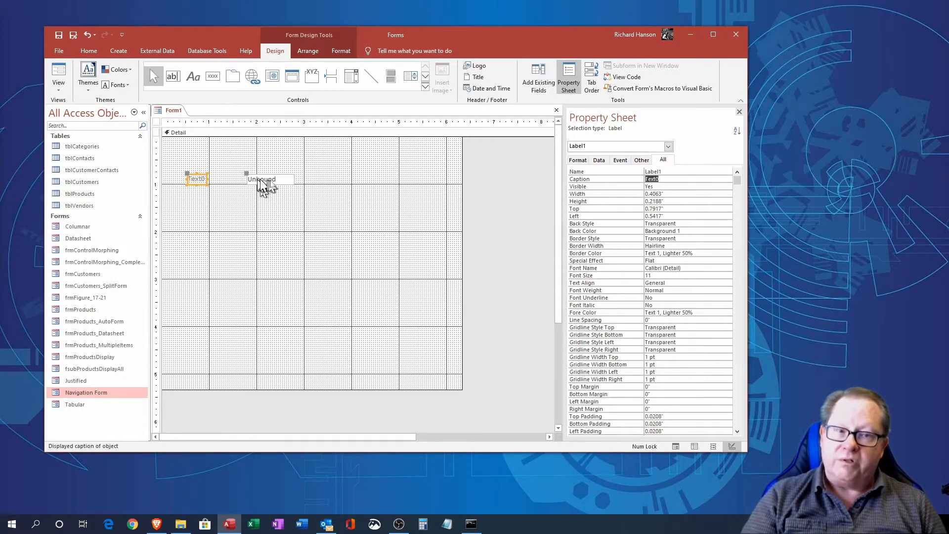
pyautogui.moveTo(269, 191)
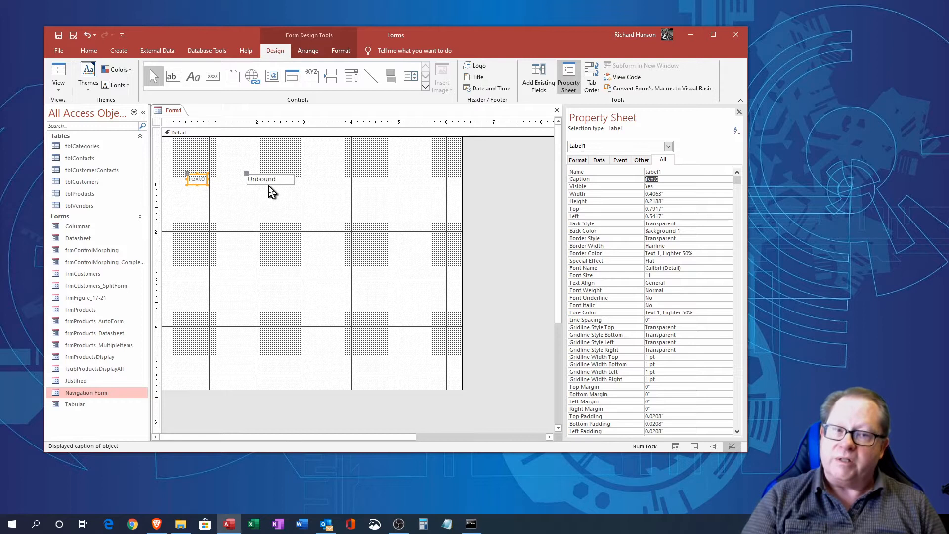
# - Move the text box and Text0 label lower and right, then select the label
pyautogui.click(262, 178)
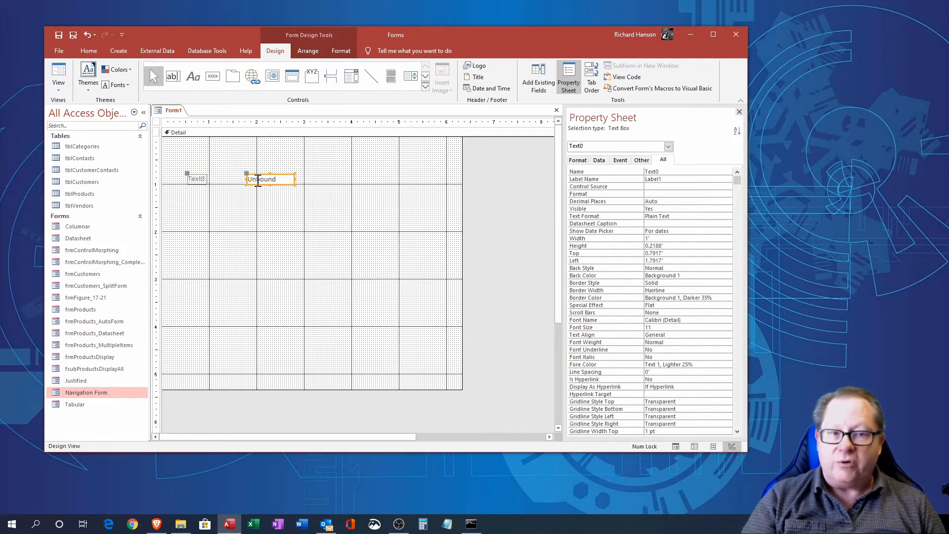
pyautogui.moveTo(263, 178); pyautogui.dragTo(337, 222)
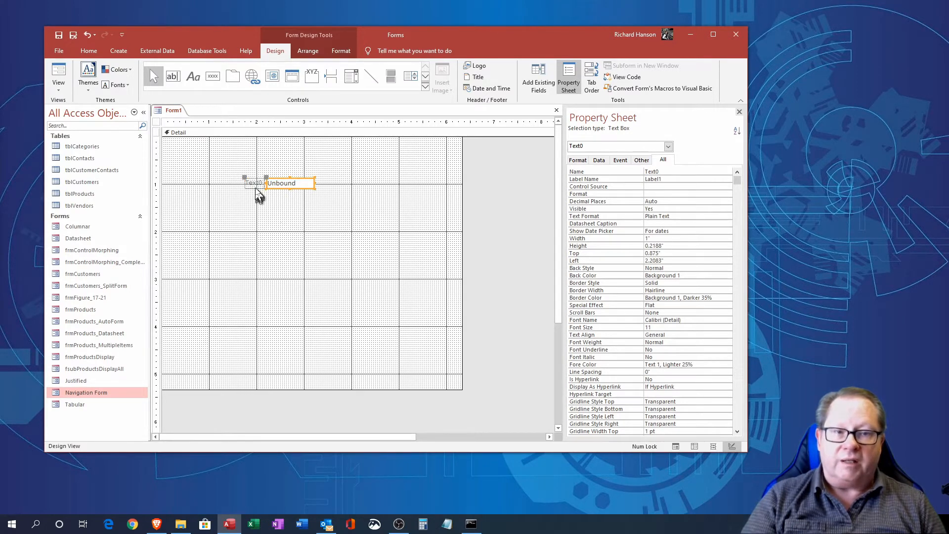
pyautogui.click(251, 182)
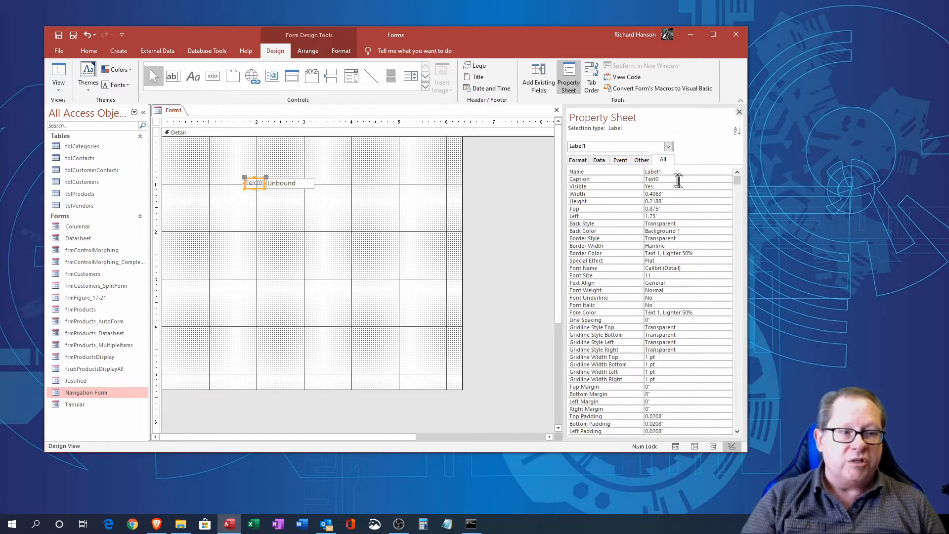
# - Change the label caption to 'This is a label' and move both controls higher
pyautogui.click(666, 178)
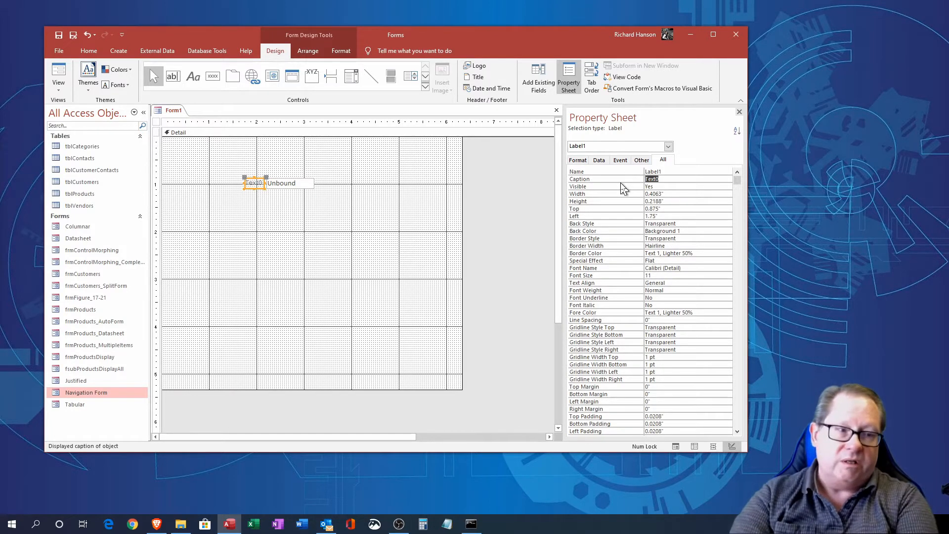
pyautogui.write('This is a label')
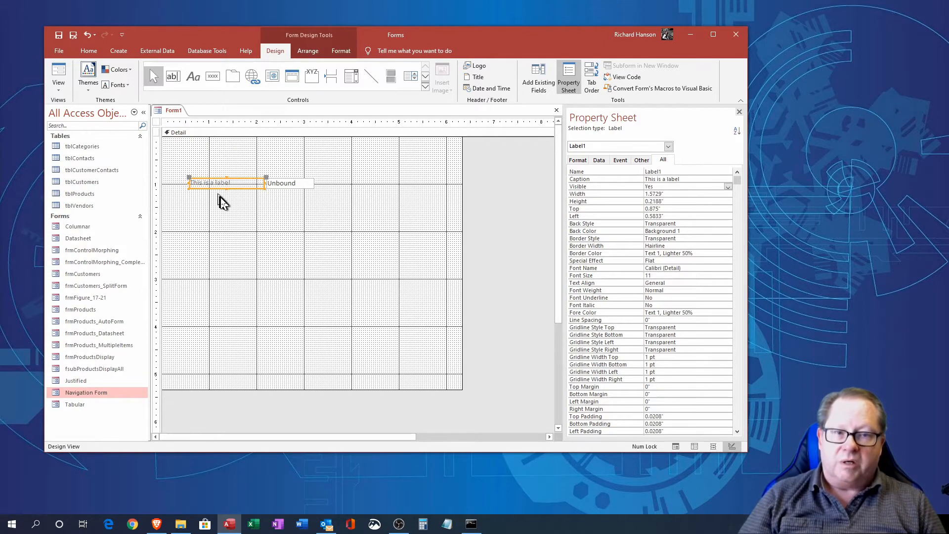
pyautogui.click(289, 183)
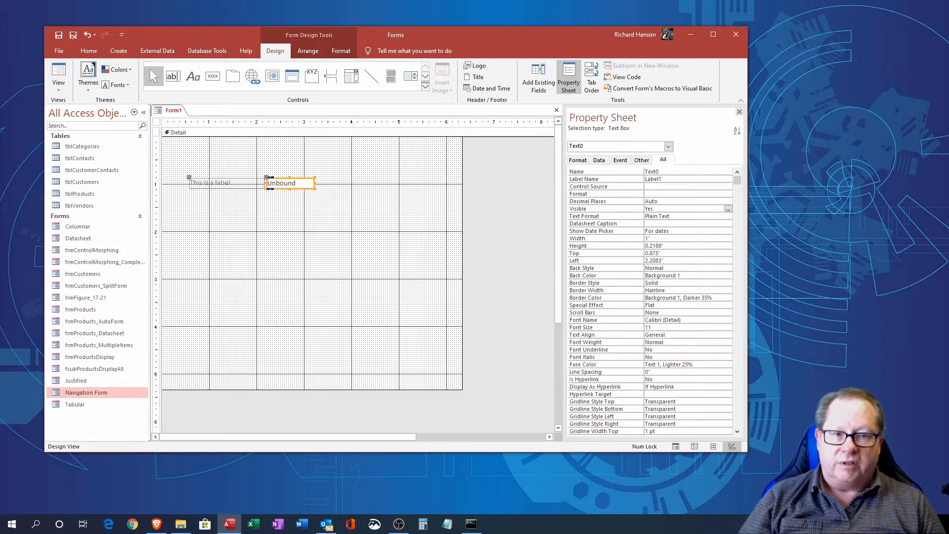
pyautogui.moveTo(280, 183); pyautogui.dragTo(280, 169)
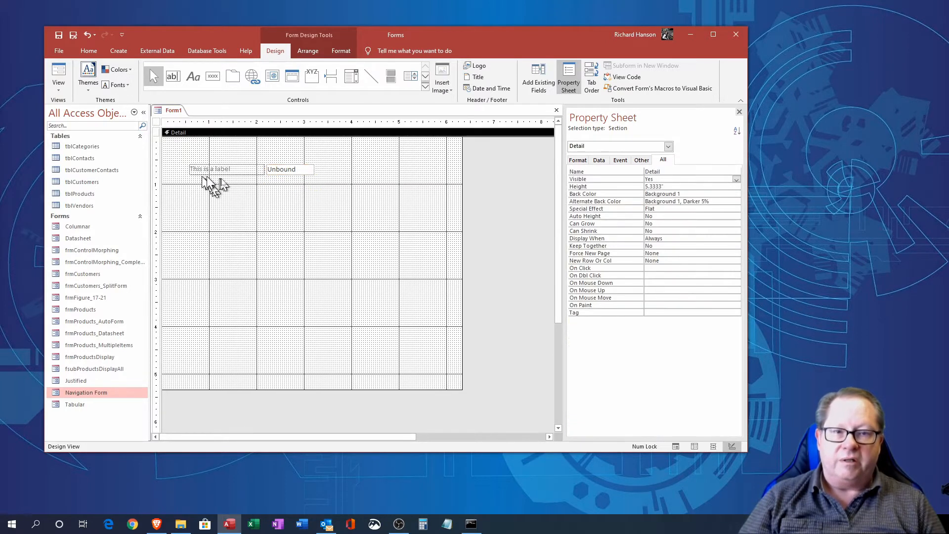
pyautogui.moveTo(238, 262)
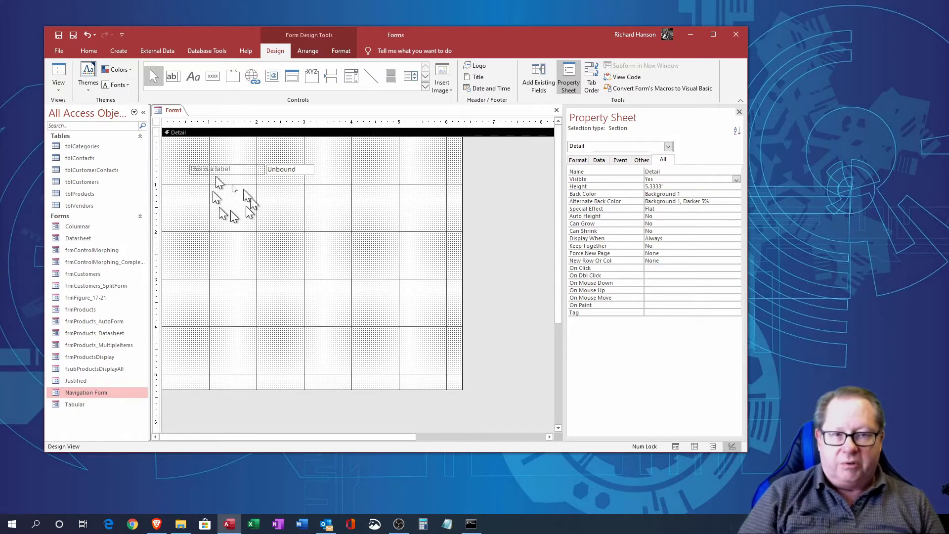
pyautogui.moveTo(239, 250)
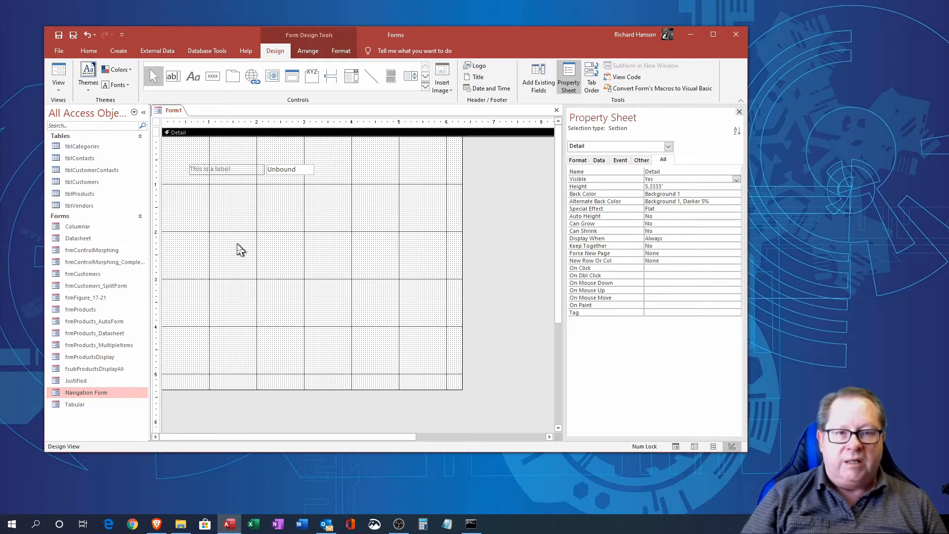
pyautogui.moveTo(237, 221)
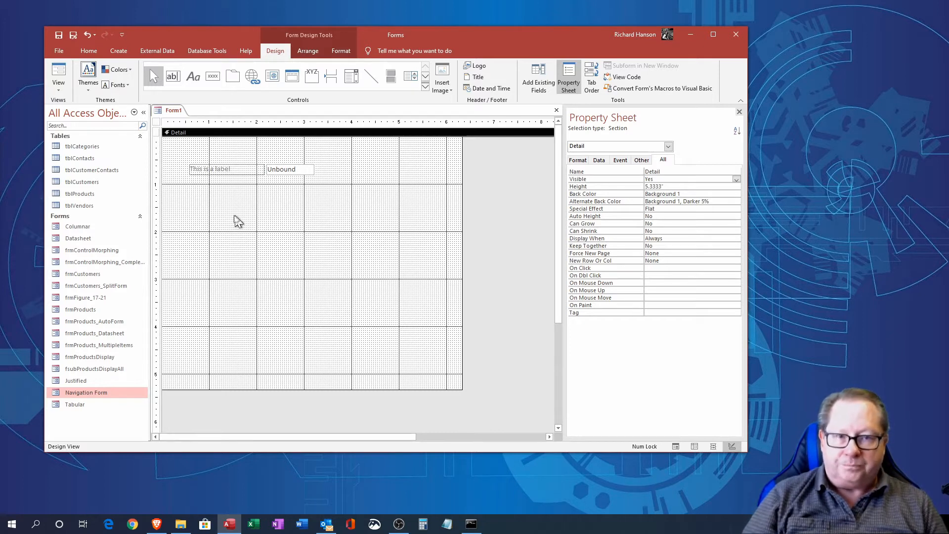
pyautogui.moveTo(193, 75)
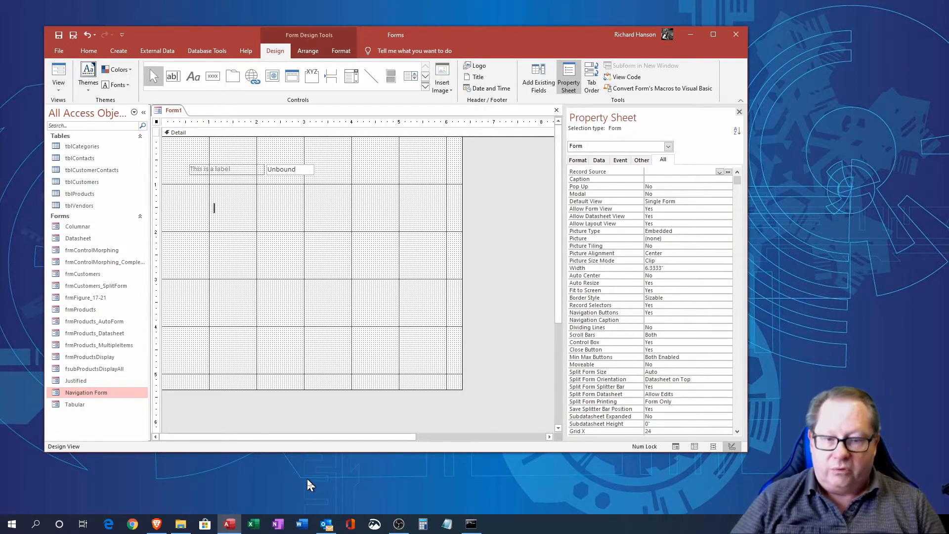
# - Add a second label reading 'This is a label' at the top of the form
pyautogui.write('This is a')
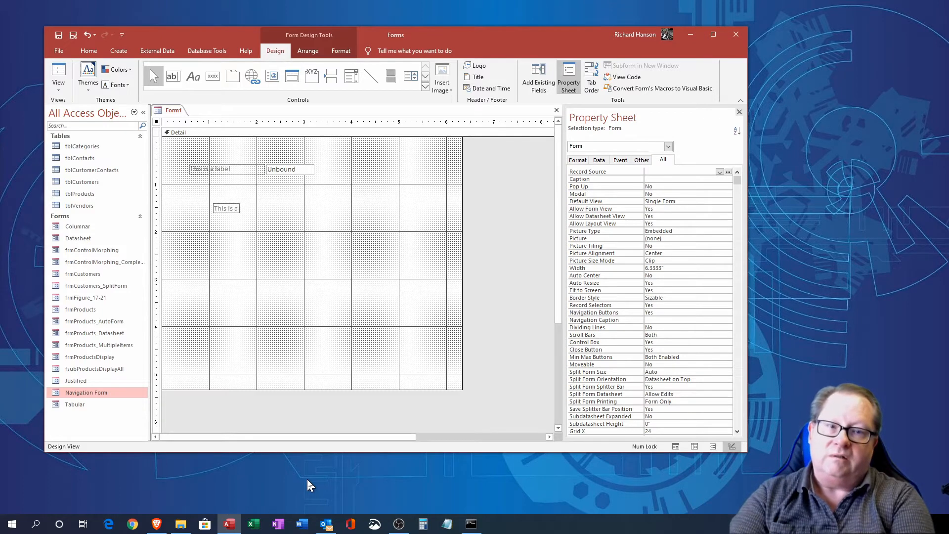
pyautogui.write('label')
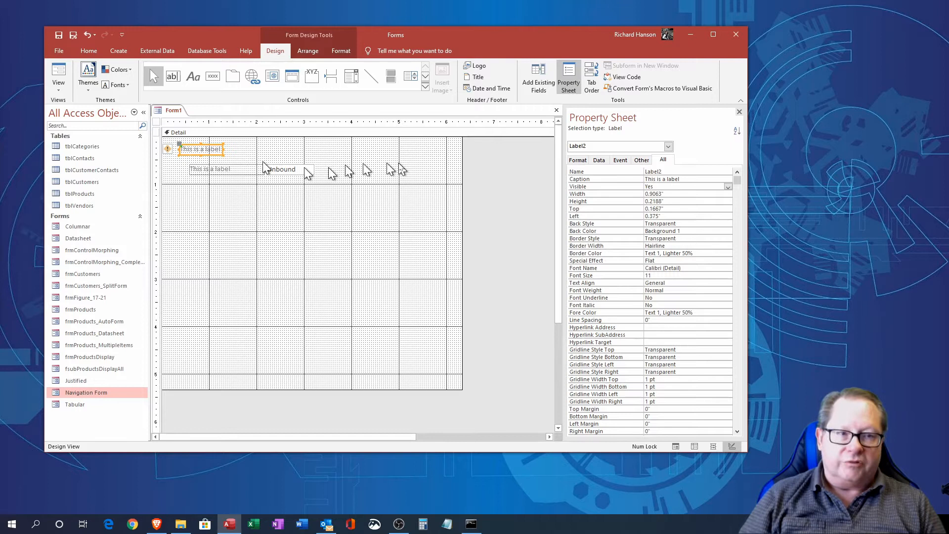
pyautogui.moveTo(170, 150)
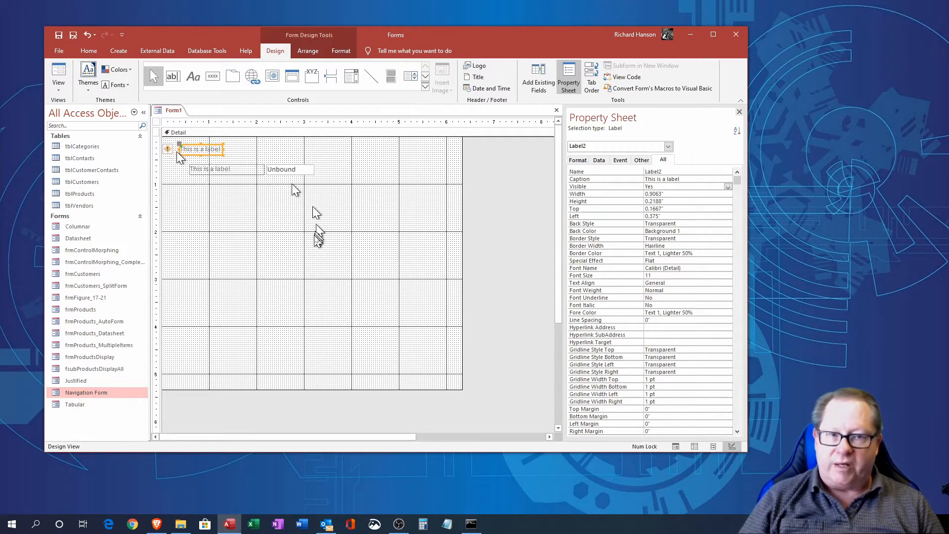
pyautogui.click(212, 169)
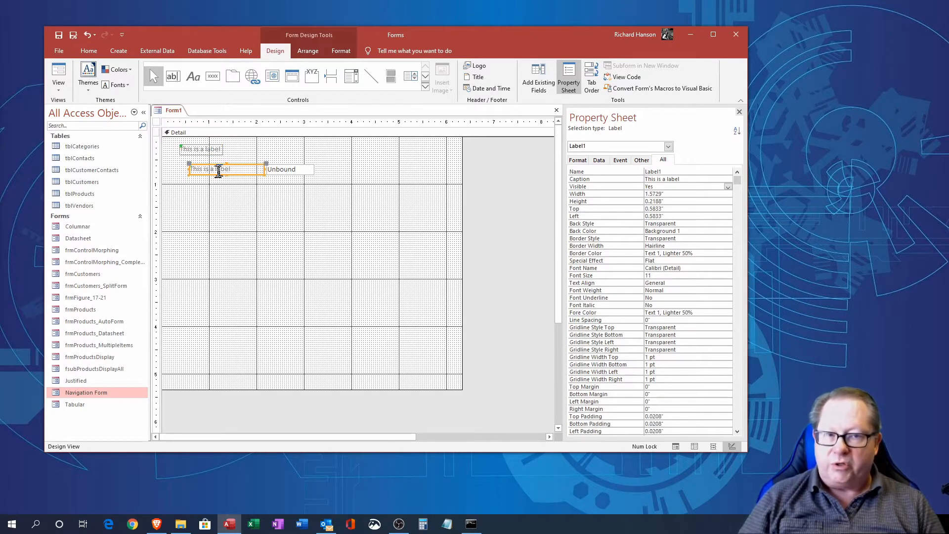
pyautogui.click(201, 149)
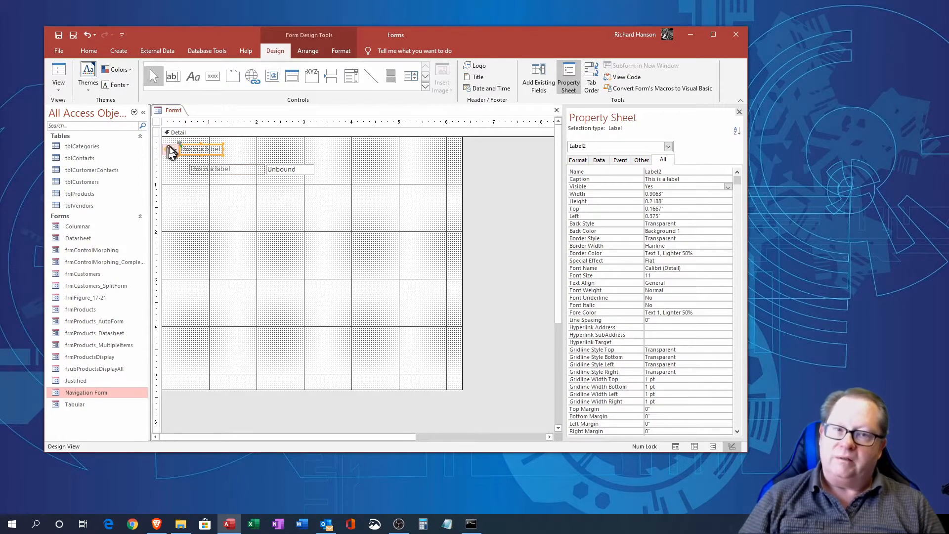
pyautogui.moveTo(275, 261)
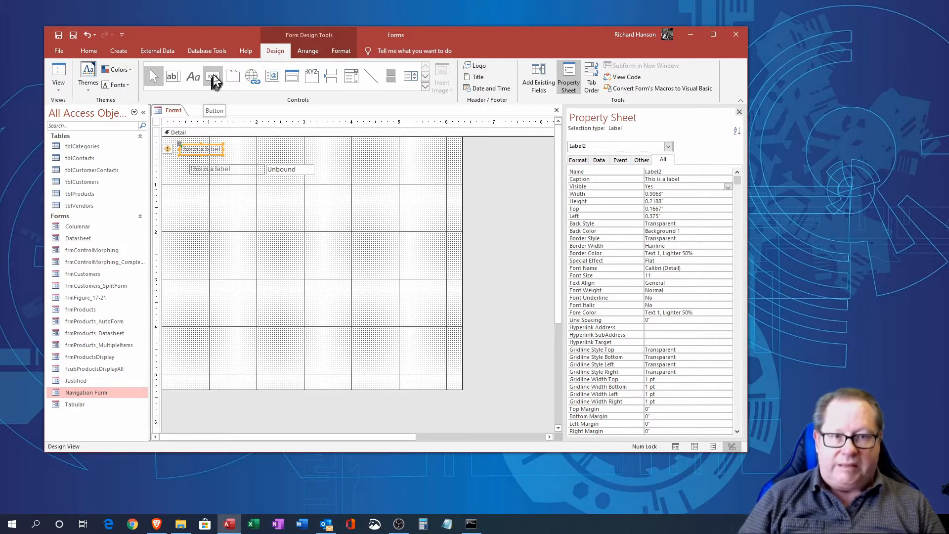
# - Add a command button and browse the wizard's Record, Form, Report and Application categories
pyautogui.click(212, 75)
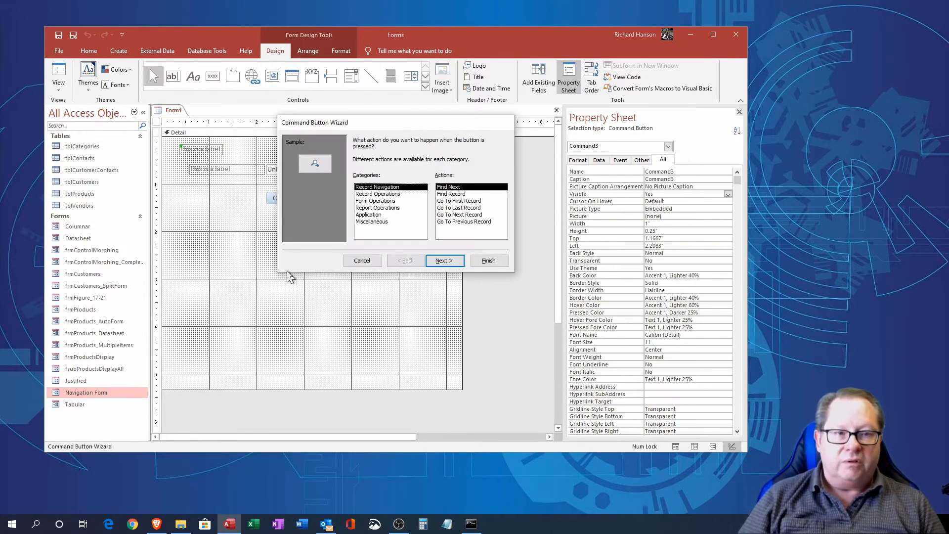
pyautogui.moveTo(212, 89)
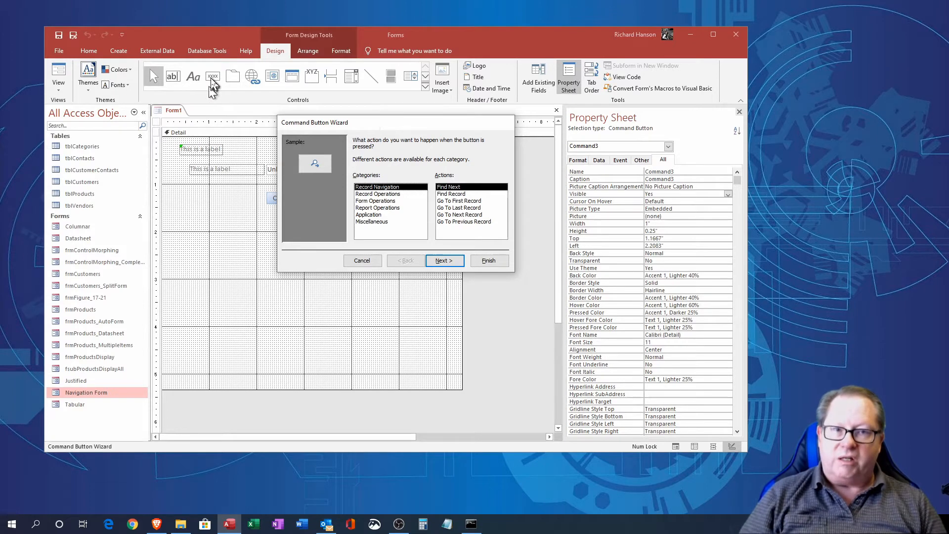
pyautogui.moveTo(315, 122); pyautogui.dragTo(387, 122)
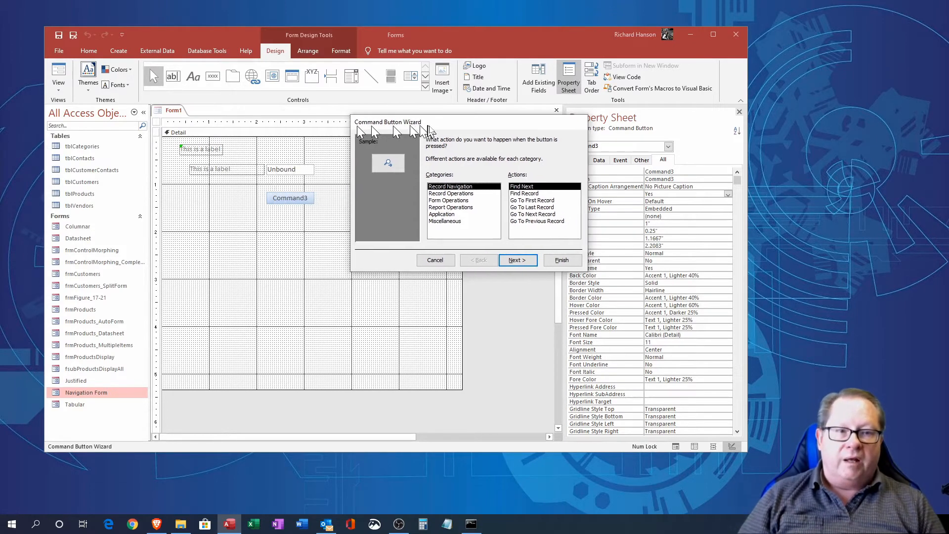
pyautogui.moveTo(280, 216)
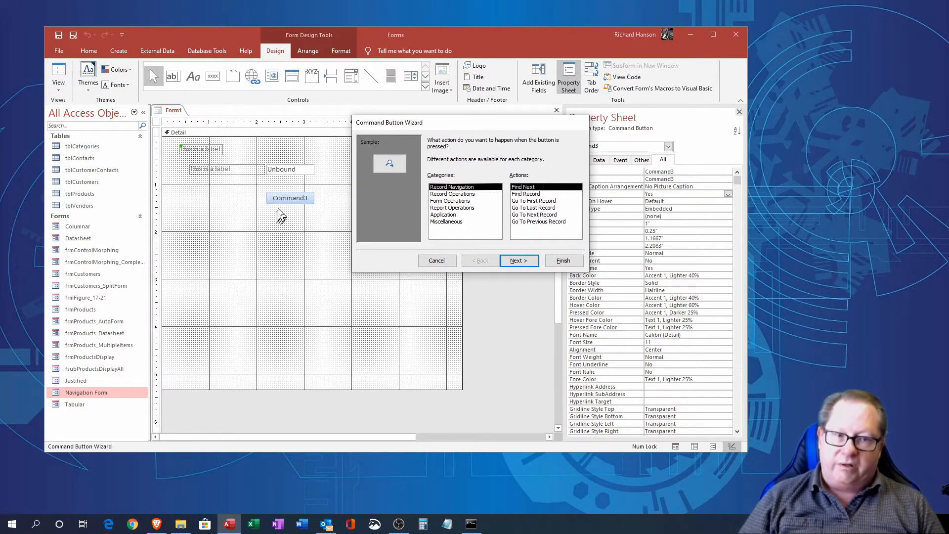
pyautogui.moveTo(301, 215)
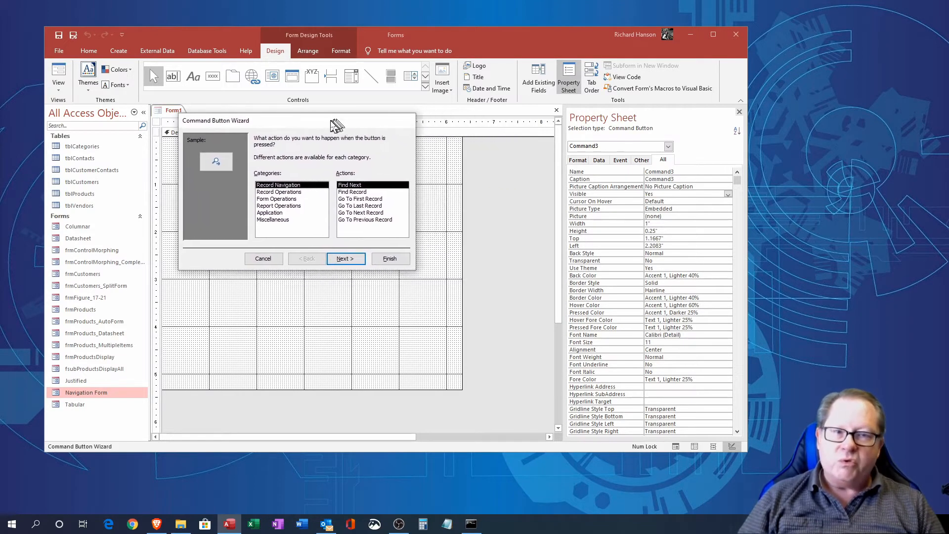
pyautogui.moveTo(263, 248)
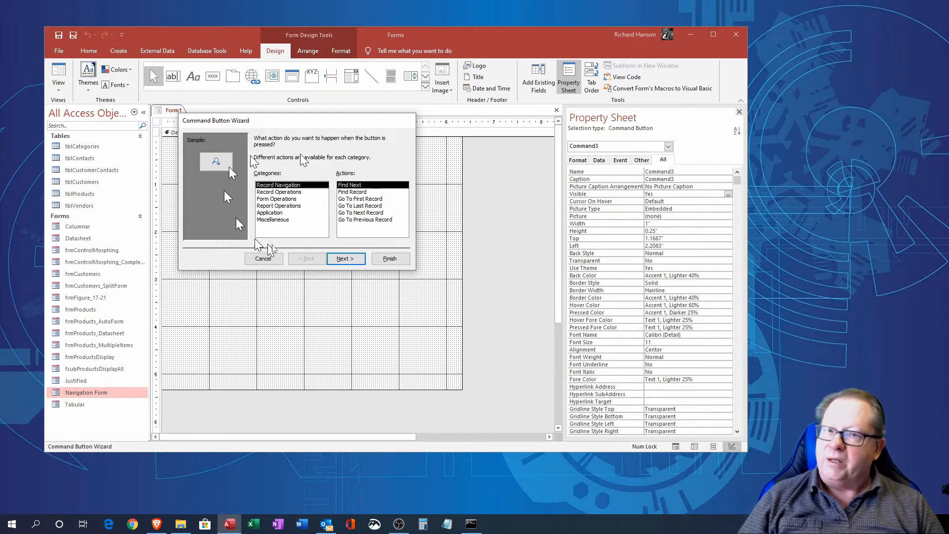
pyautogui.moveTo(292, 245)
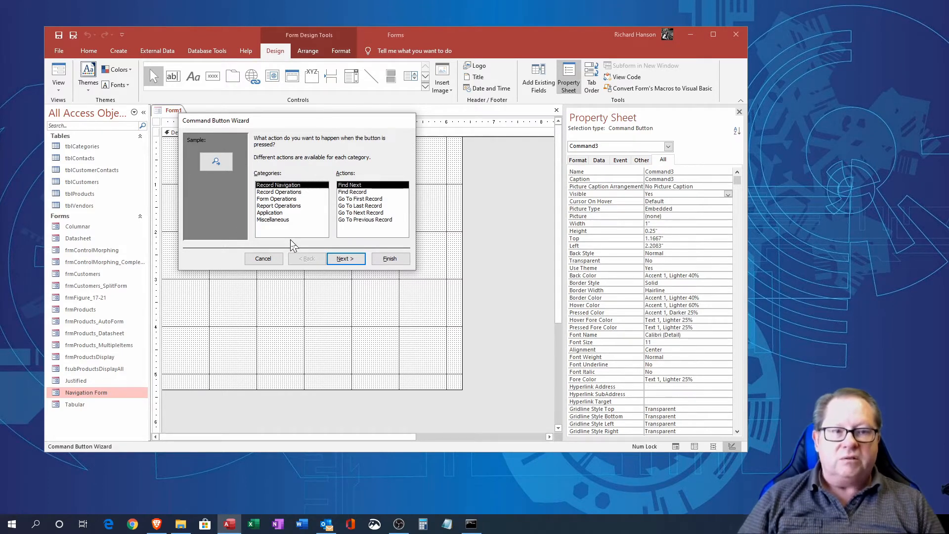
pyautogui.moveTo(284, 185)
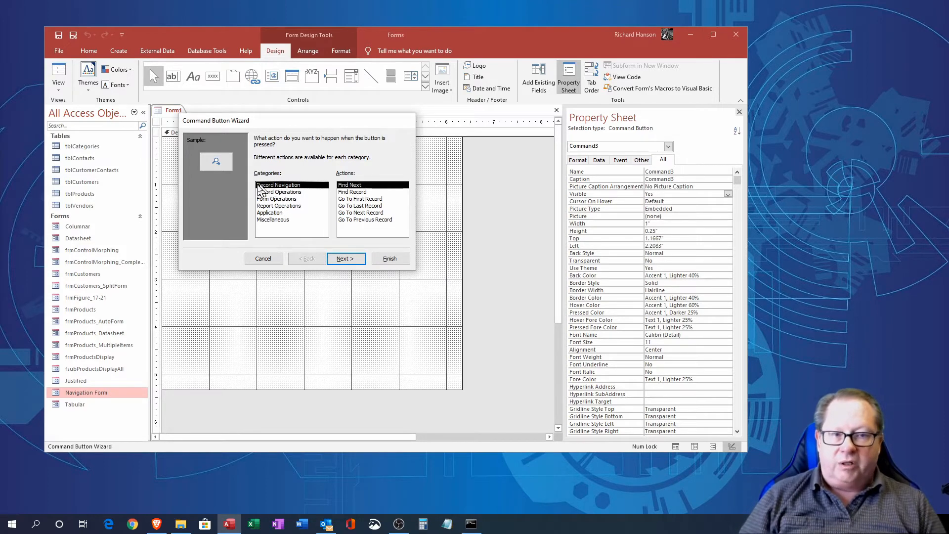
pyautogui.moveTo(279, 188)
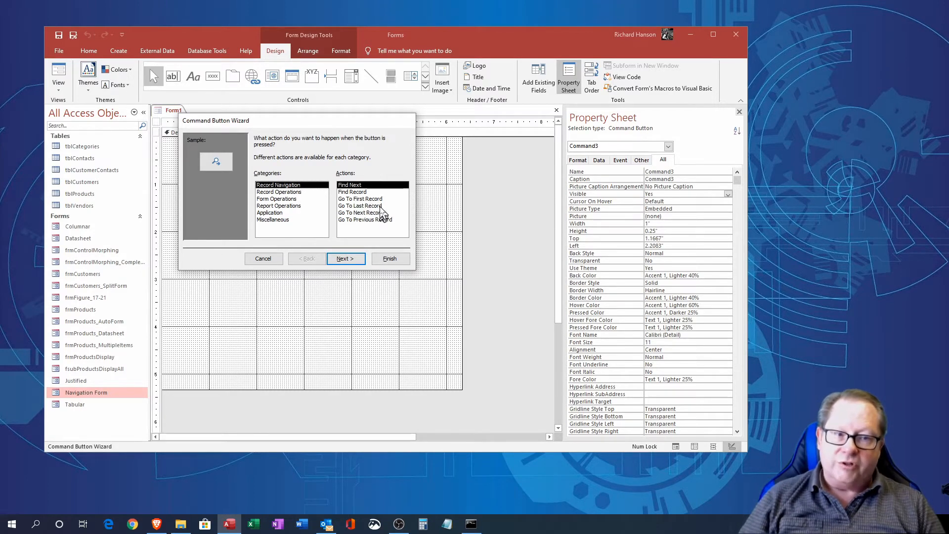
pyautogui.moveTo(378, 213)
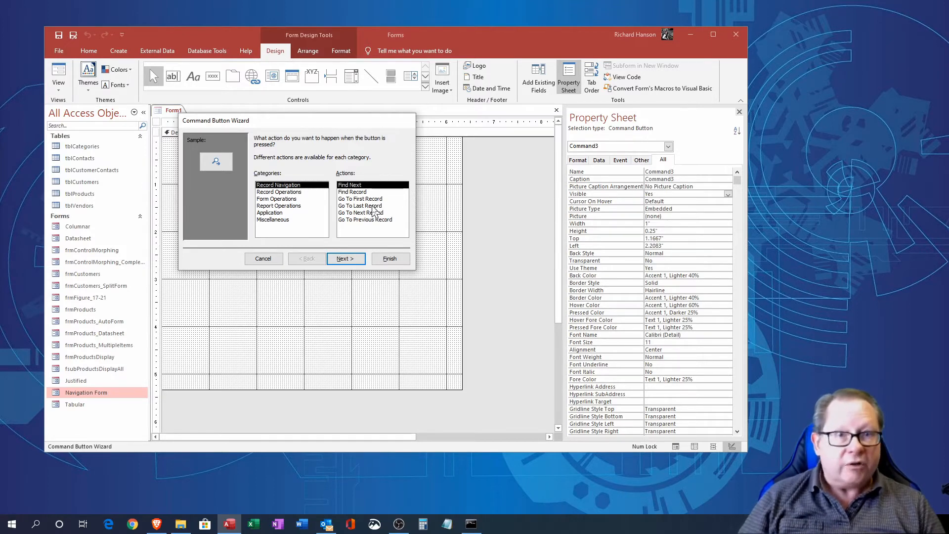
pyautogui.moveTo(372, 229)
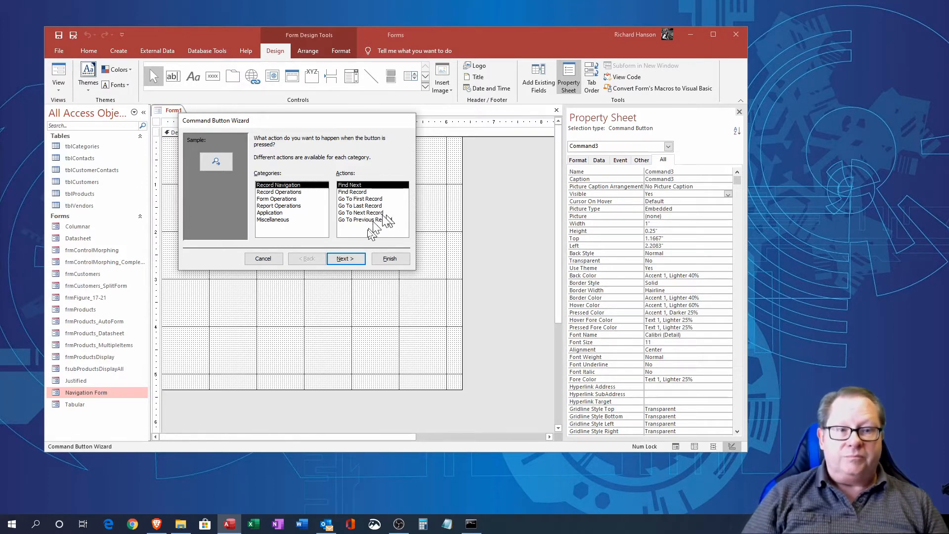
pyautogui.moveTo(372, 224)
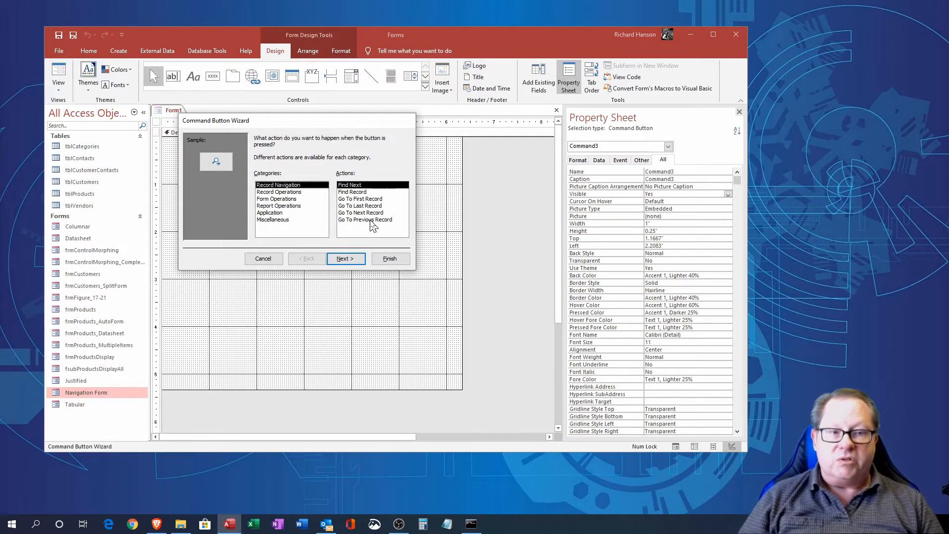
pyautogui.click(279, 192)
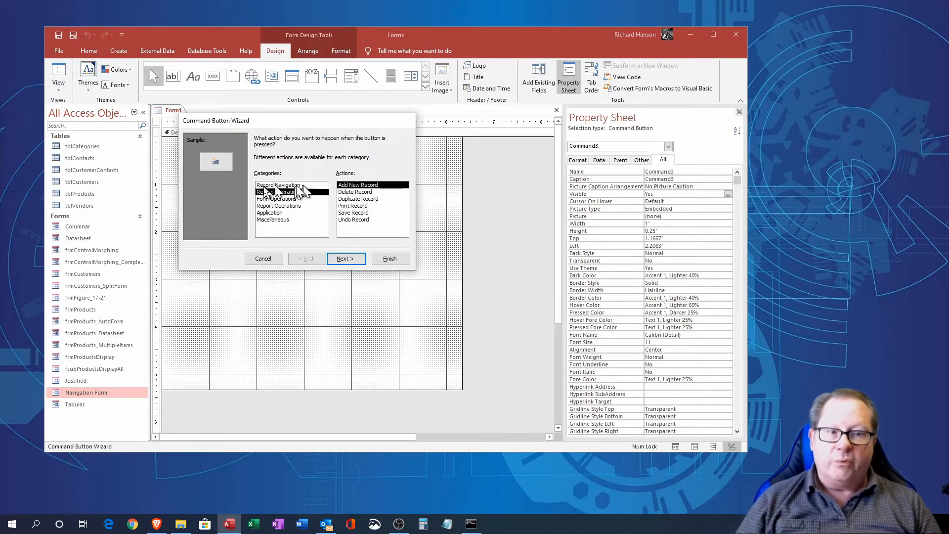
pyautogui.click(278, 192)
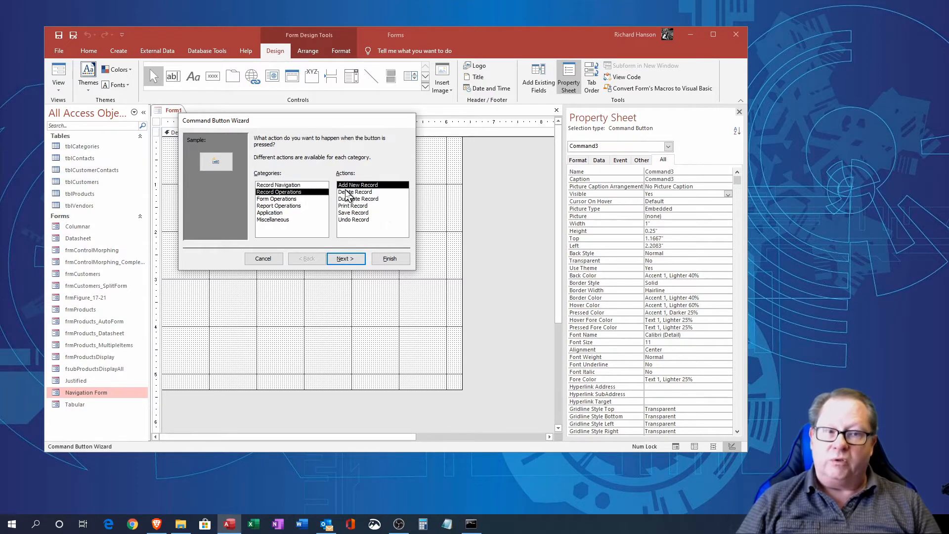
pyautogui.moveTo(379, 237)
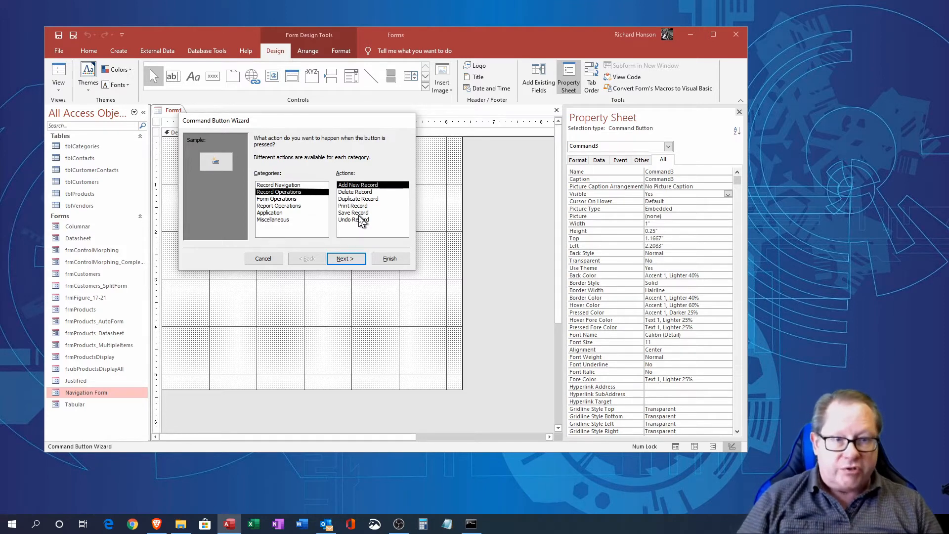
pyautogui.click(277, 199)
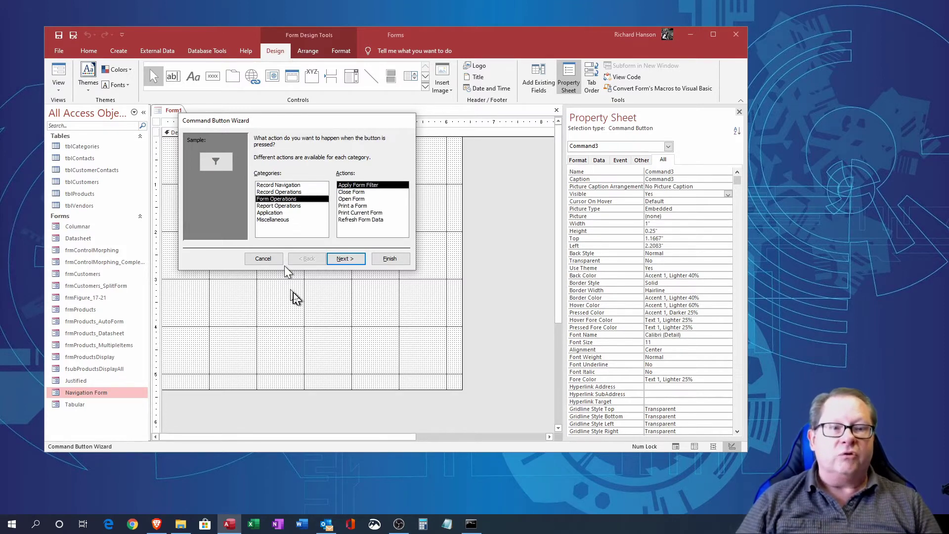
pyautogui.moveTo(356, 258)
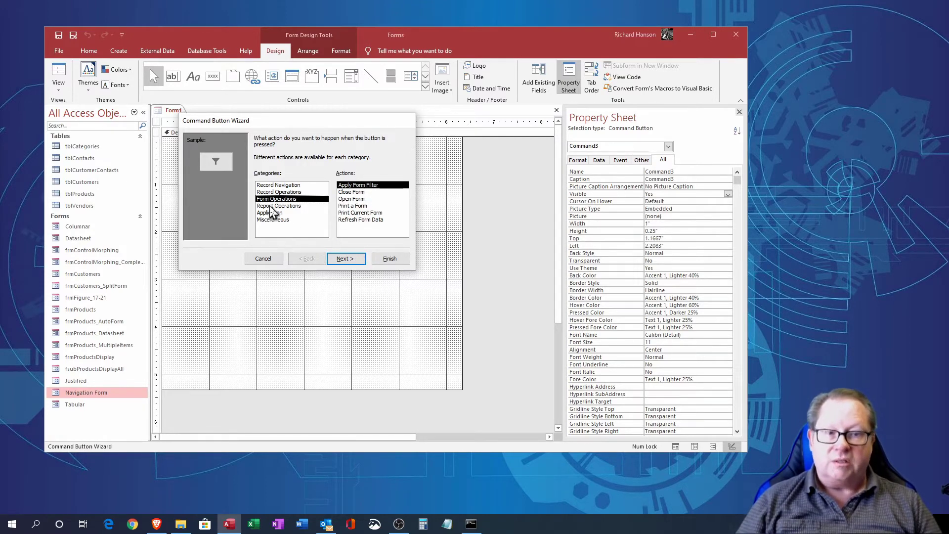
pyautogui.click(278, 206)
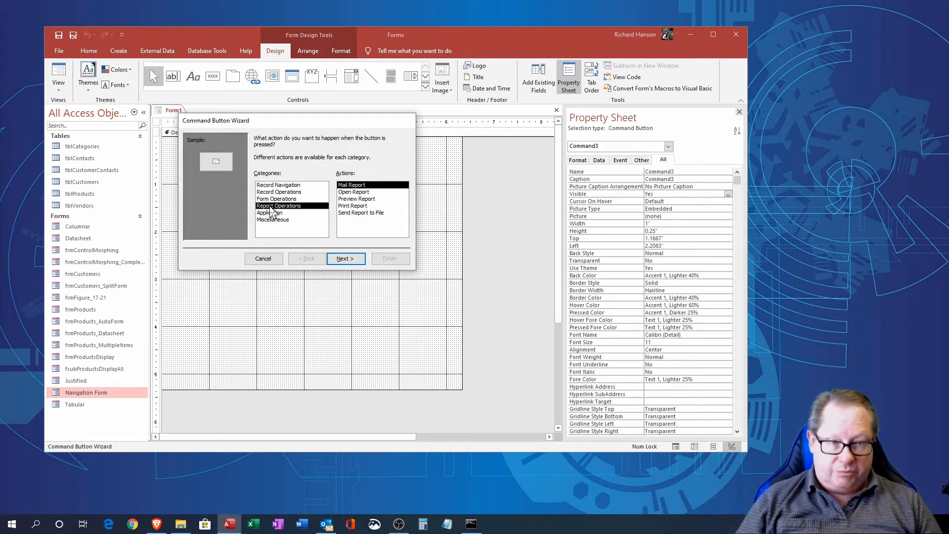
pyautogui.moveTo(268, 220)
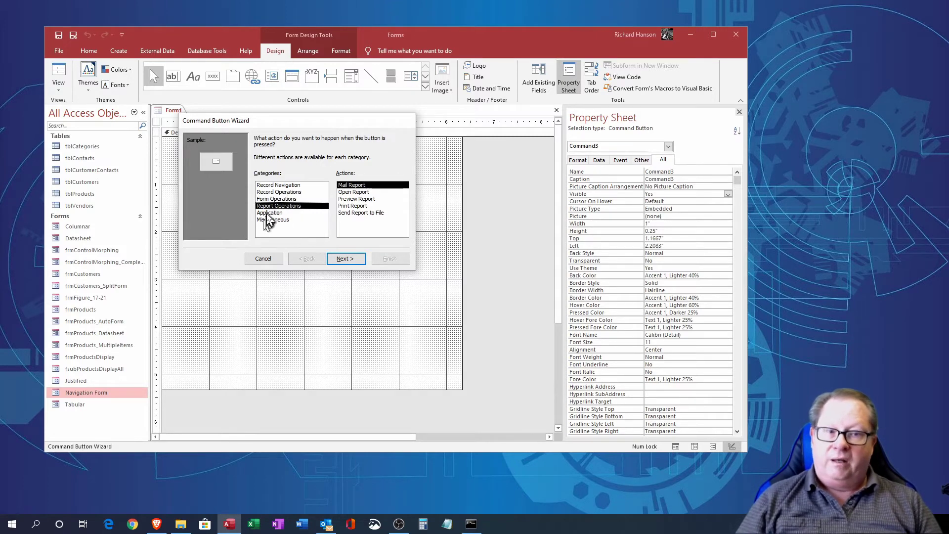
pyautogui.click(269, 212)
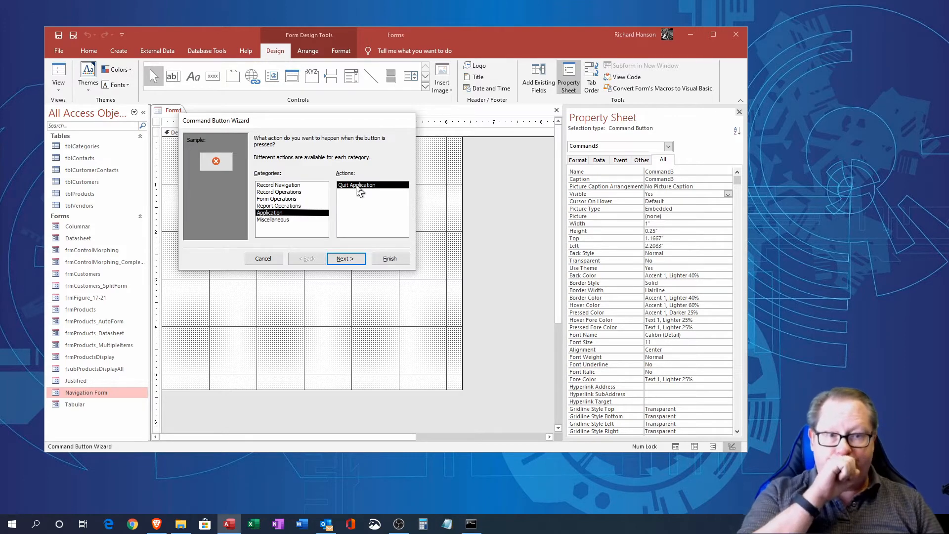
pyautogui.moveTo(187, 170)
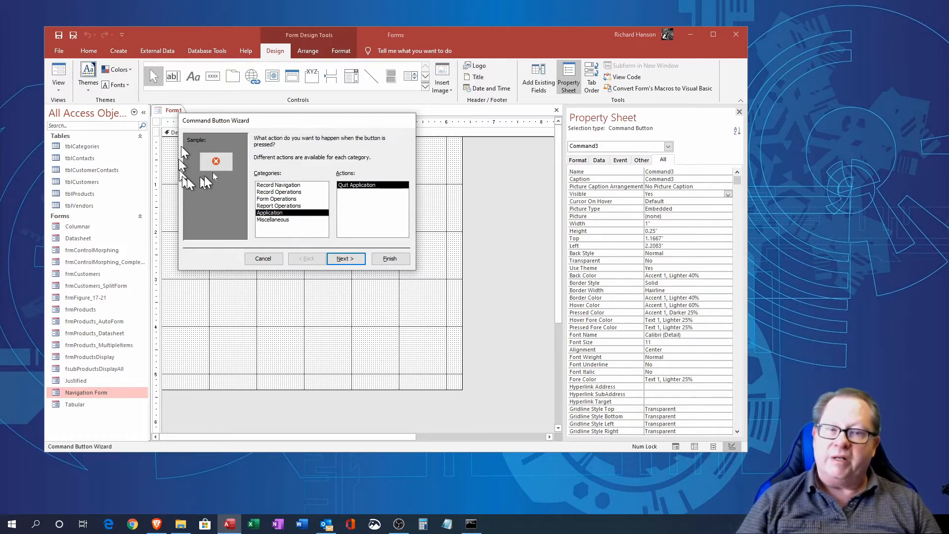
pyautogui.moveTo(221, 151)
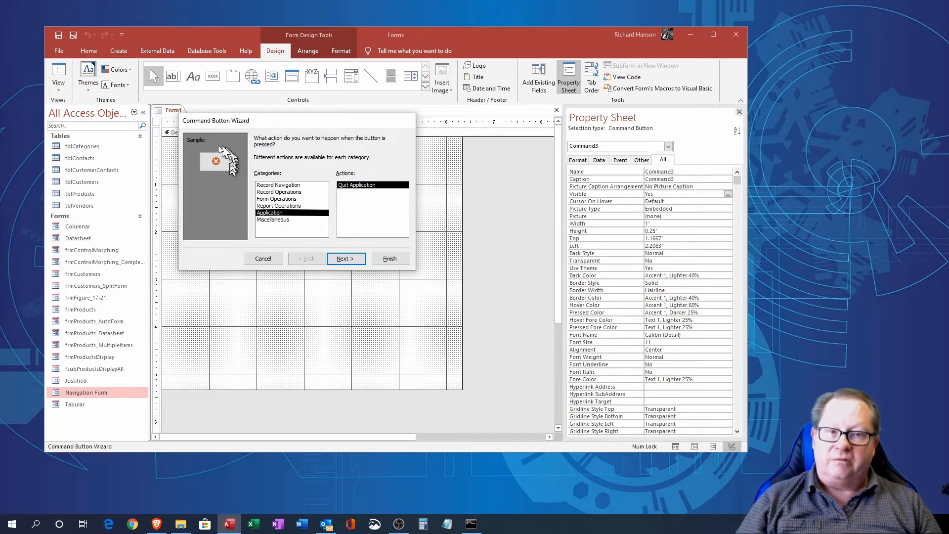
pyautogui.moveTo(220, 186)
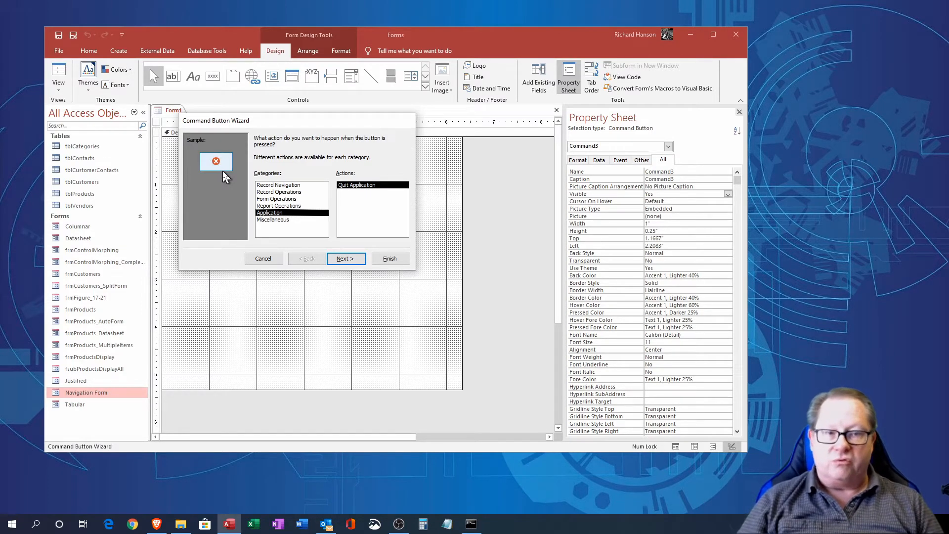
pyautogui.moveTo(181, 202)
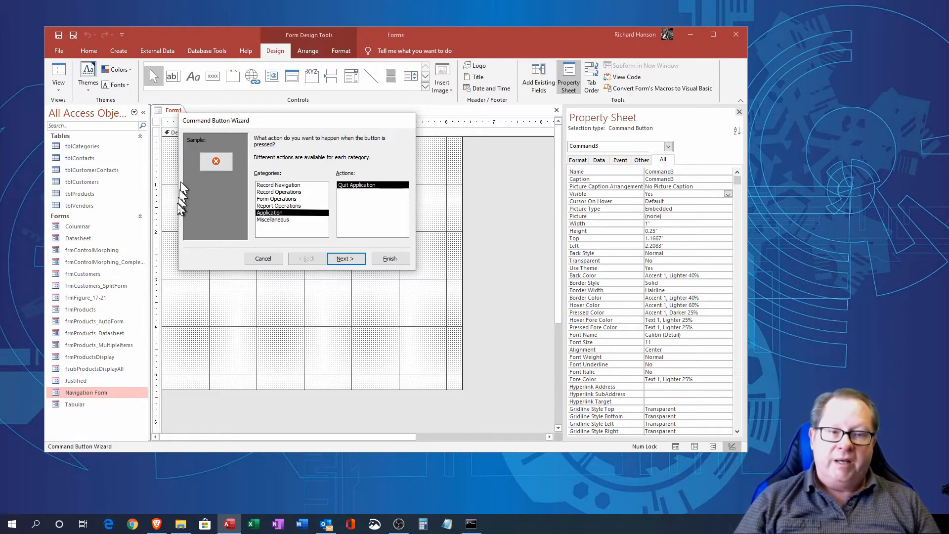
# - Preview Miscellaneous actions, then choose the Form Operations 'Open Form' action
pyautogui.click(273, 219)
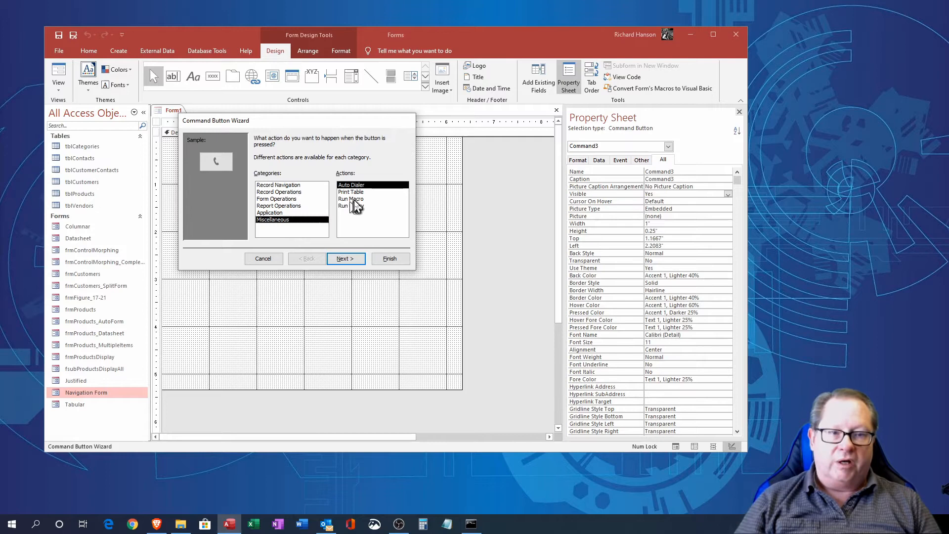
pyautogui.click(353, 206)
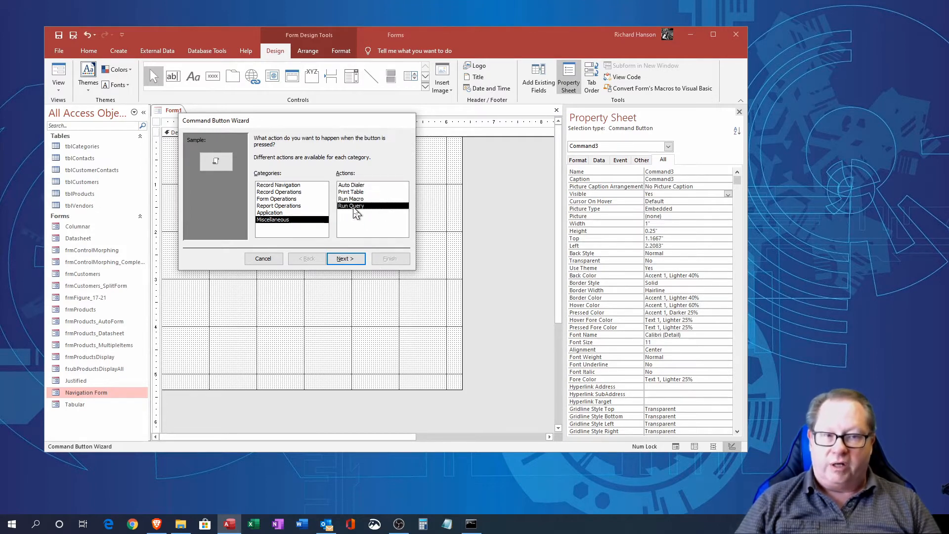
pyautogui.click(351, 191)
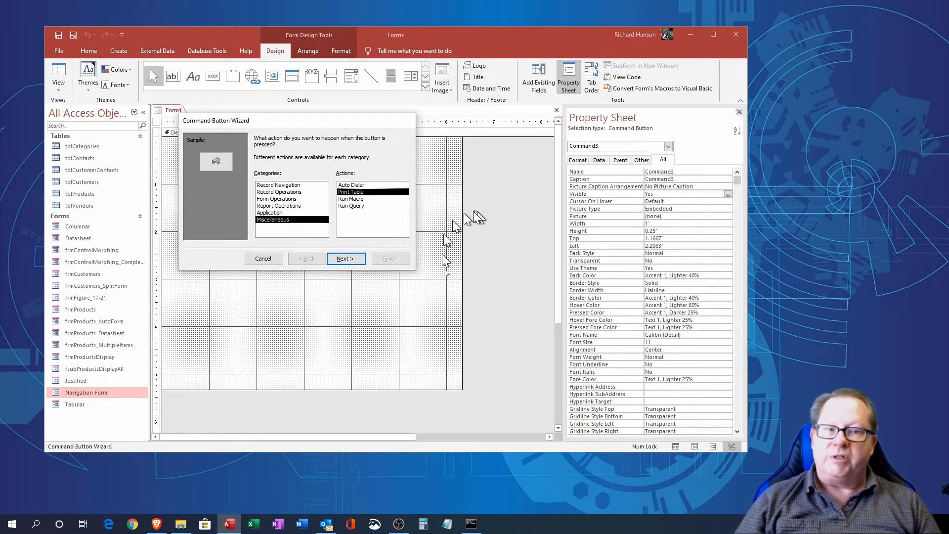
pyautogui.click(353, 184)
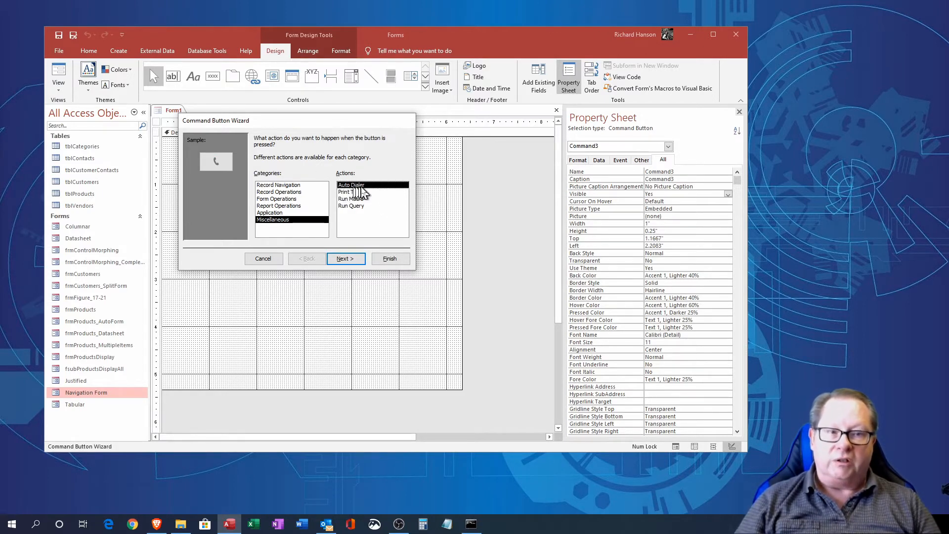
pyautogui.moveTo(340, 323)
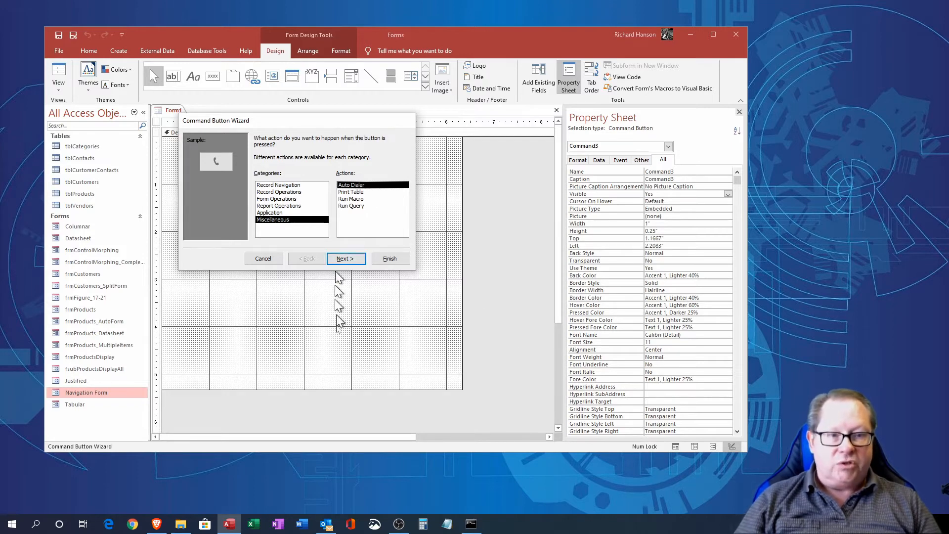
pyautogui.moveTo(354, 350)
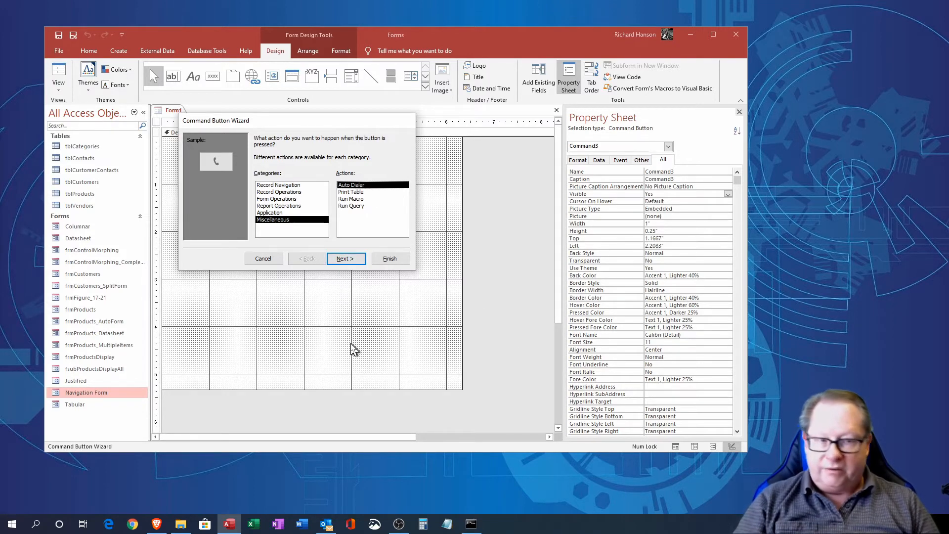
pyautogui.moveTo(315, 302)
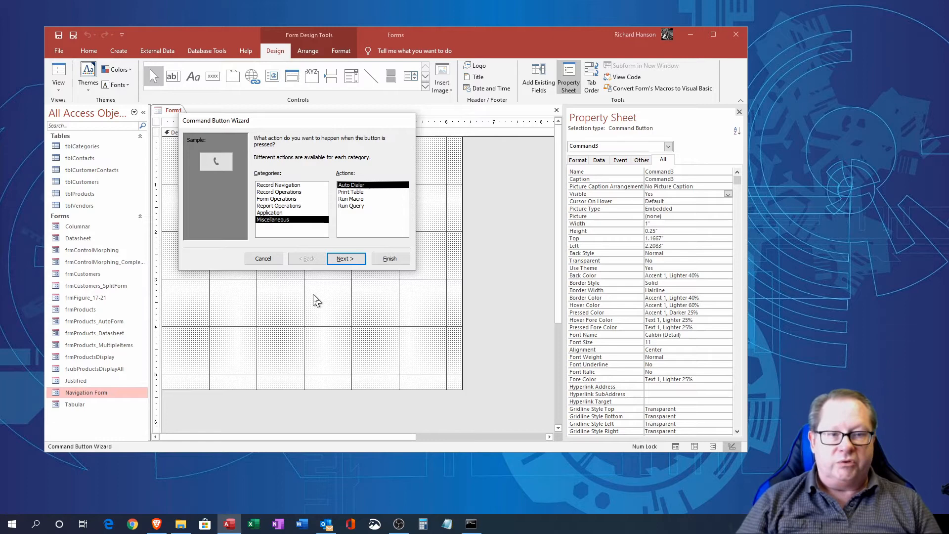
pyautogui.moveTo(357, 297)
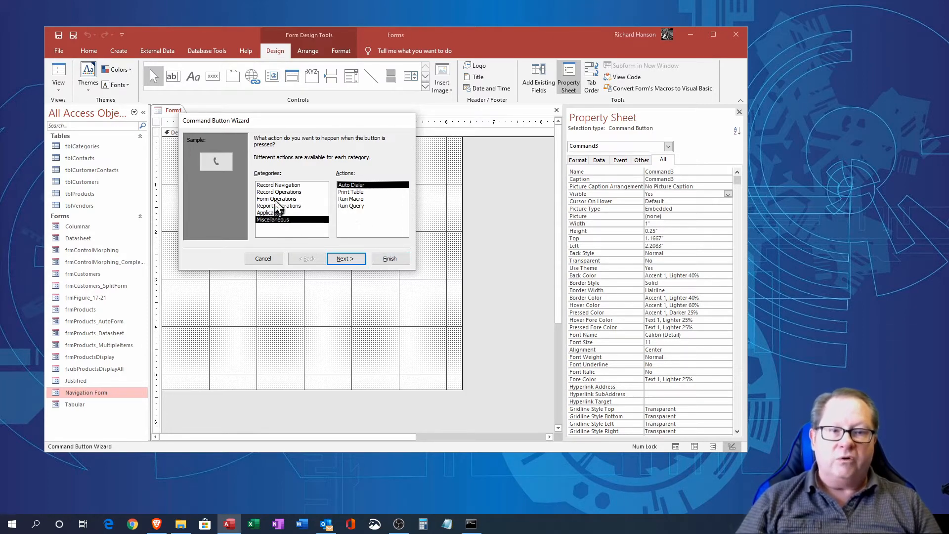
pyautogui.click(277, 199)
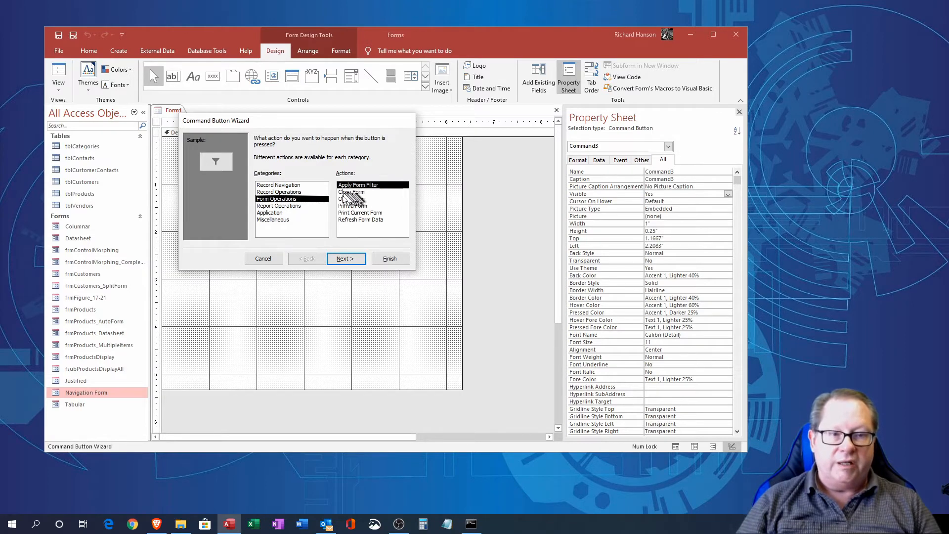
pyautogui.click(351, 199)
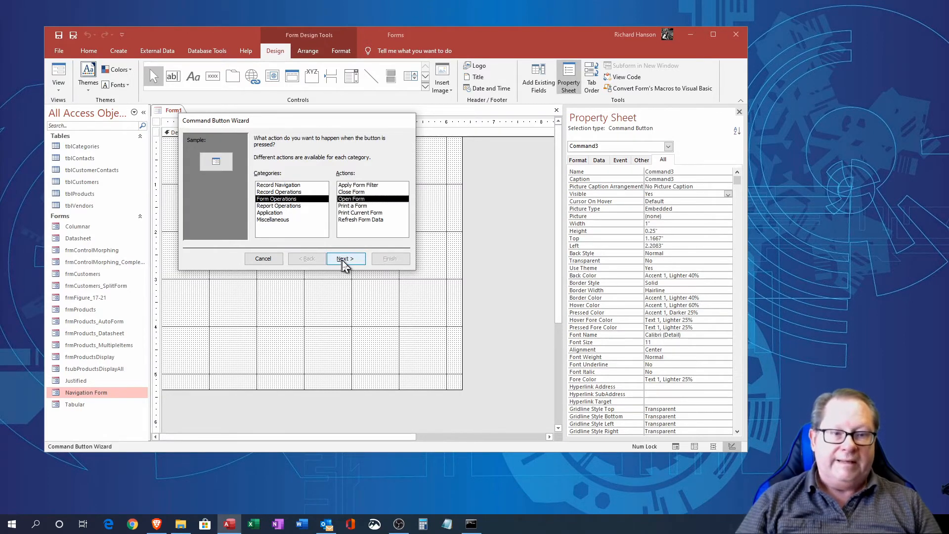
# - Set the button to open frmCustomers showing all records
pyautogui.click(345, 259)
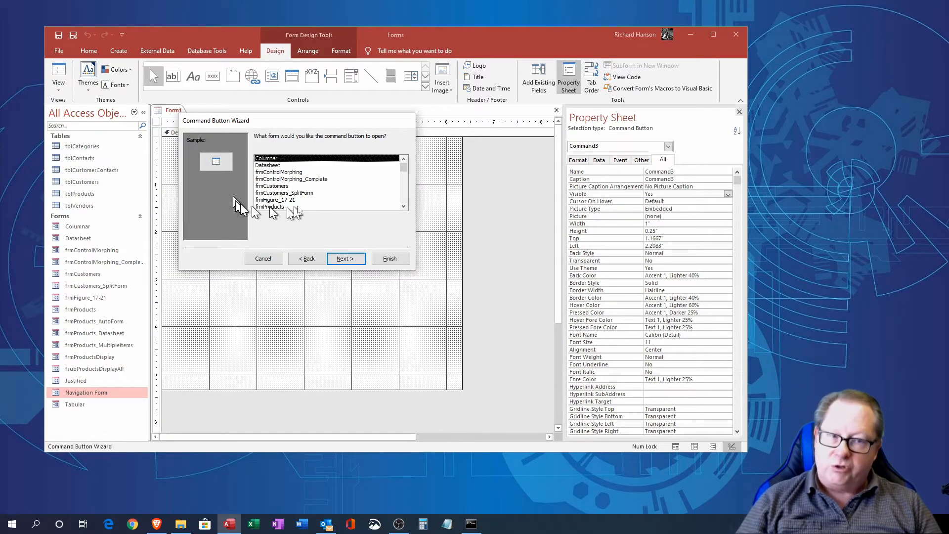
pyautogui.moveTo(276, 249)
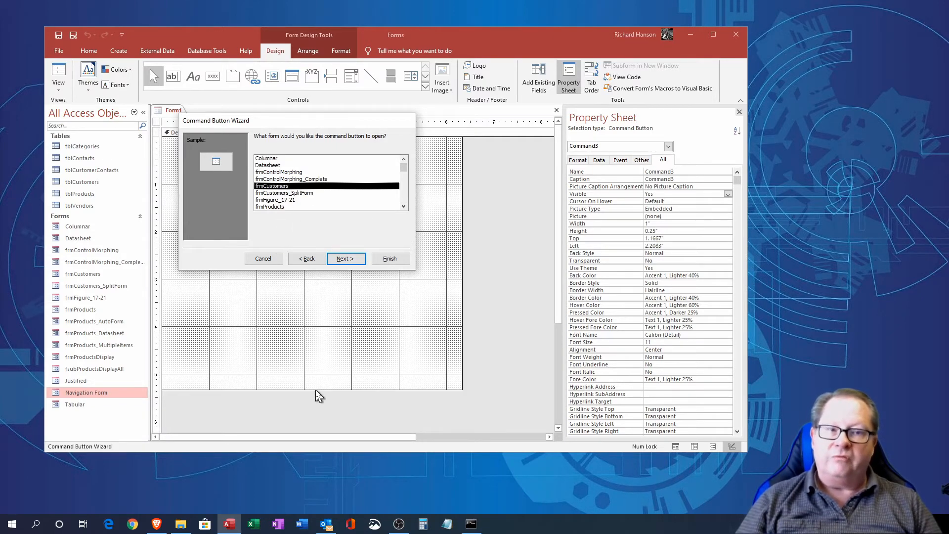
pyautogui.click(344, 259)
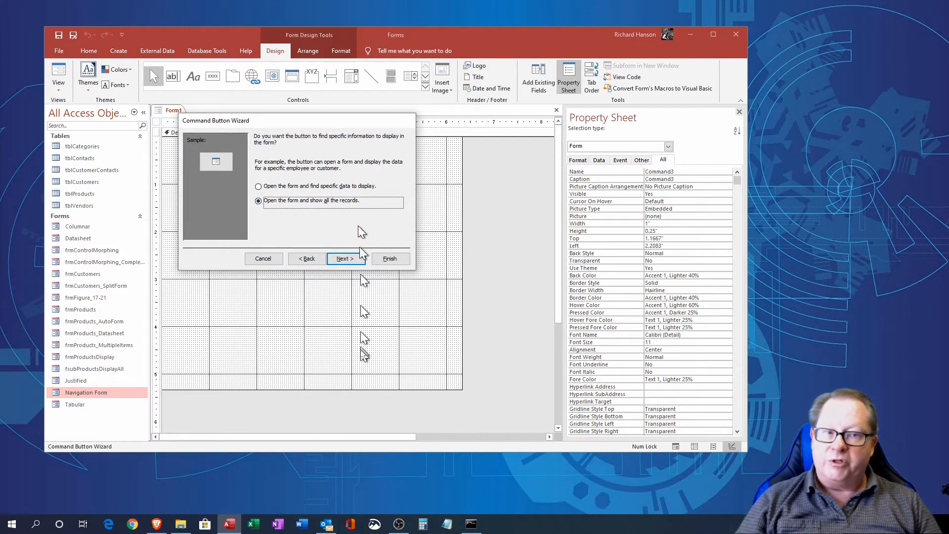
pyautogui.click(343, 258)
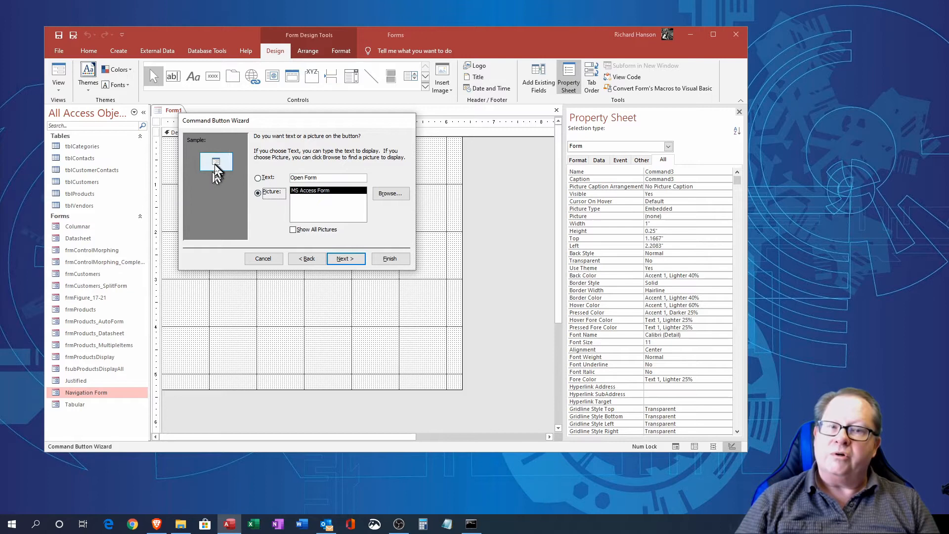
pyautogui.moveTo(221, 176)
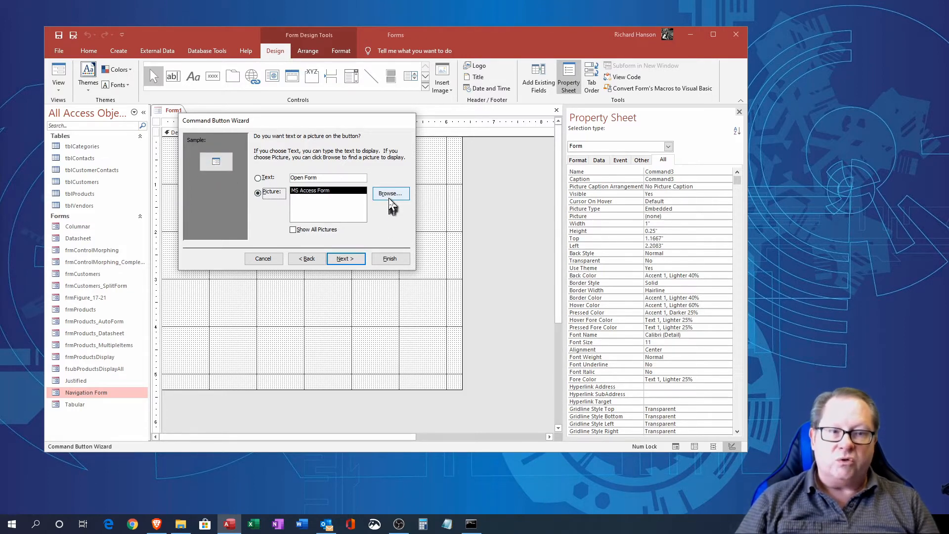
pyautogui.moveTo(391, 209)
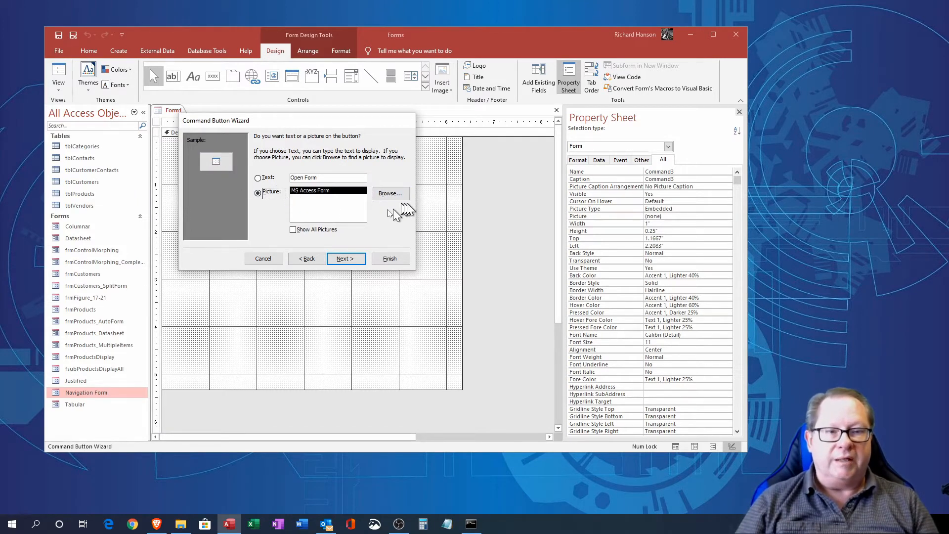
# - Give the button the text caption 'Customers' and finish the wizard
pyautogui.click(258, 178)
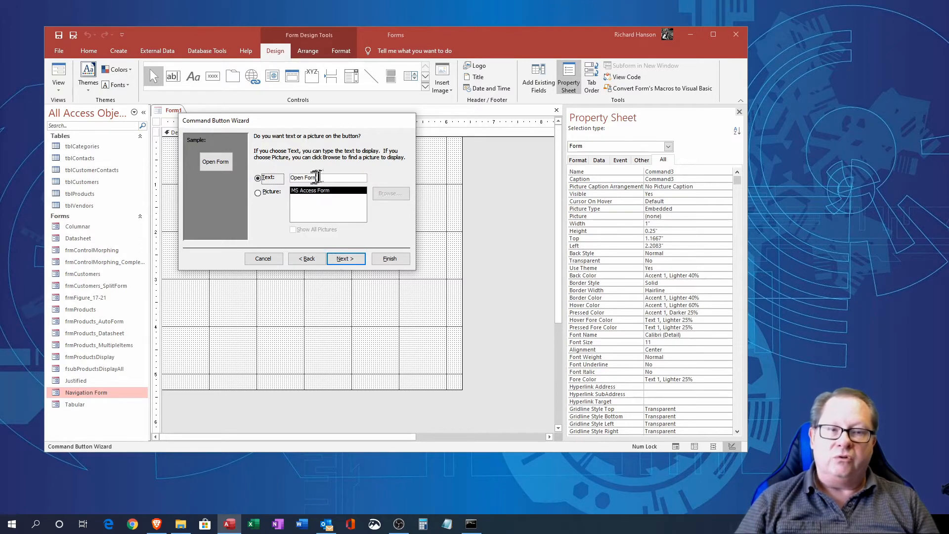
pyautogui.write('Cus')
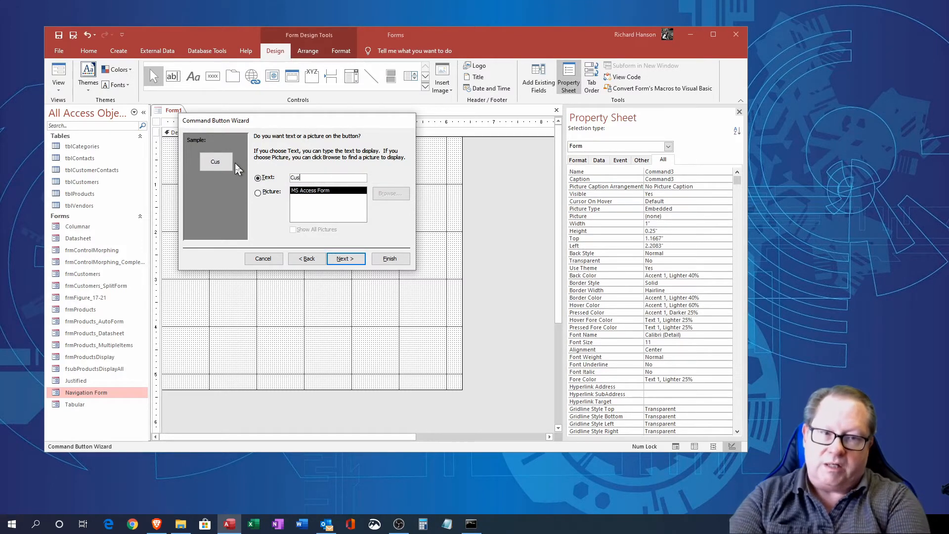
pyautogui.write('tomers')
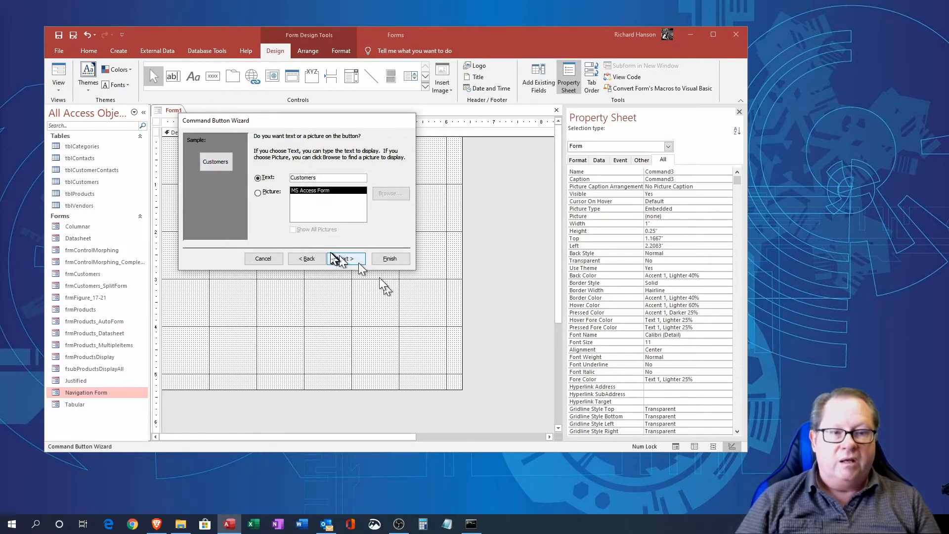
pyautogui.click(389, 259)
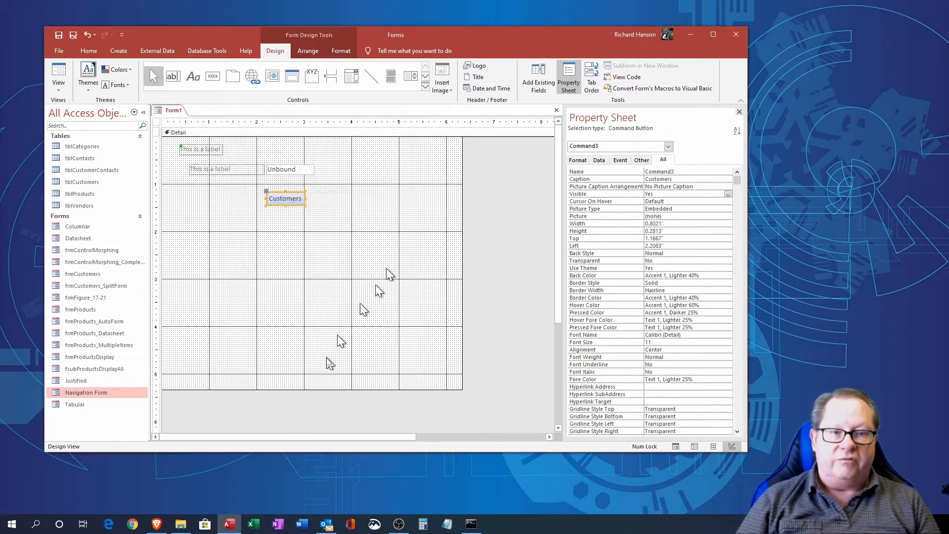
pyautogui.moveTo(287, 329)
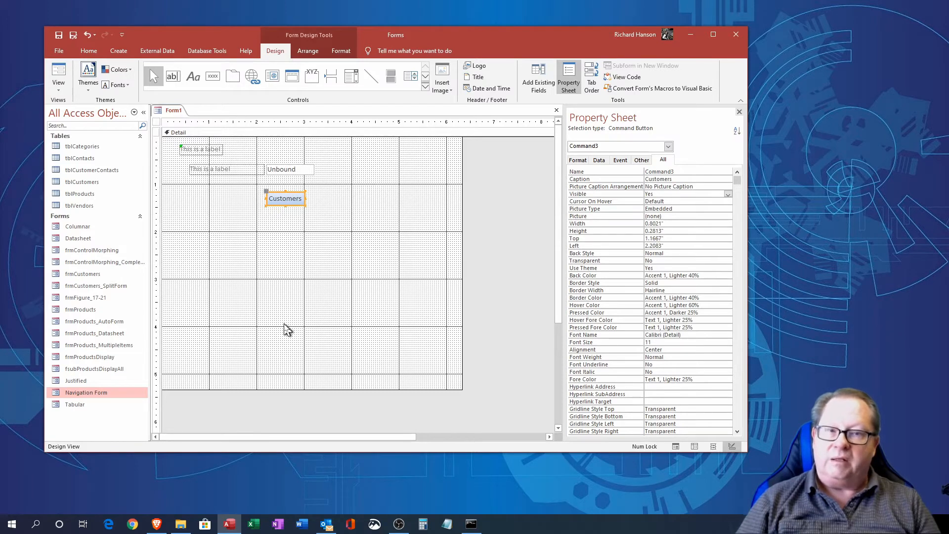
# - Test in Form View that the Customers button opens the Customers form, then return to Design View
pyautogui.click(59, 72)
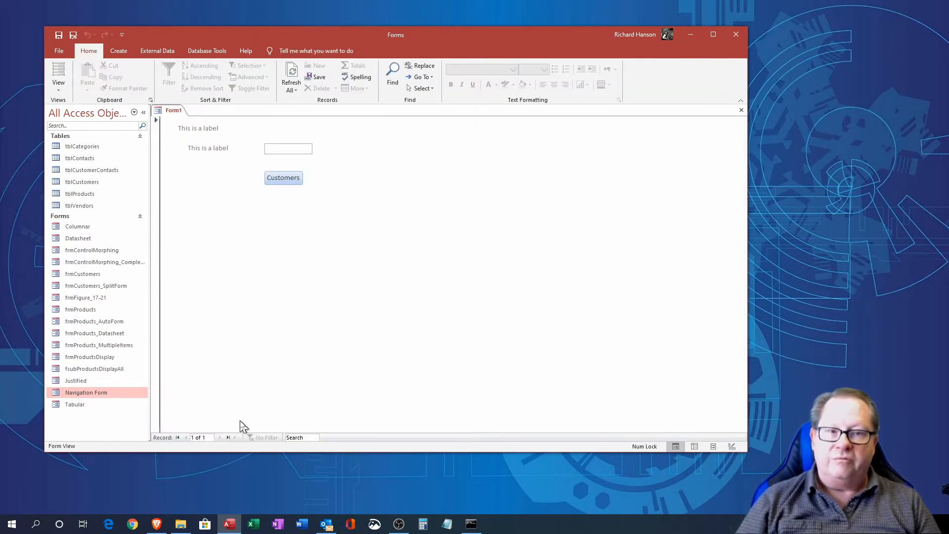
pyautogui.click(283, 177)
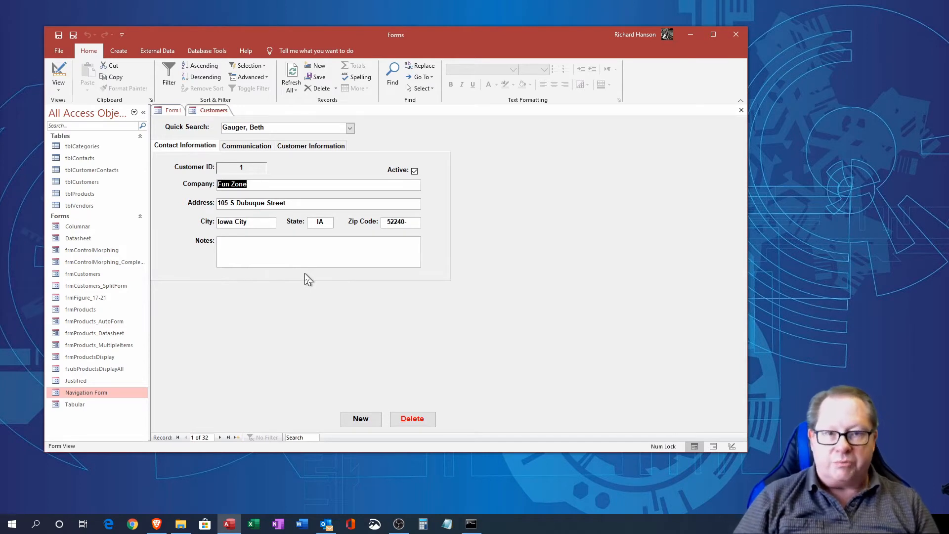
pyautogui.moveTo(297, 309)
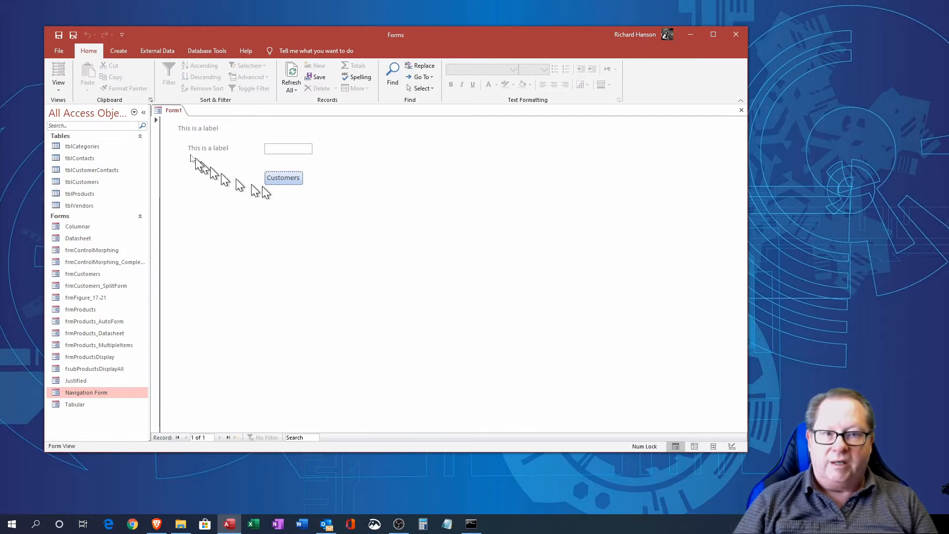
pyautogui.click(58, 75)
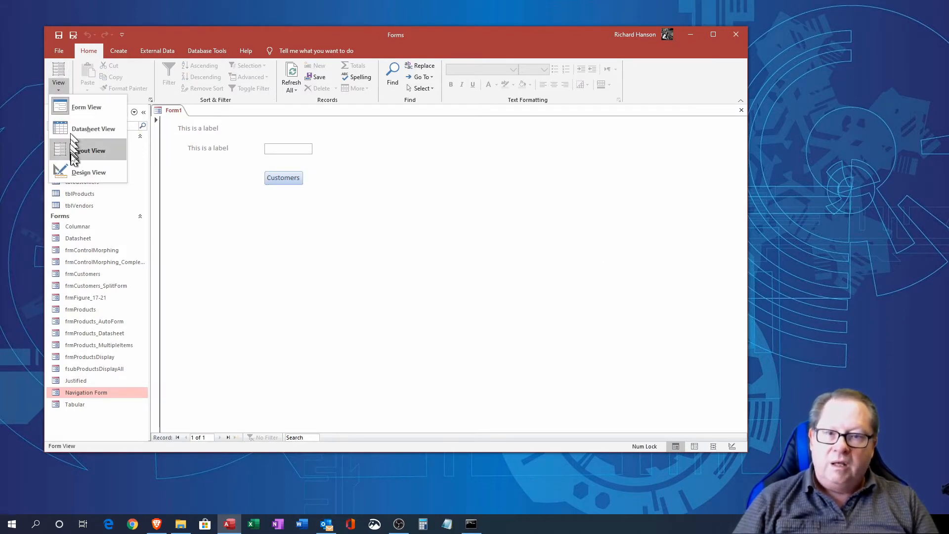
pyautogui.click(88, 172)
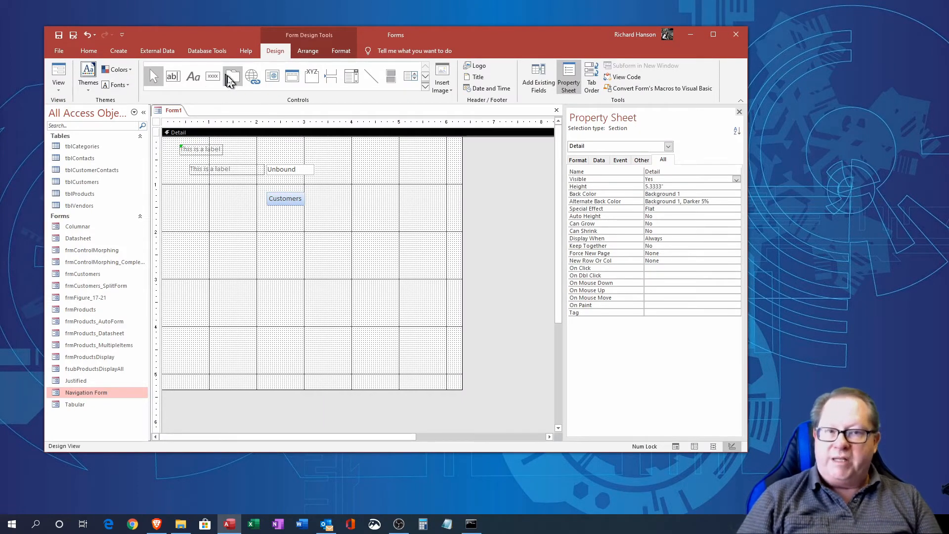
pyautogui.moveTo(234, 84)
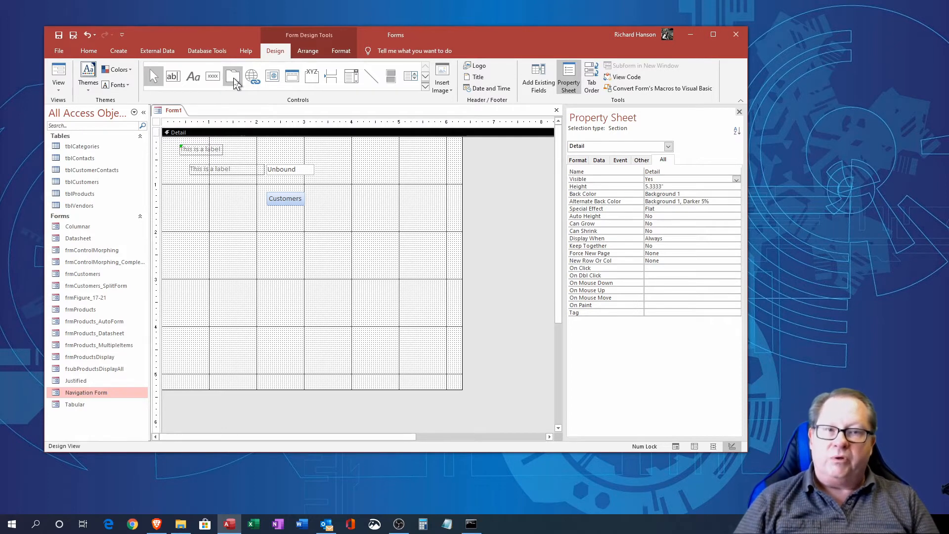
pyautogui.moveTo(233, 76)
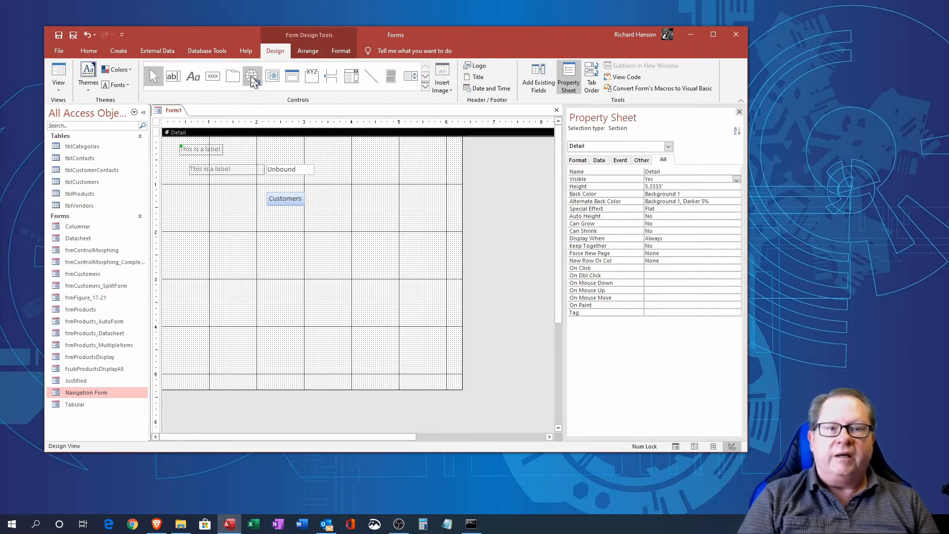
pyautogui.moveTo(253, 75)
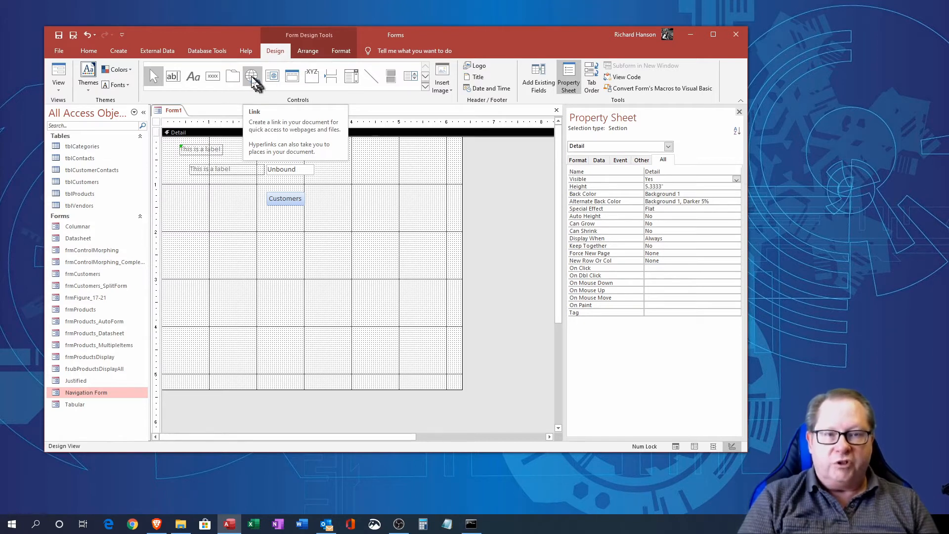
pyautogui.moveTo(253, 81)
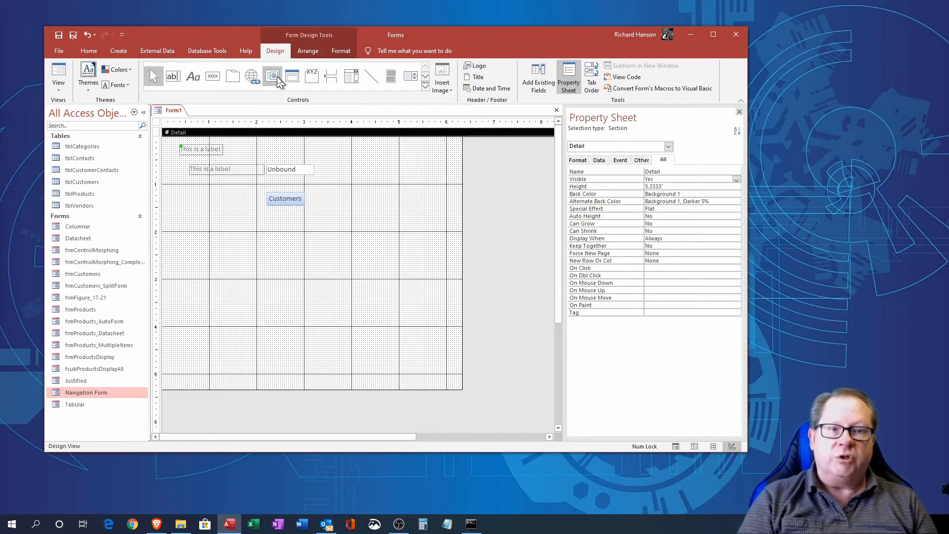
# - Expand the Controls group gallery with its More arrow to show all form controls
pyautogui.click(426, 85)
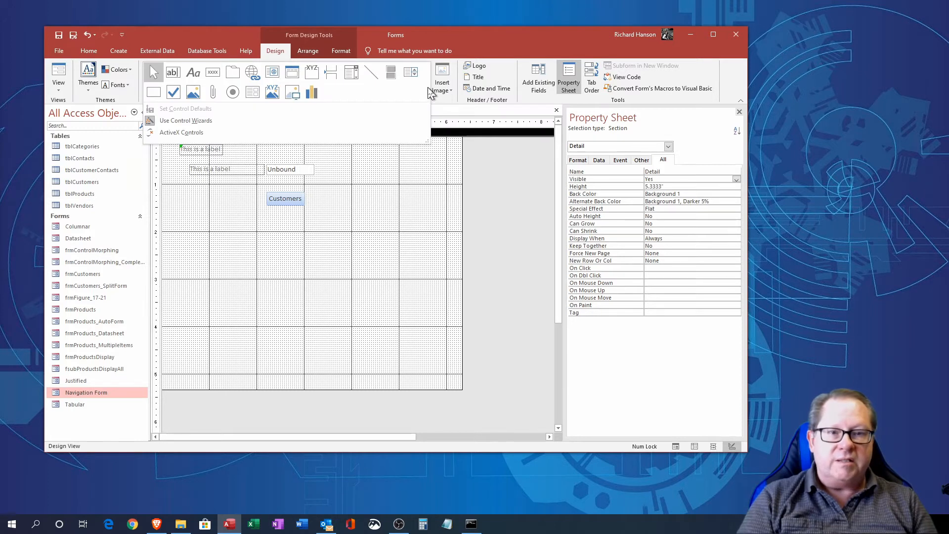
pyautogui.moveTo(406, 85)
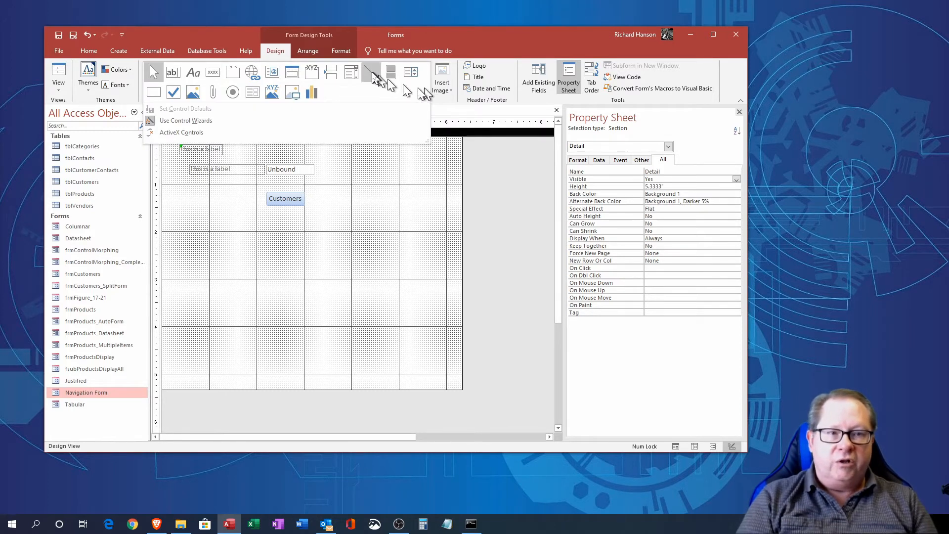
pyautogui.moveTo(372, 72)
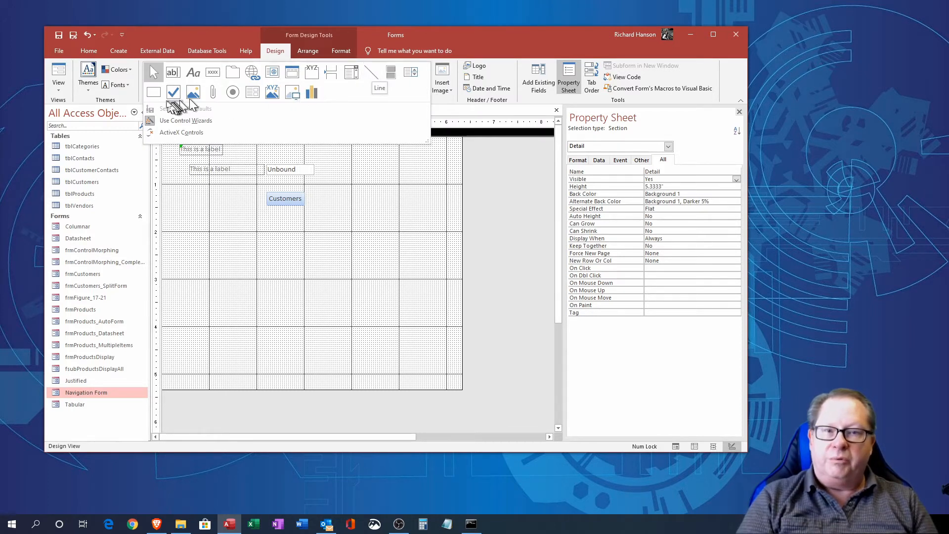
pyautogui.moveTo(153, 92)
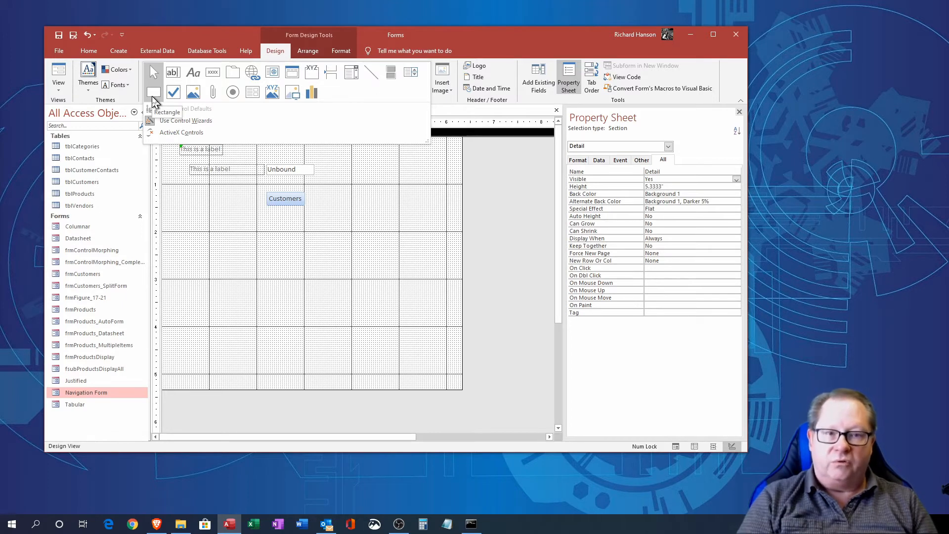
pyautogui.moveTo(361, 91)
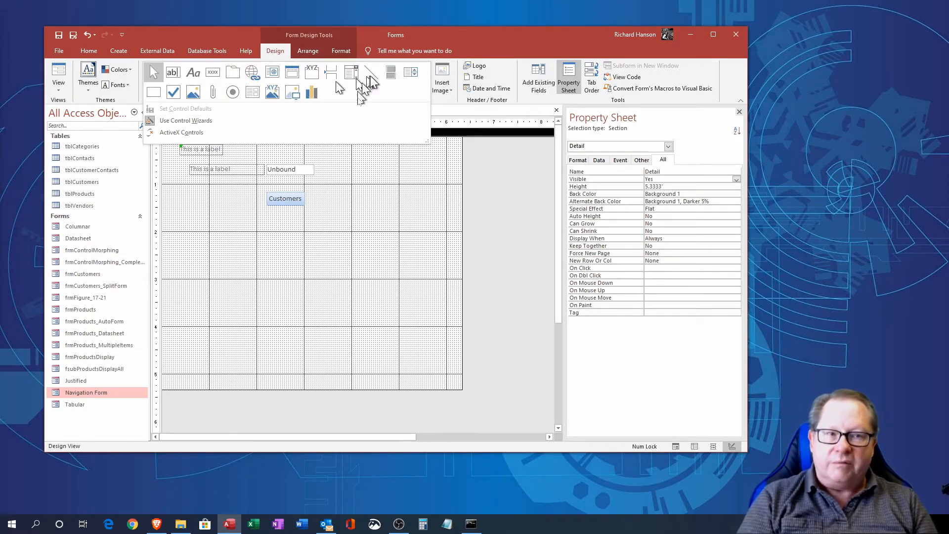
pyautogui.moveTo(372, 72)
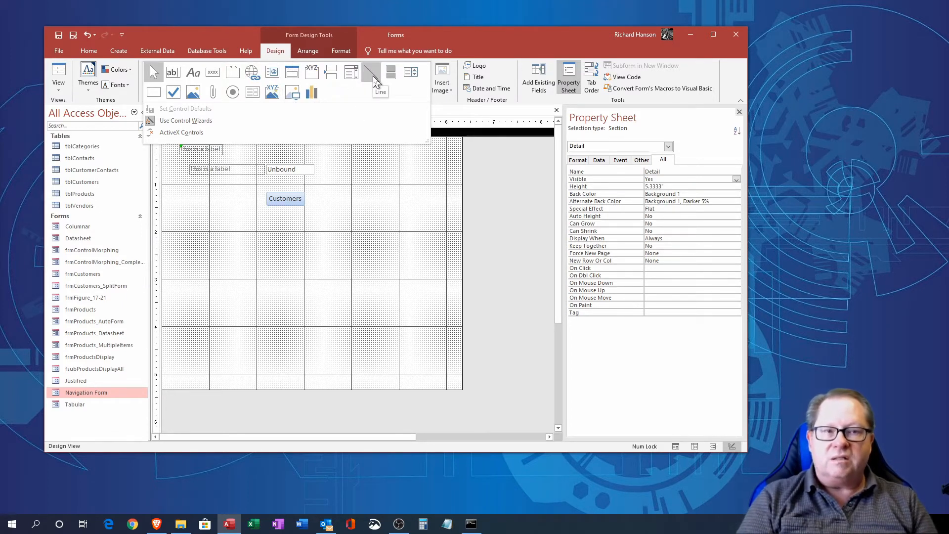
pyautogui.moveTo(336, 135)
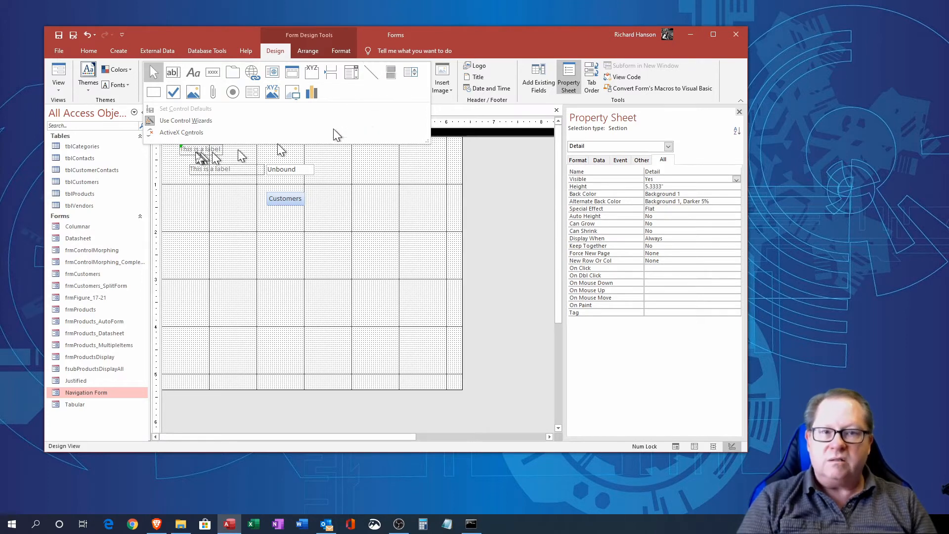
pyautogui.moveTo(173, 91)
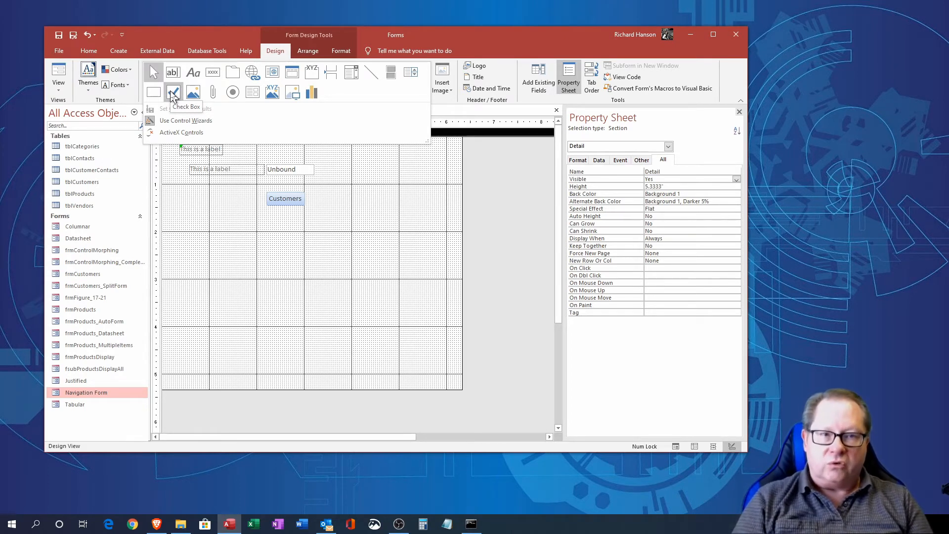
pyautogui.moveTo(233, 92)
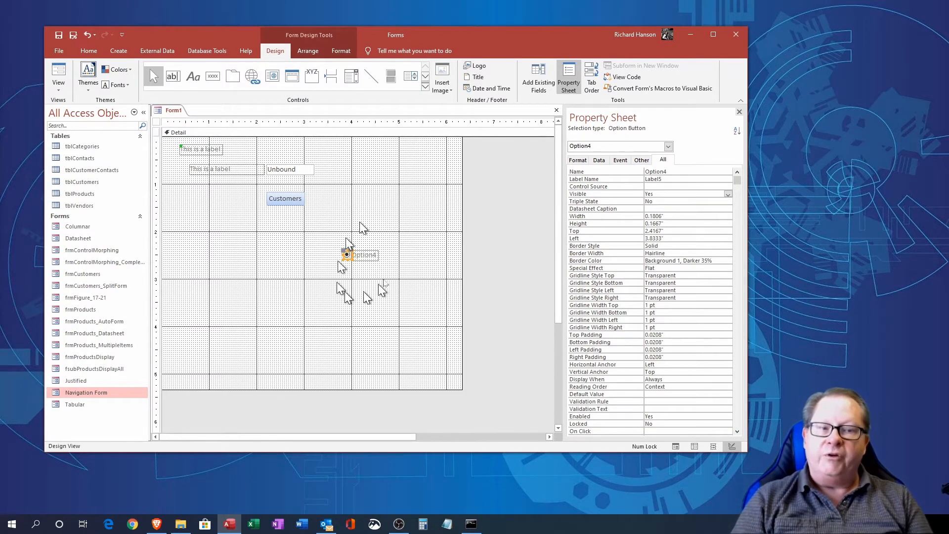
pyautogui.moveTo(348, 283)
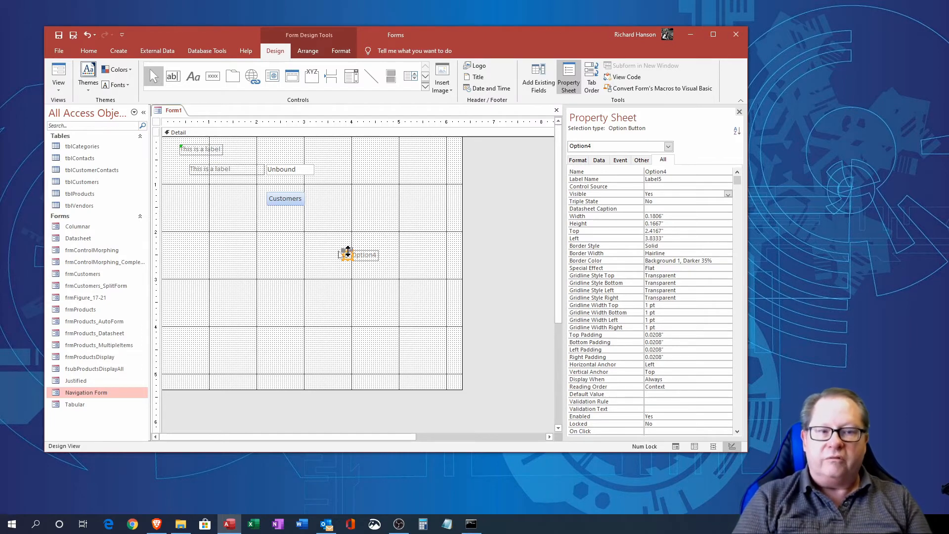
pyautogui.moveTo(429, 92)
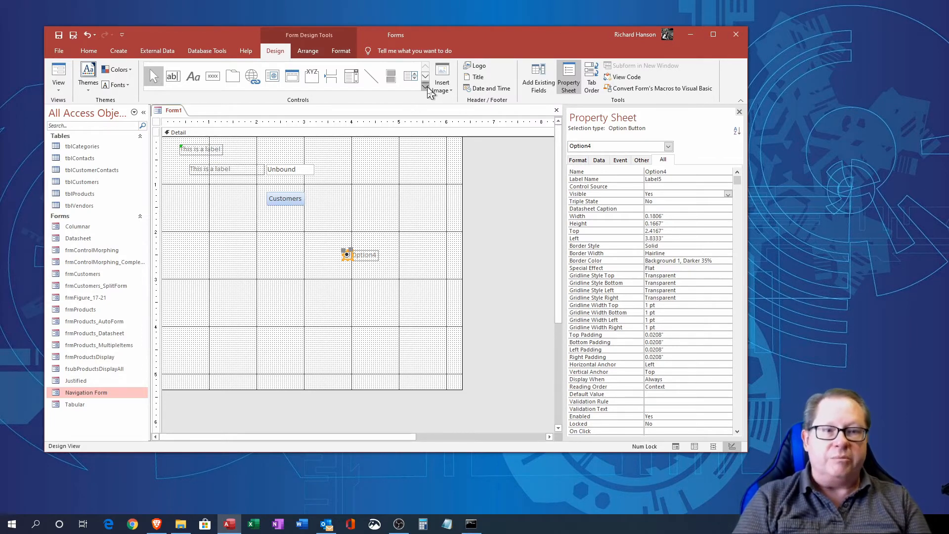
pyautogui.click(426, 91)
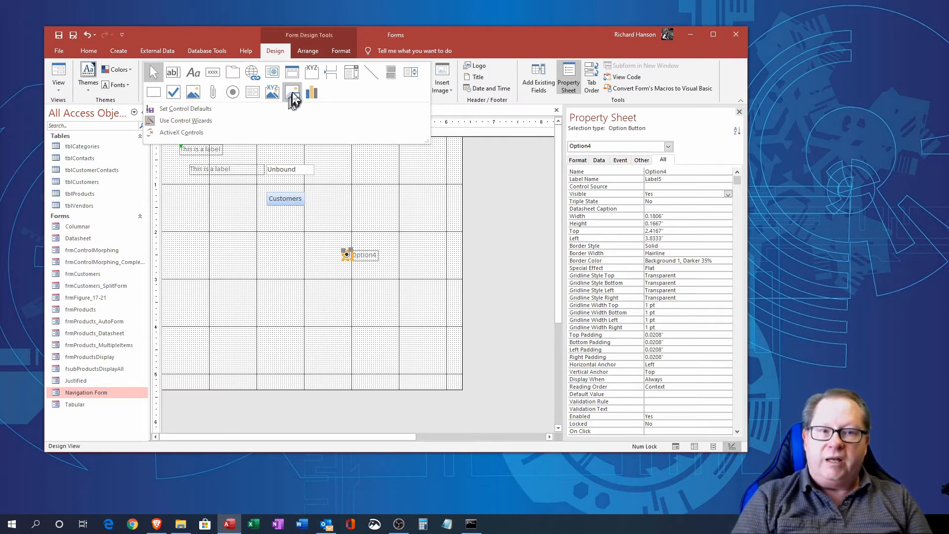
pyautogui.moveTo(292, 91)
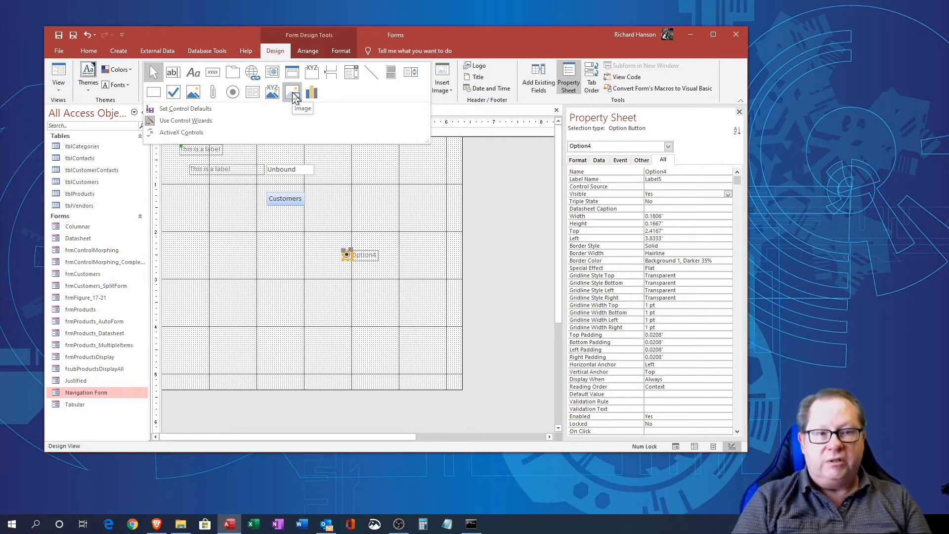
pyautogui.moveTo(292, 100)
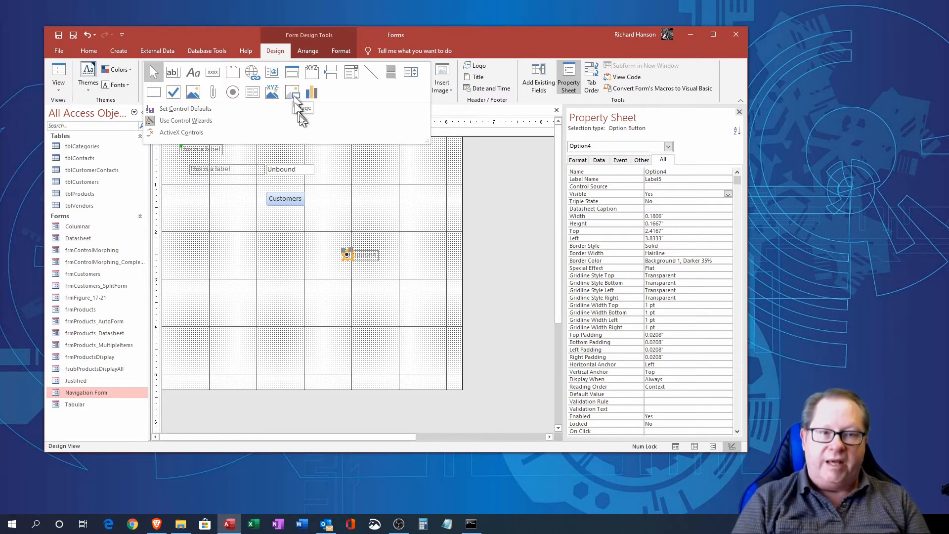
pyautogui.moveTo(313, 92)
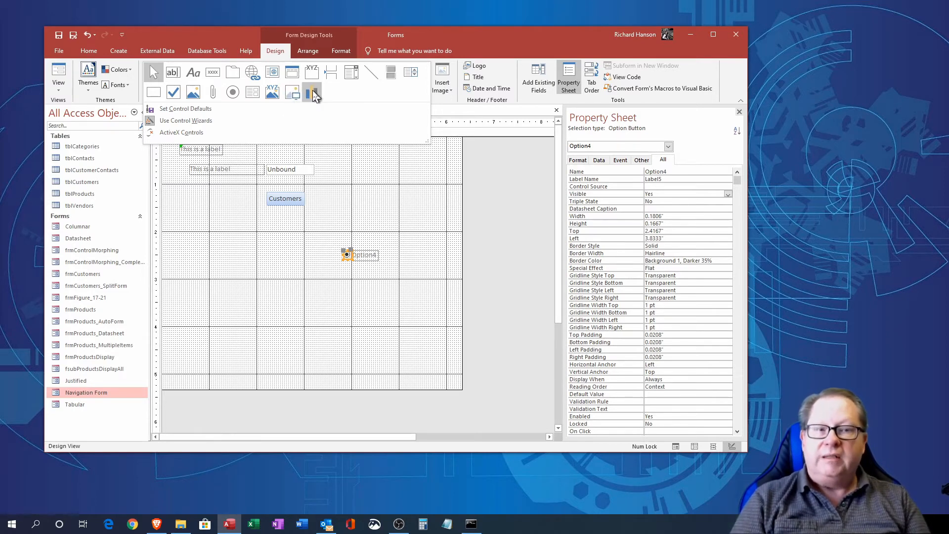
pyautogui.moveTo(312, 94)
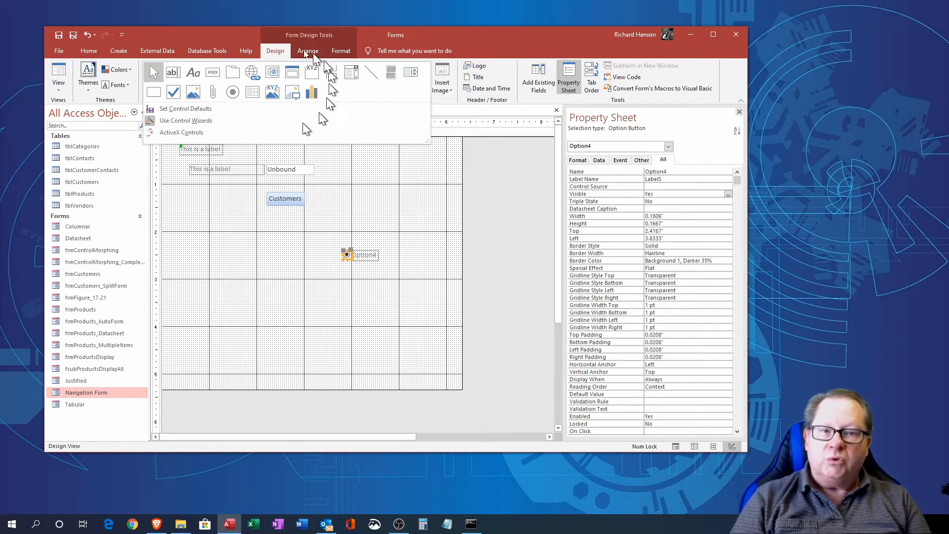
pyautogui.moveTo(241, 119)
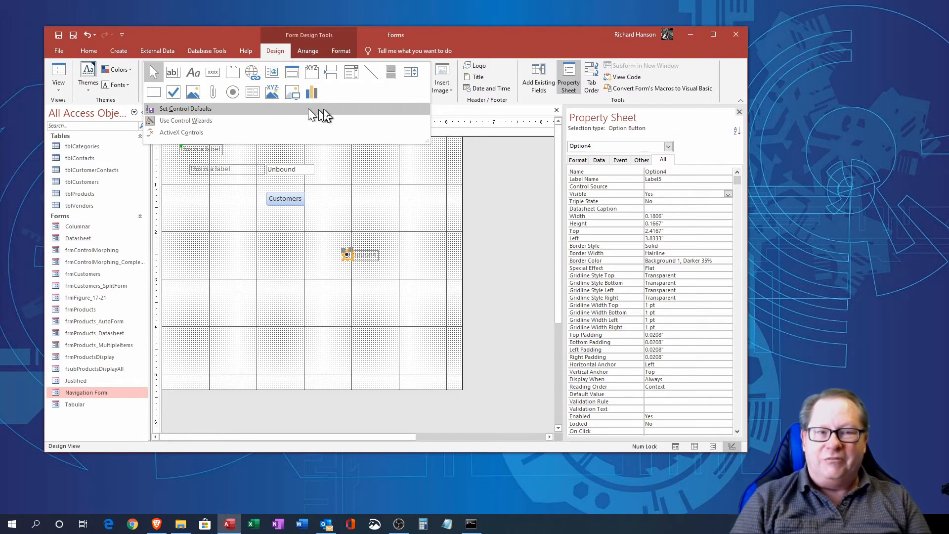
pyautogui.click(386, 192)
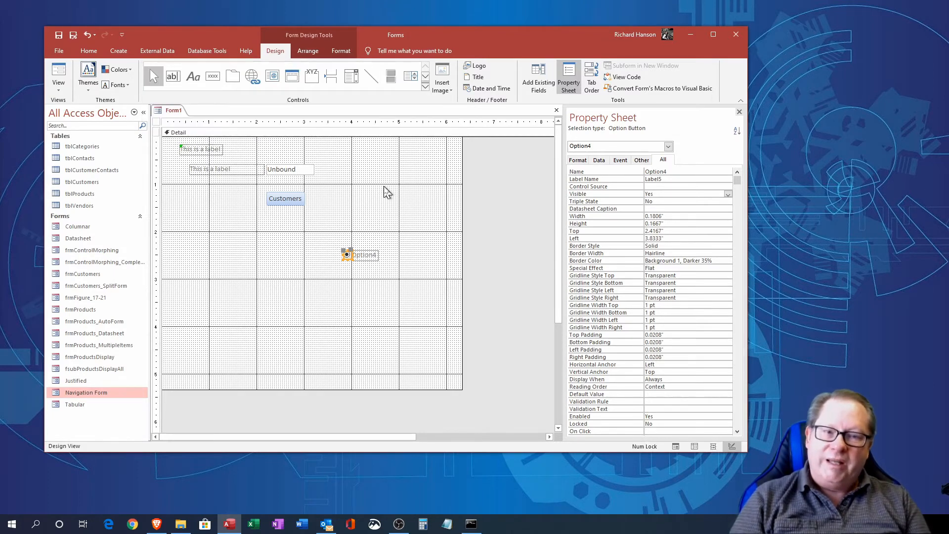
pyautogui.moveTo(402, 254)
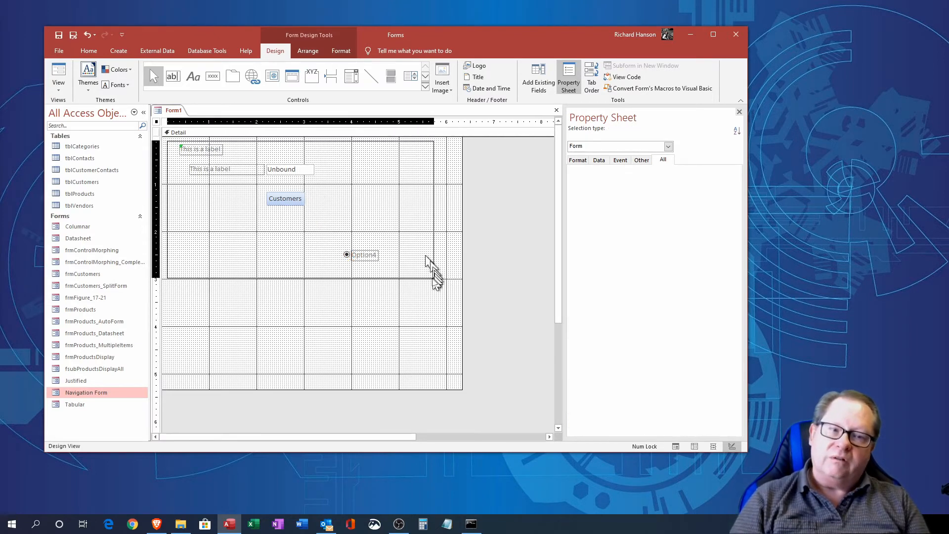
# - Right-click the selected labels, text box, Customers button and option button to reach Align
pyautogui.rightClick(361, 254)
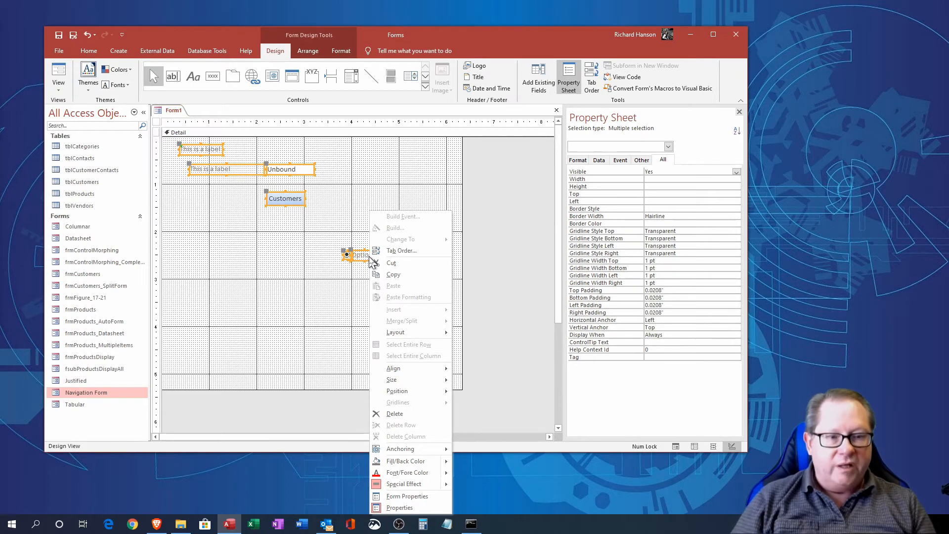
pyautogui.moveTo(393, 368)
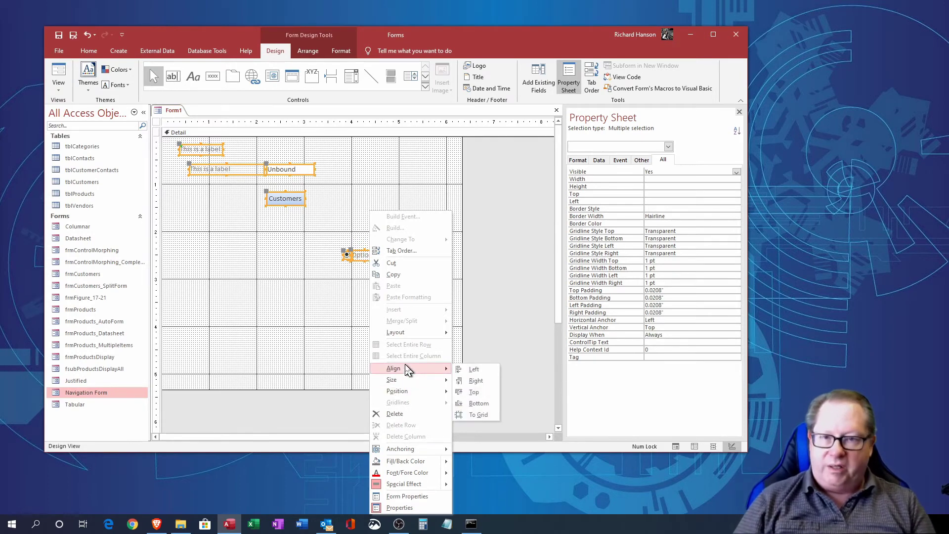
pyautogui.moveTo(424, 357)
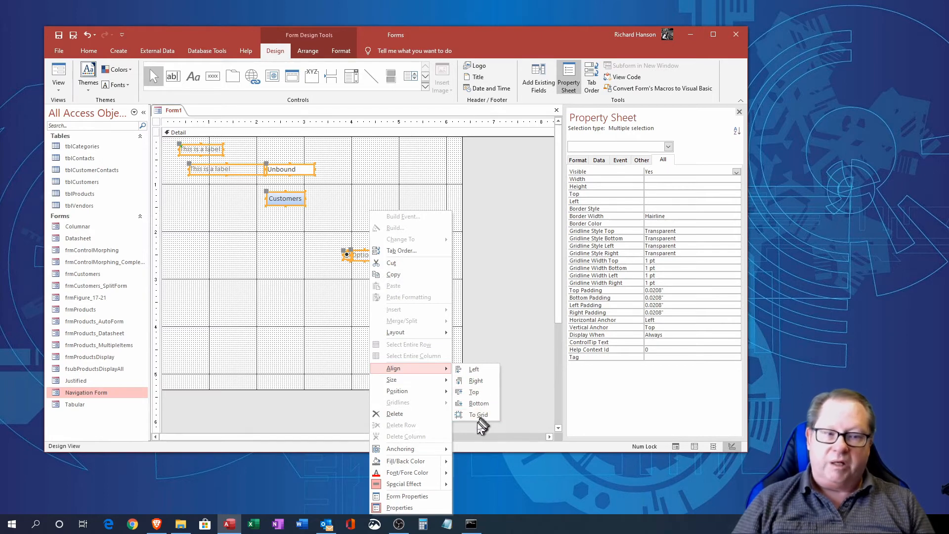
pyautogui.moveTo(479, 414)
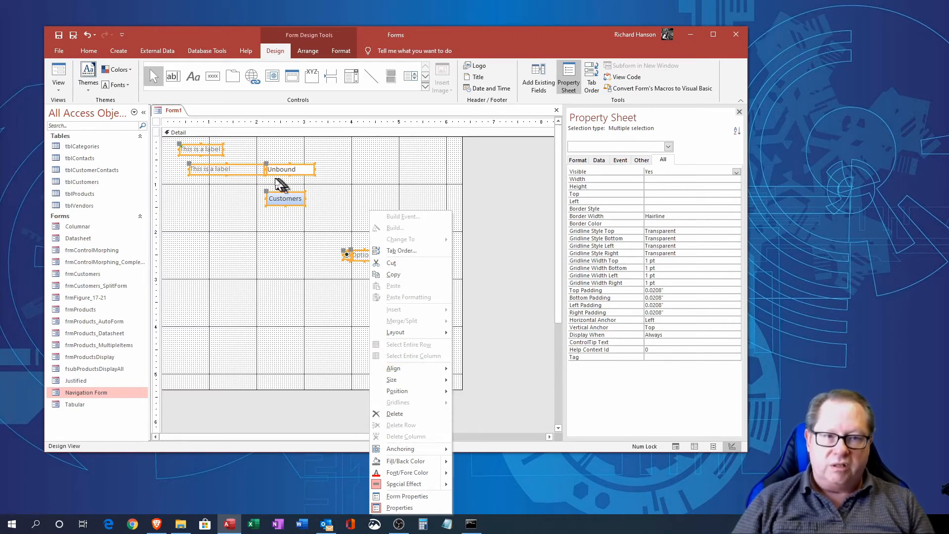
pyautogui.moveTo(269, 191)
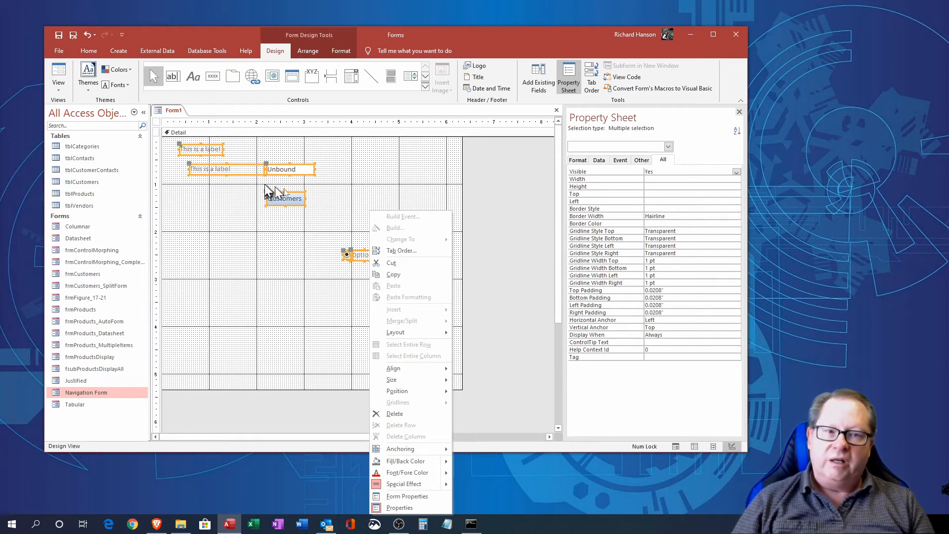
pyautogui.moveTo(291, 215)
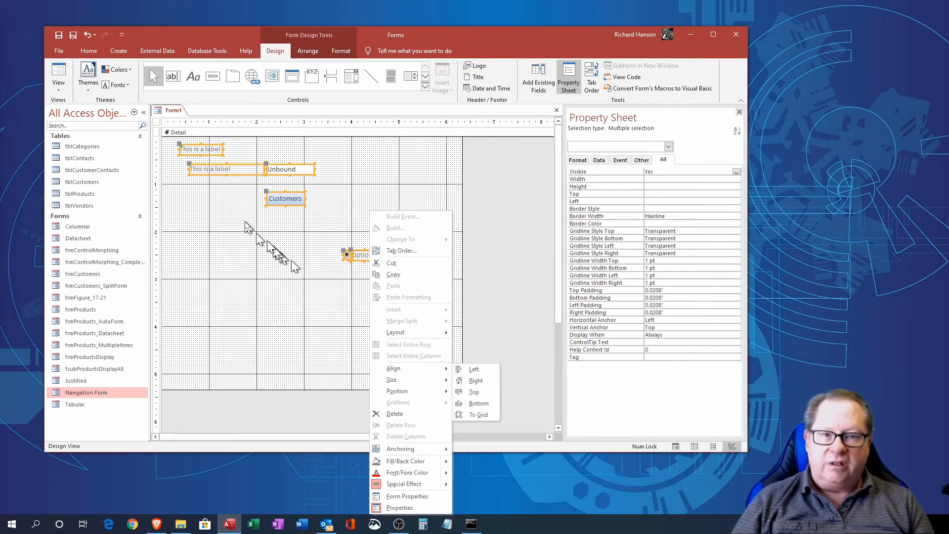
pyautogui.moveTo(396, 390)
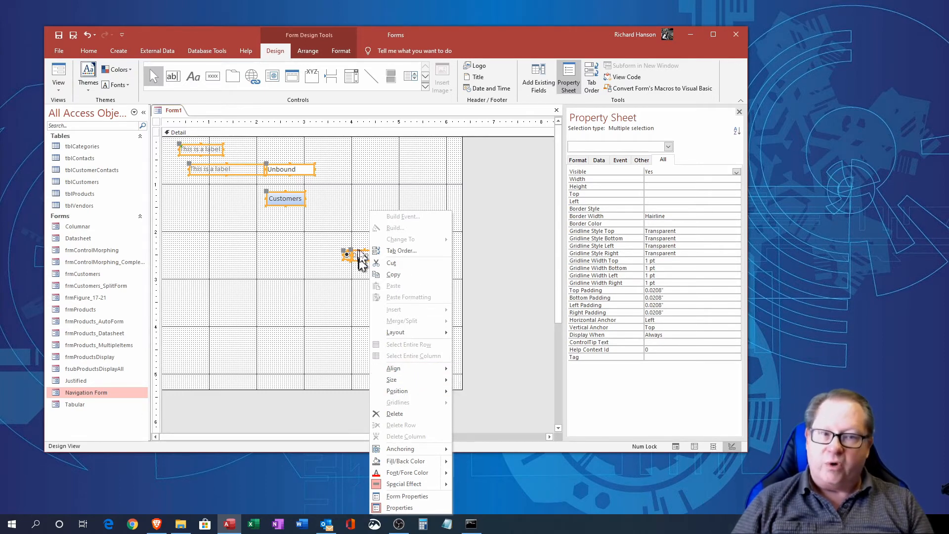
pyautogui.moveTo(424, 194)
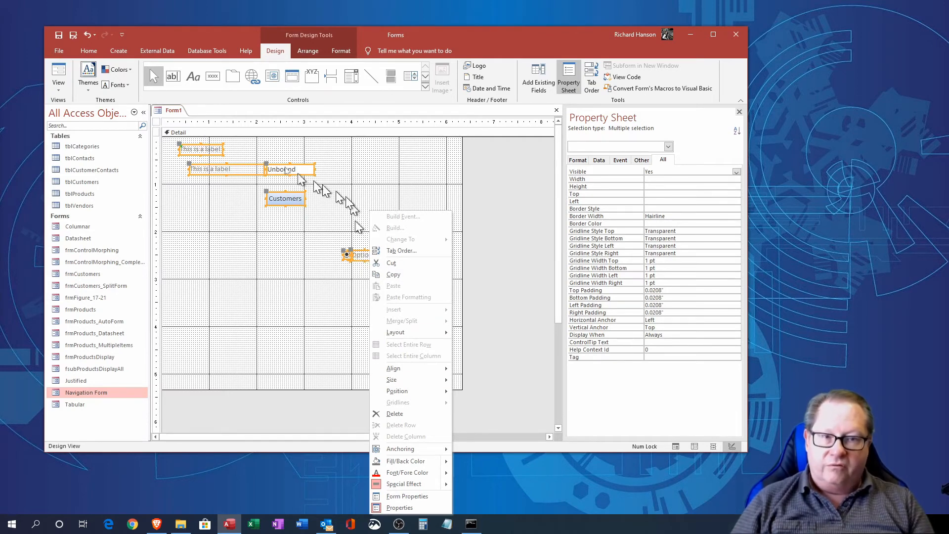
pyautogui.moveTo(188, 176)
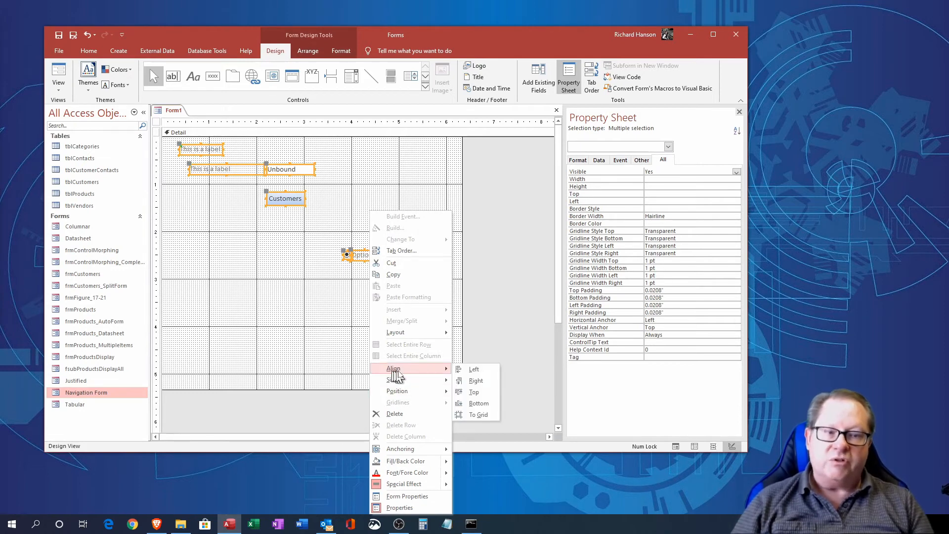
# - Align the labels, text box, Customers button and Option4 button to the Left
pyautogui.click(474, 369)
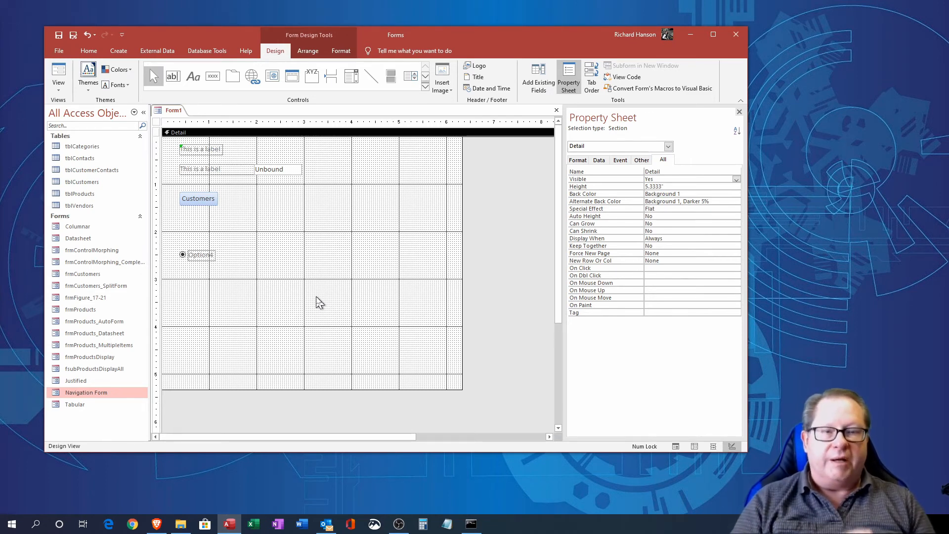
pyautogui.moveTo(321, 310)
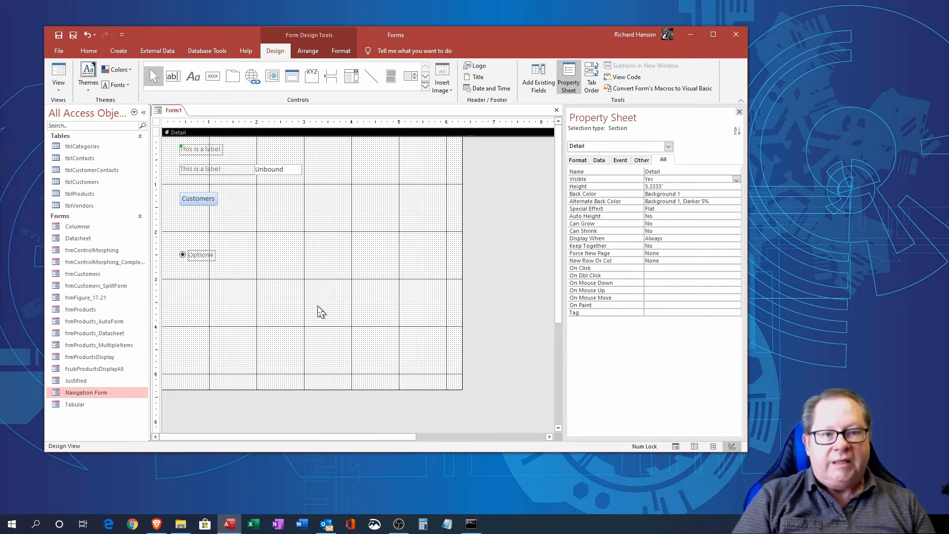
pyautogui.moveTo(314, 254)
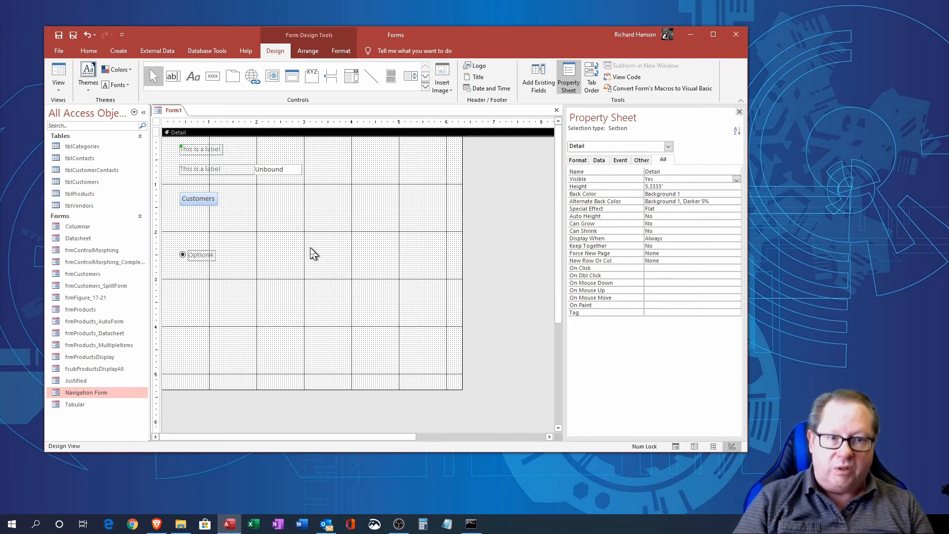
pyautogui.moveTo(301, 251)
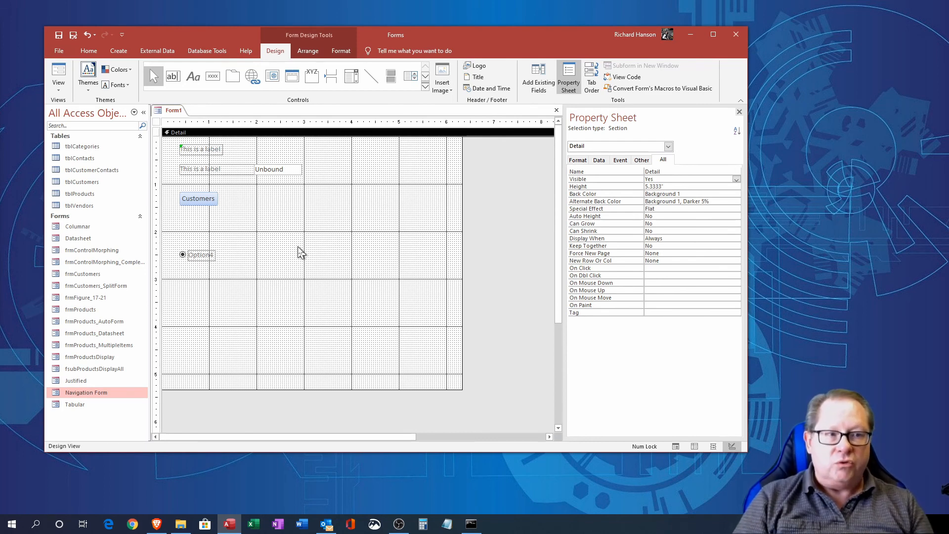
pyautogui.moveTo(563, 275)
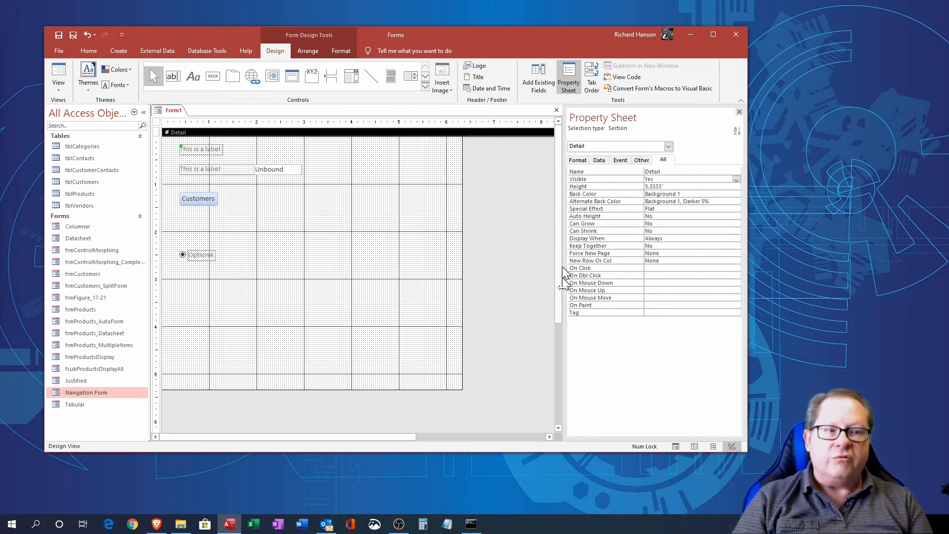
pyautogui.click(273, 169)
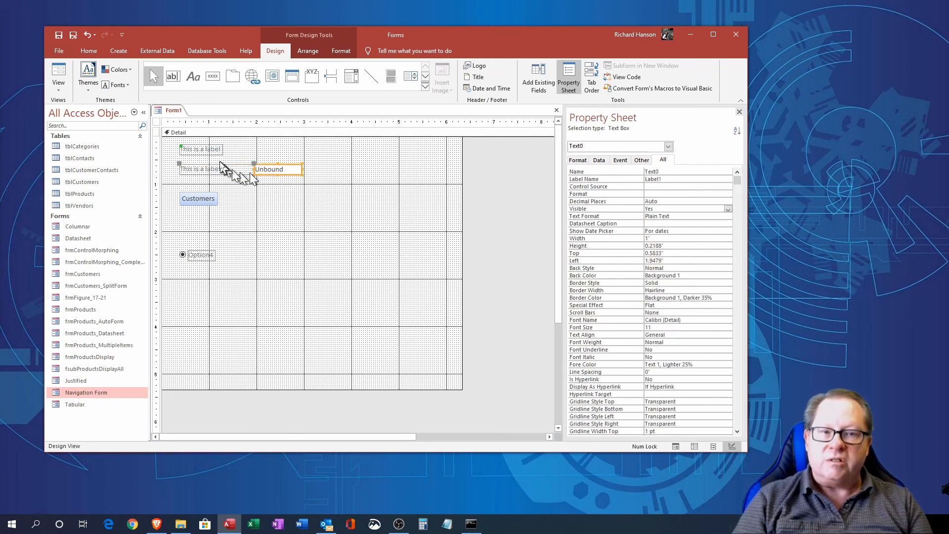
pyautogui.click(200, 254)
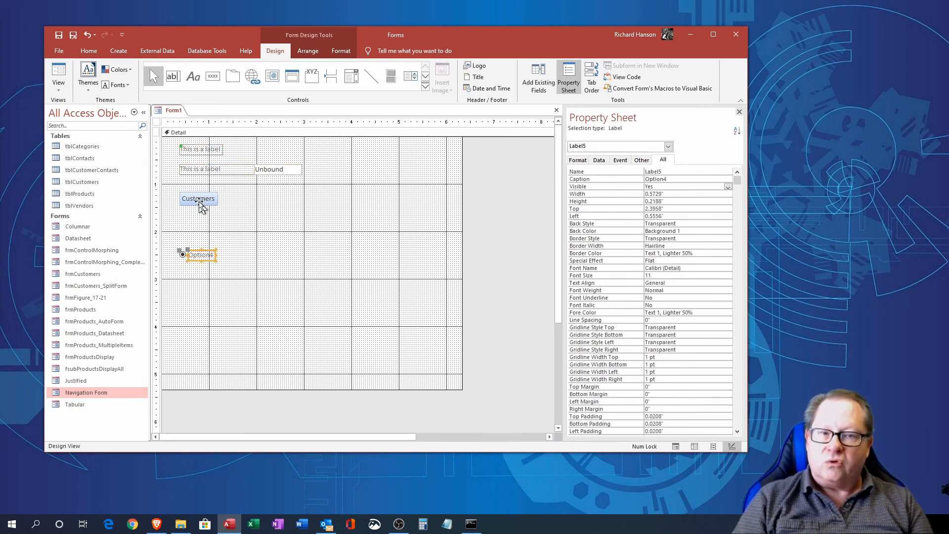
pyautogui.click(348, 294)
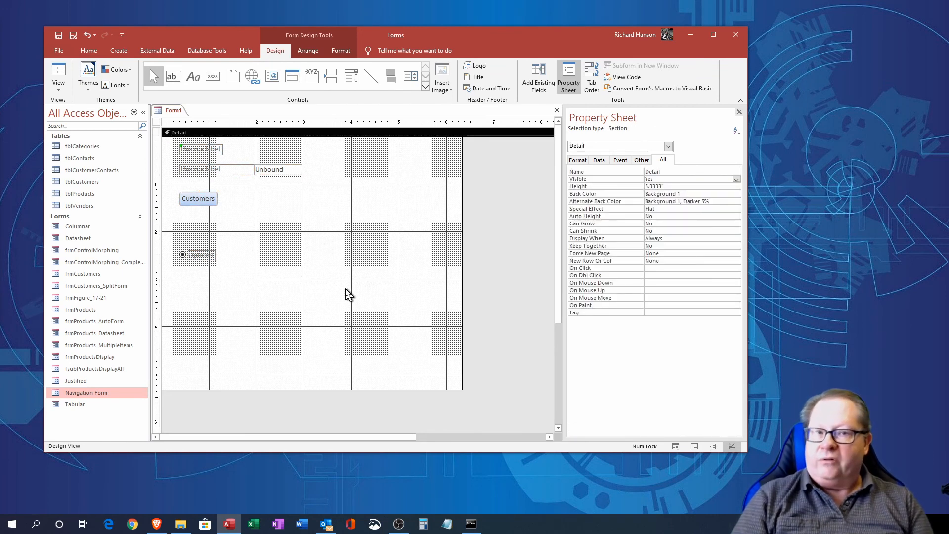